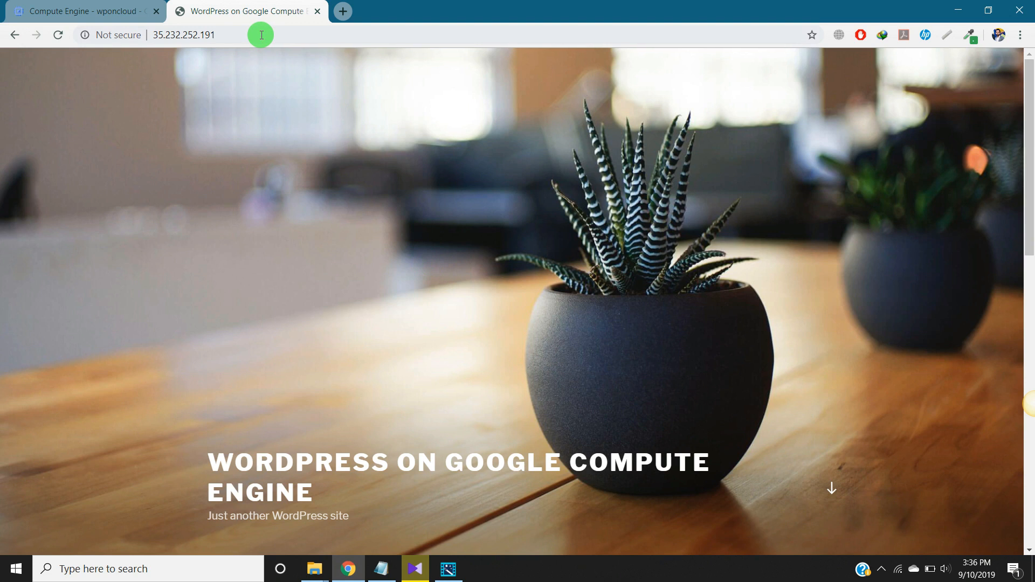
mouse_move(251, 110)
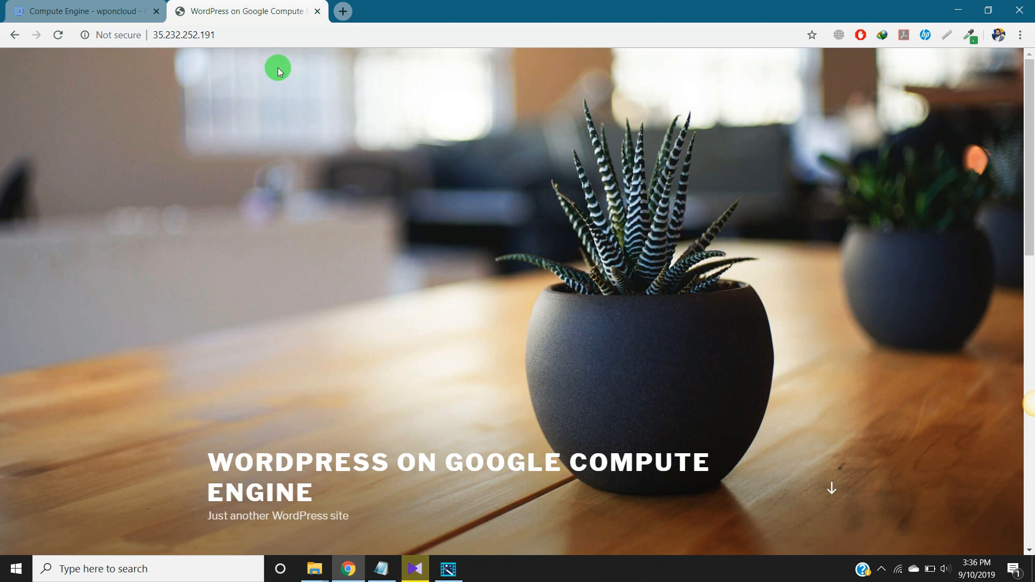
Step: Leave the WordPress site and bring up the Compute Engine VM instances list
left_click(224, 35)
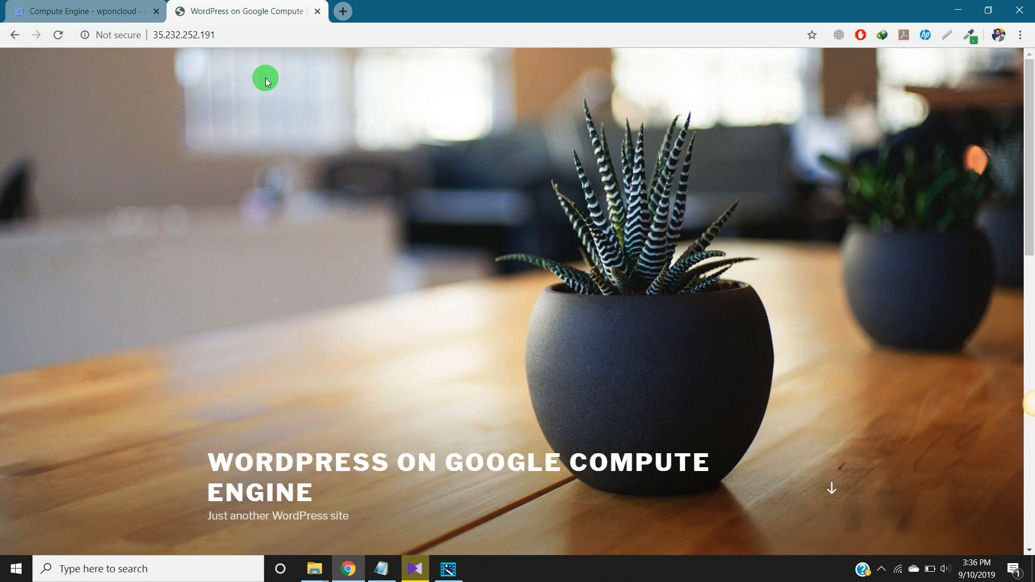
left_click(184, 34)
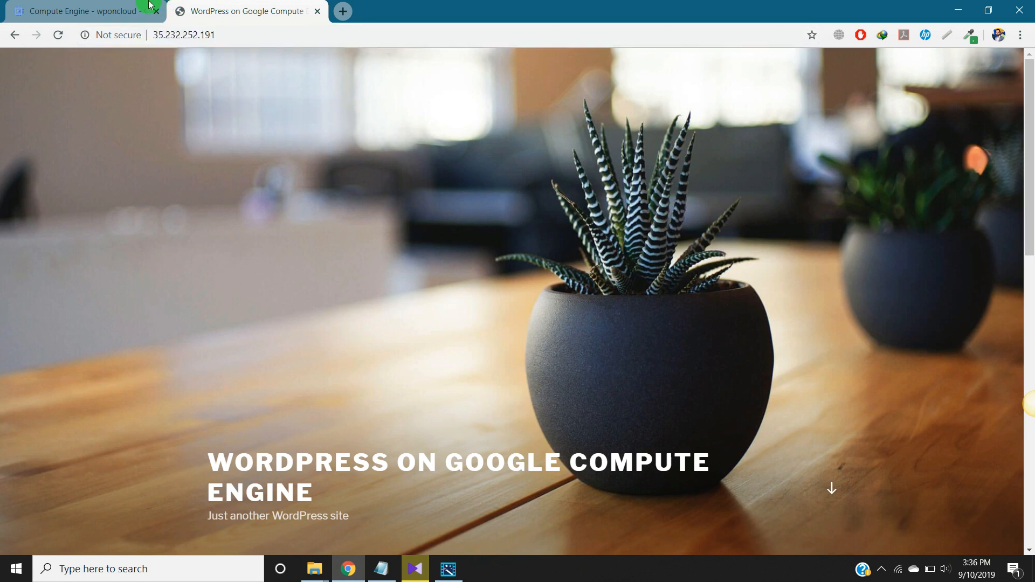
left_click(78, 10)
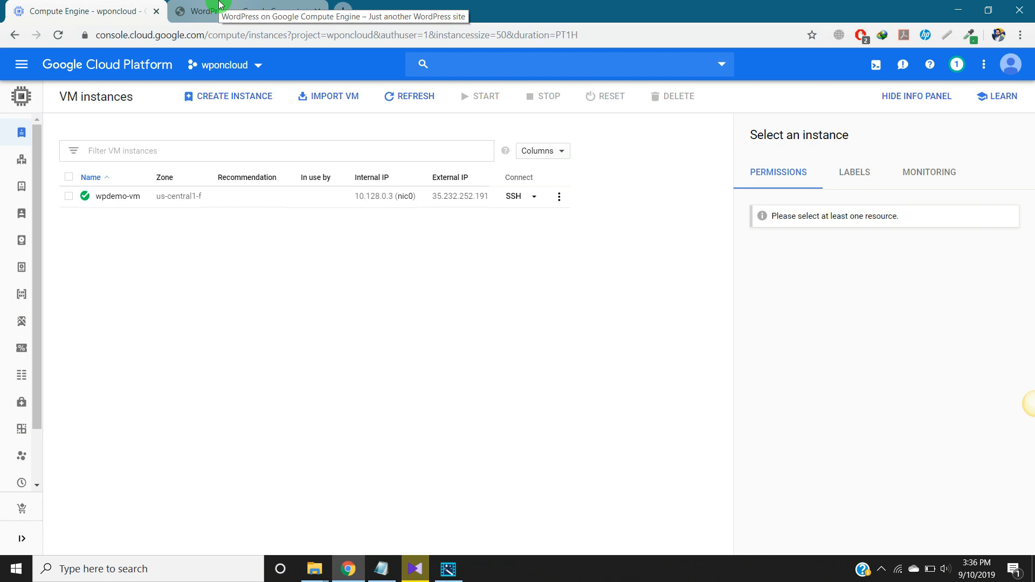
mouse_move(311, 341)
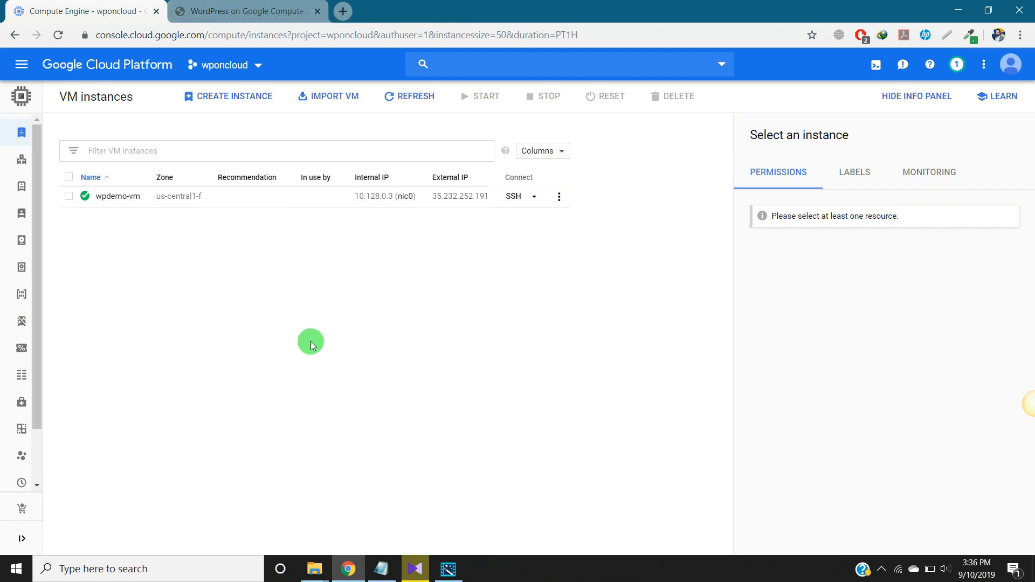
mouse_move(356, 196)
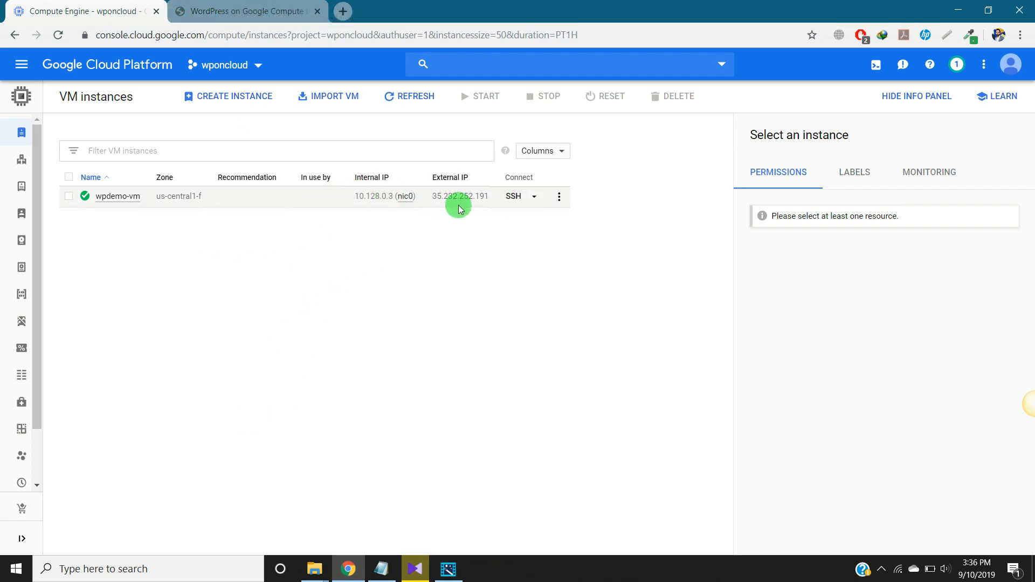
Step: Select wpdemo-vm's external IP 35.232.252.191 and return to the WordPress site
double_click(461, 196)
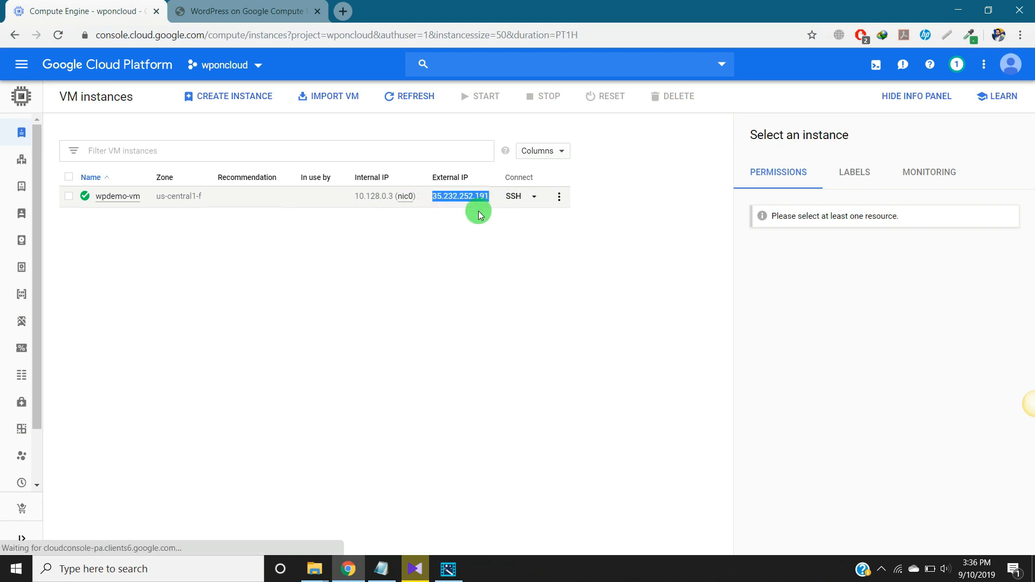
left_click(248, 10)
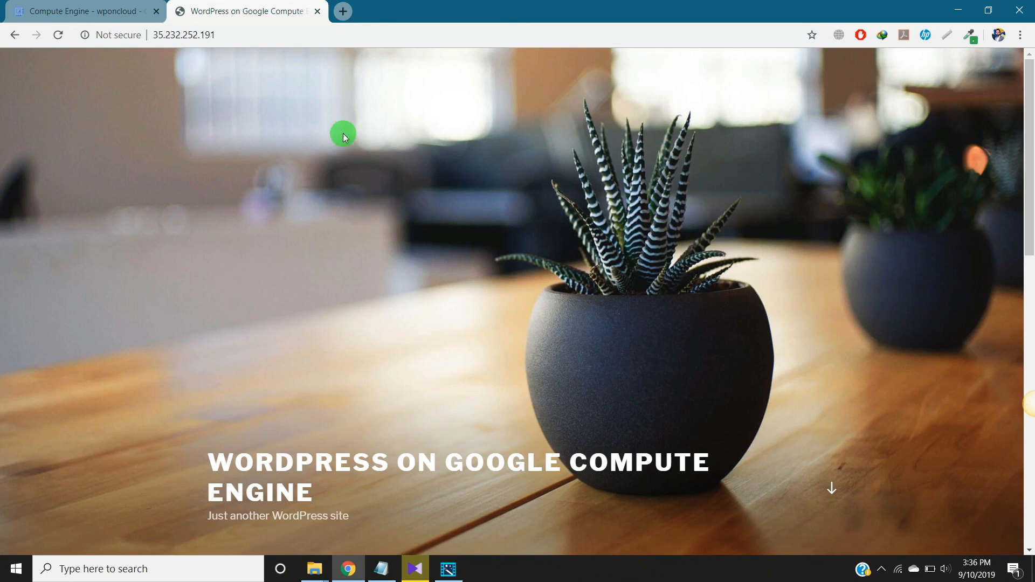
mouse_move(343, 11)
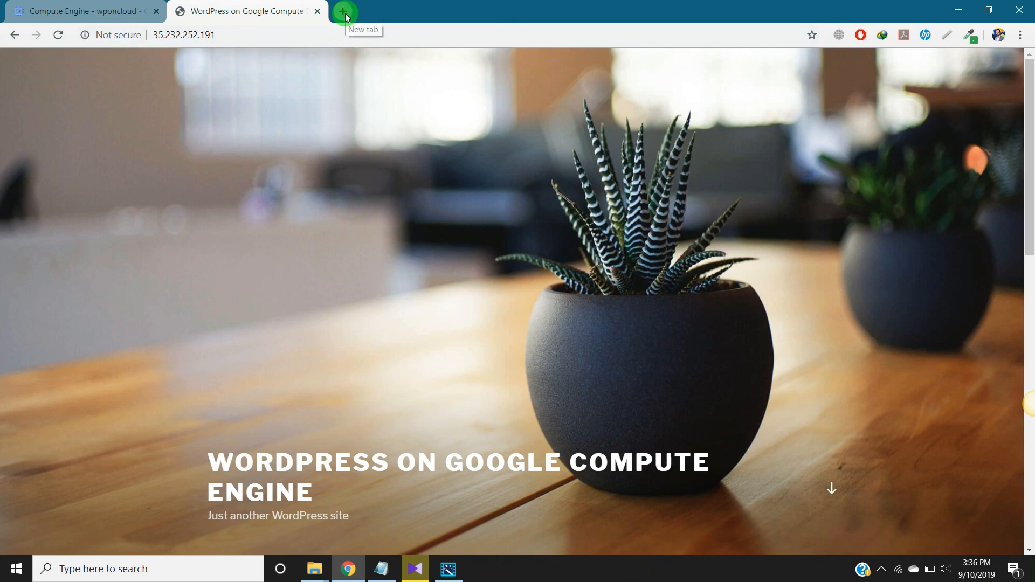
Step: Search Google for freenom in a new tab and open the official Freenom site
left_click(344, 11)
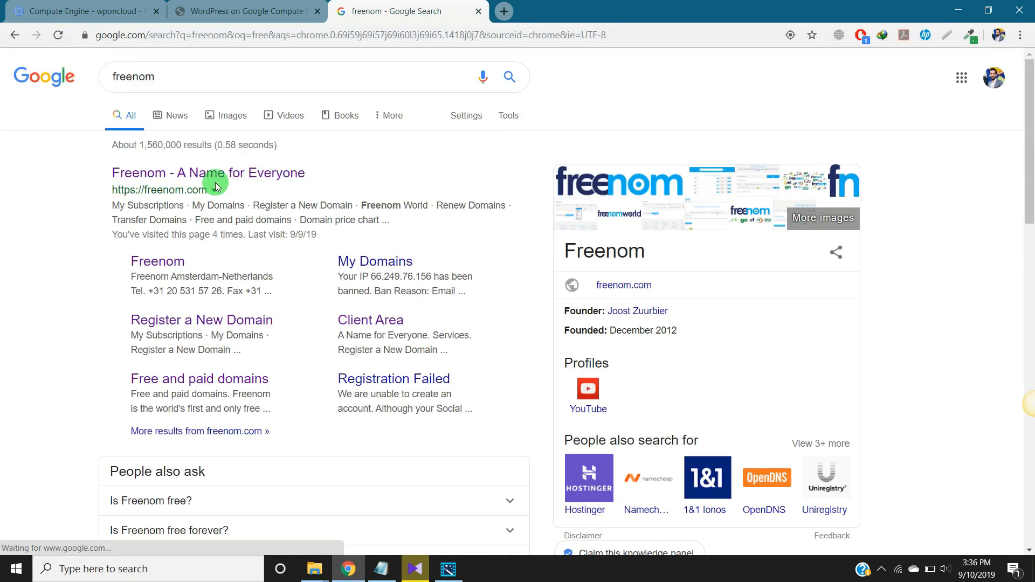
left_click(208, 173)
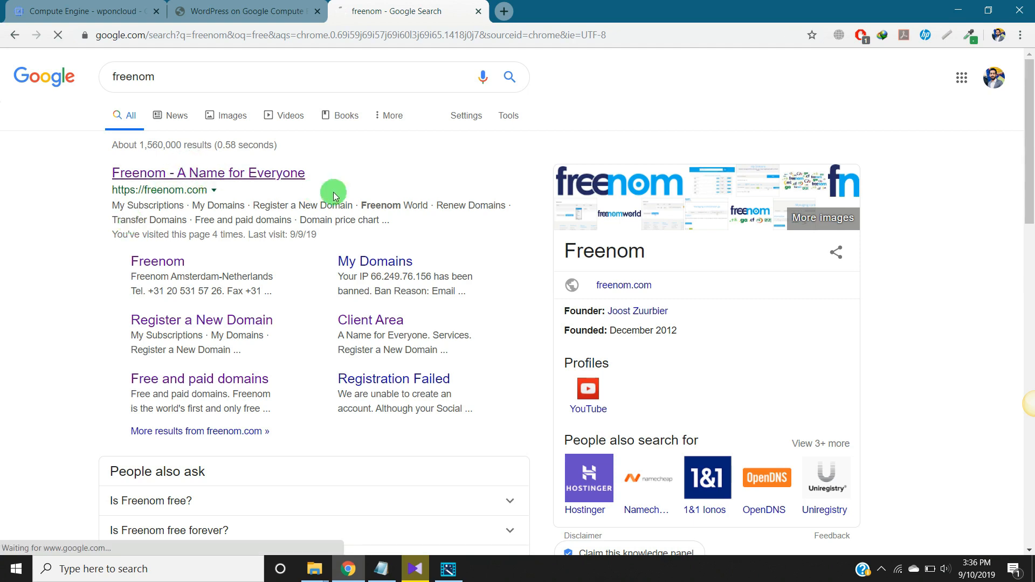
left_click(207, 173)
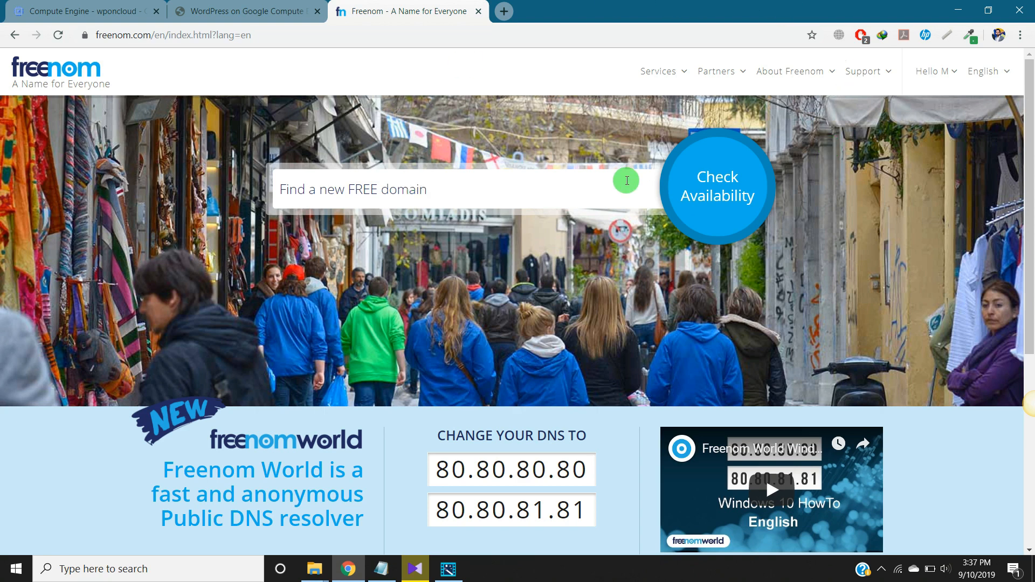
mouse_move(949, 72)
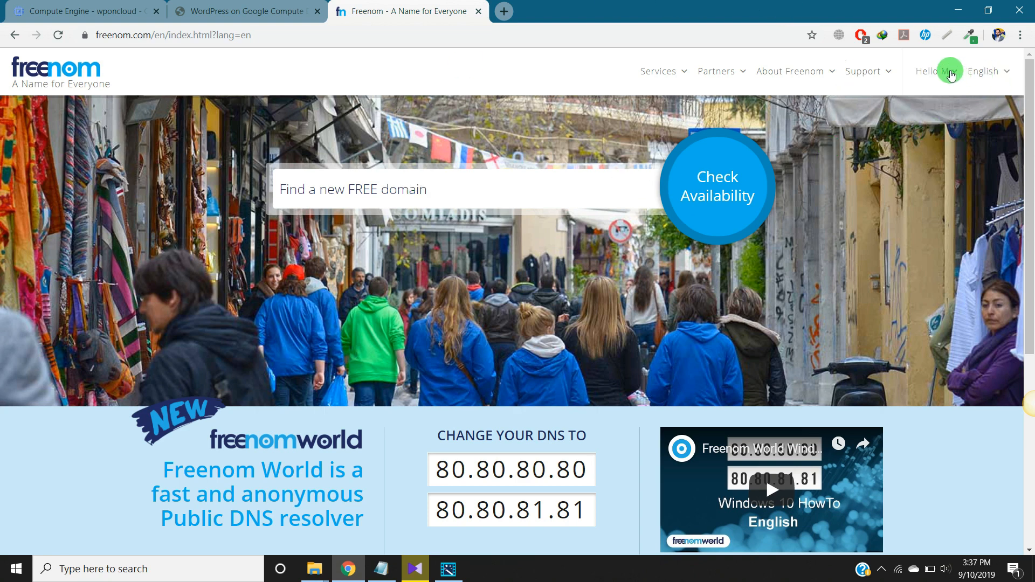
Step: Search Freenom for available free domains named webresource
left_click(933, 71)
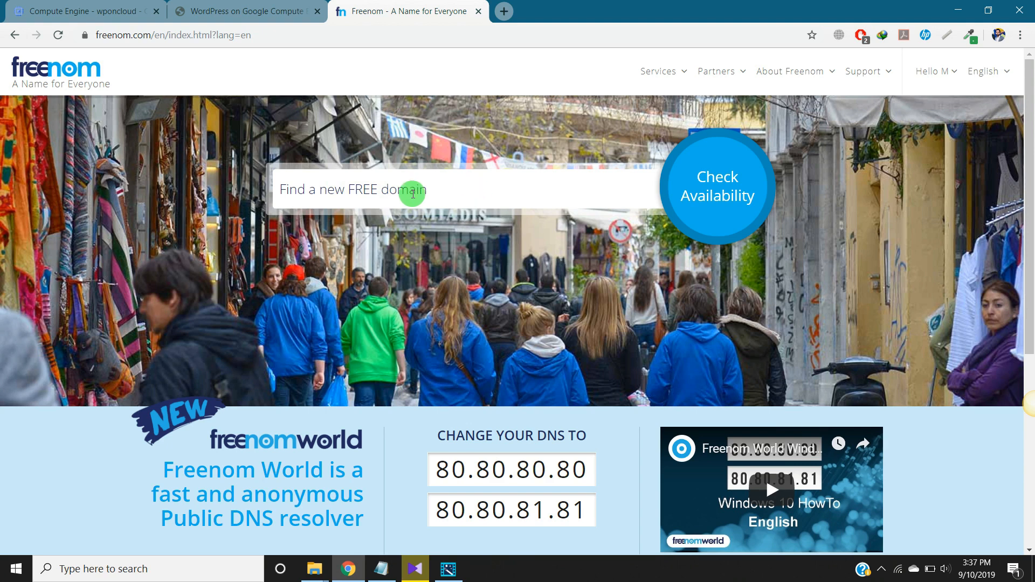
left_click(413, 193)
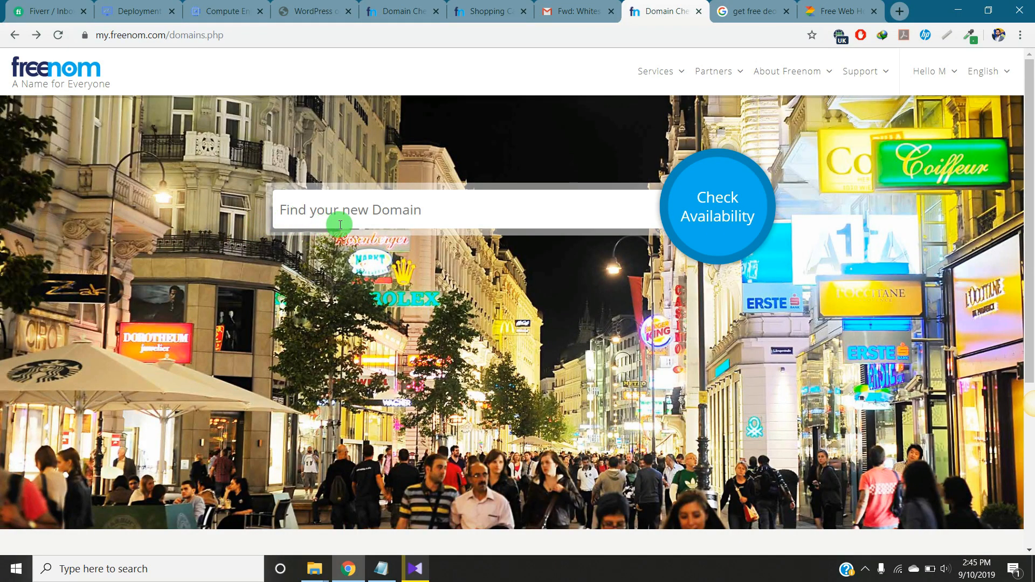
type("webresource")
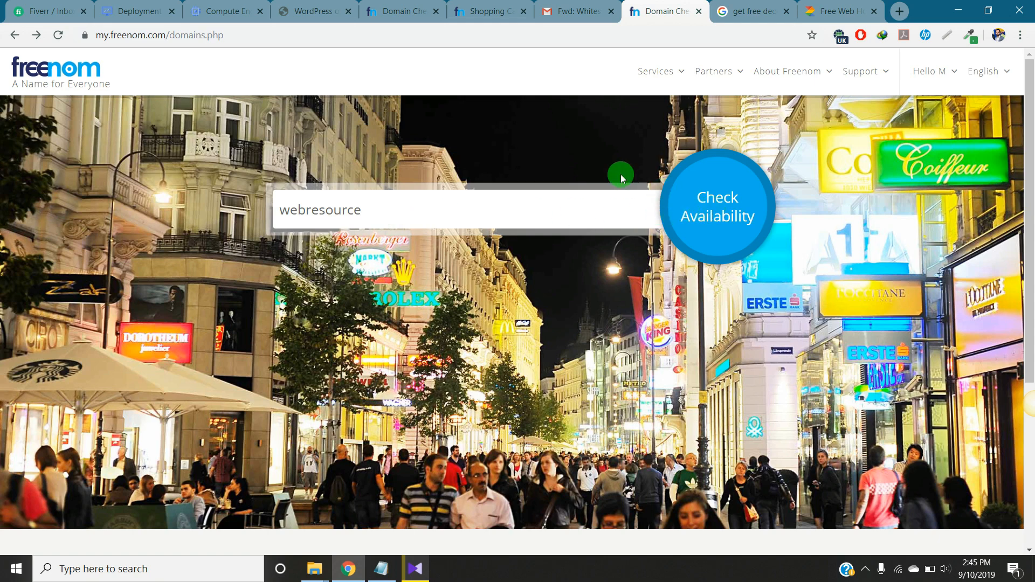
mouse_move(687, 169)
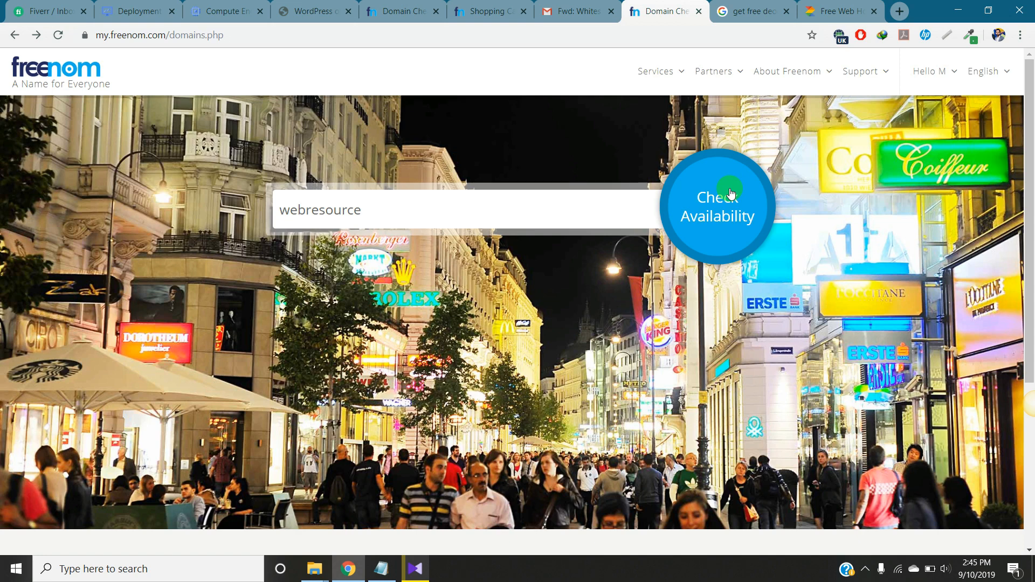
left_click(717, 205)
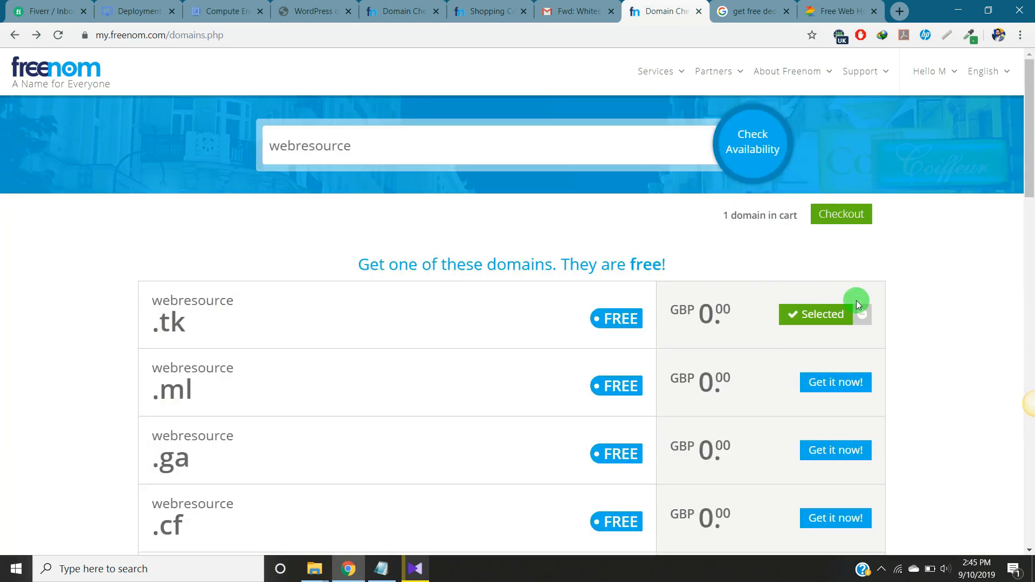
mouse_move(192, 345)
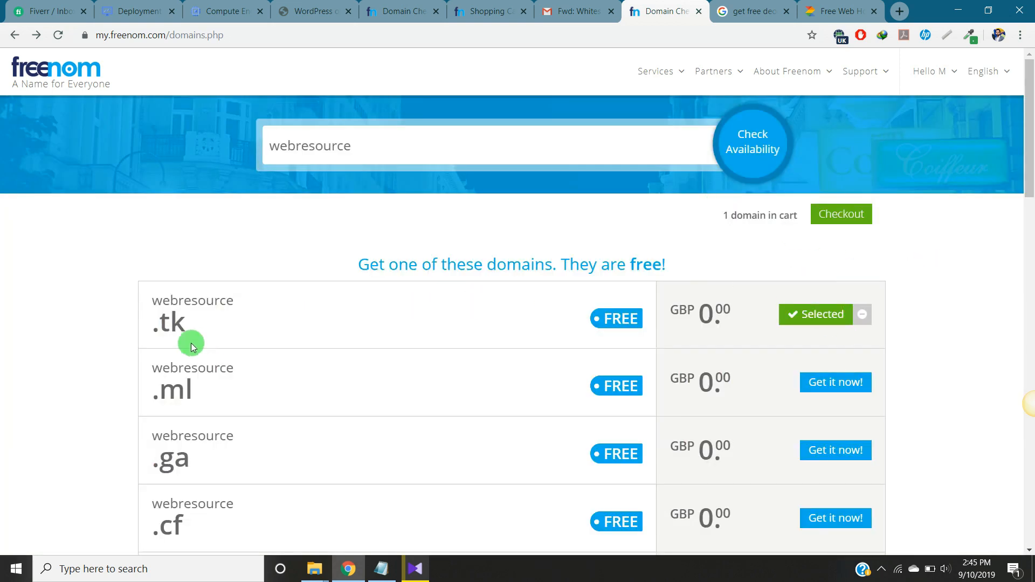
Step: Scroll the results to the .tk offer and add webresource.tk to the cart
scroll("down", 3)
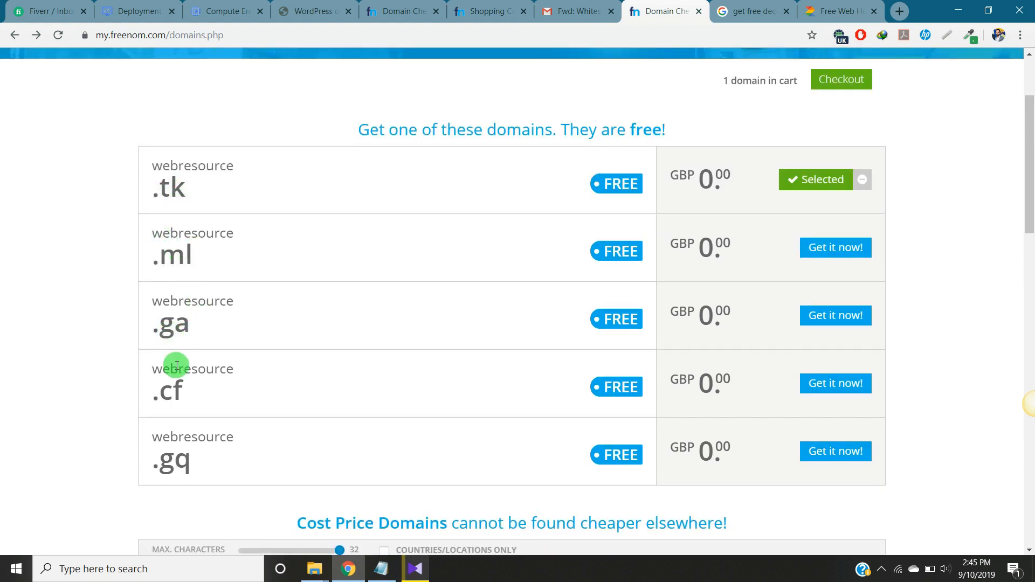
mouse_move(226, 169)
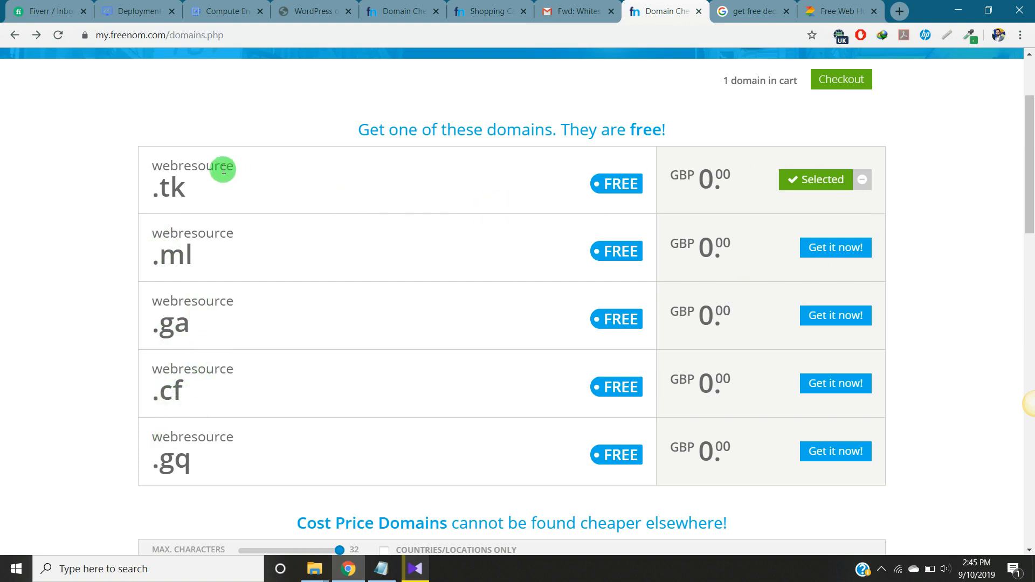
scroll("down", 3)
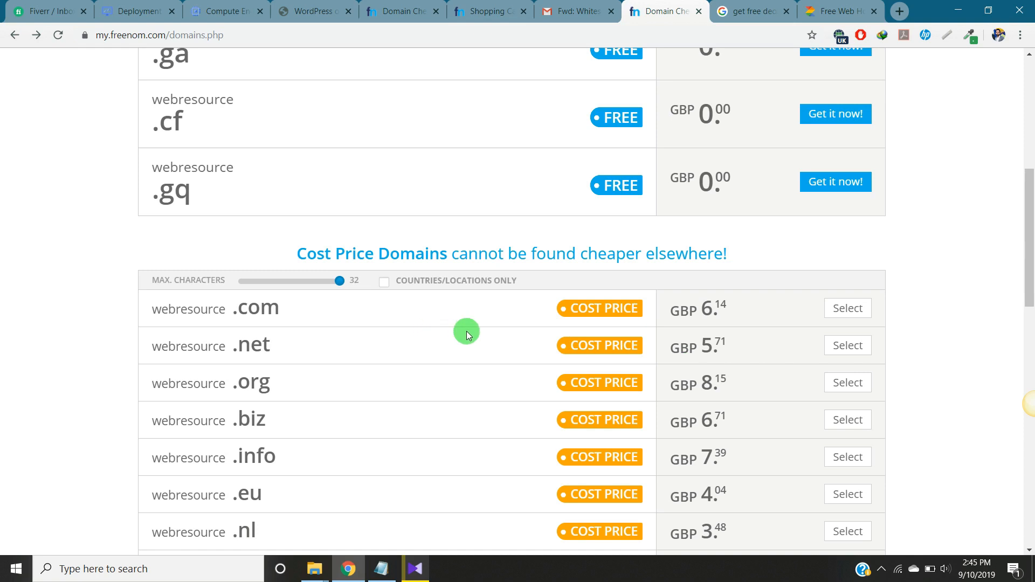
scroll("down", 3)
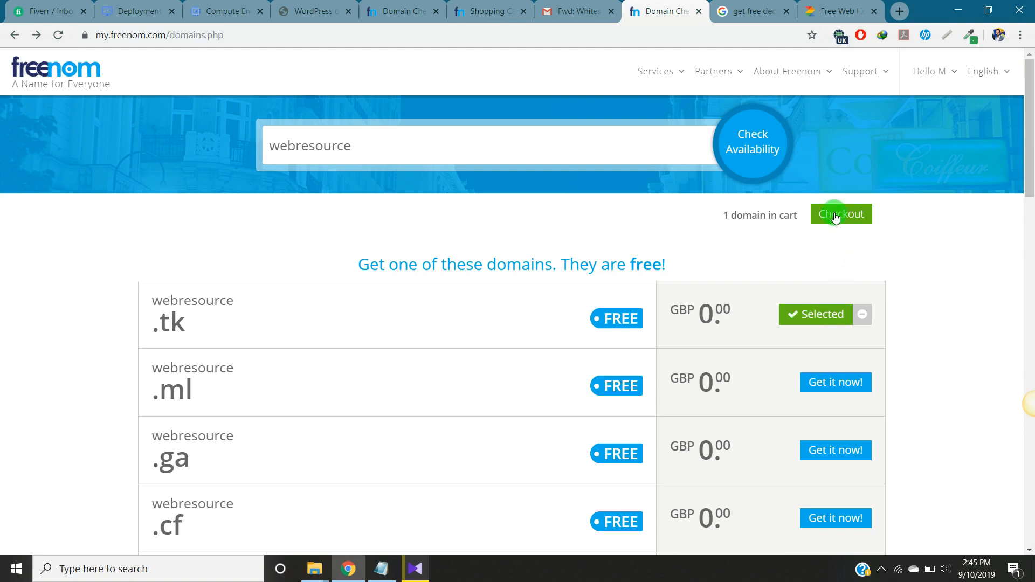
Step: Proceed to checkout with webresource.tk free for 12 months
left_click(840, 214)
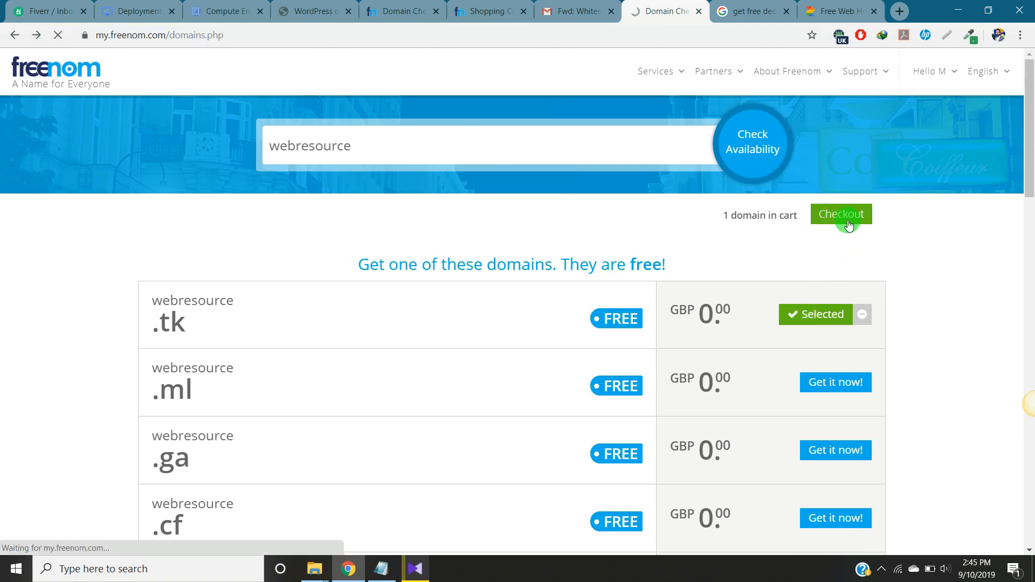
left_click(840, 213)
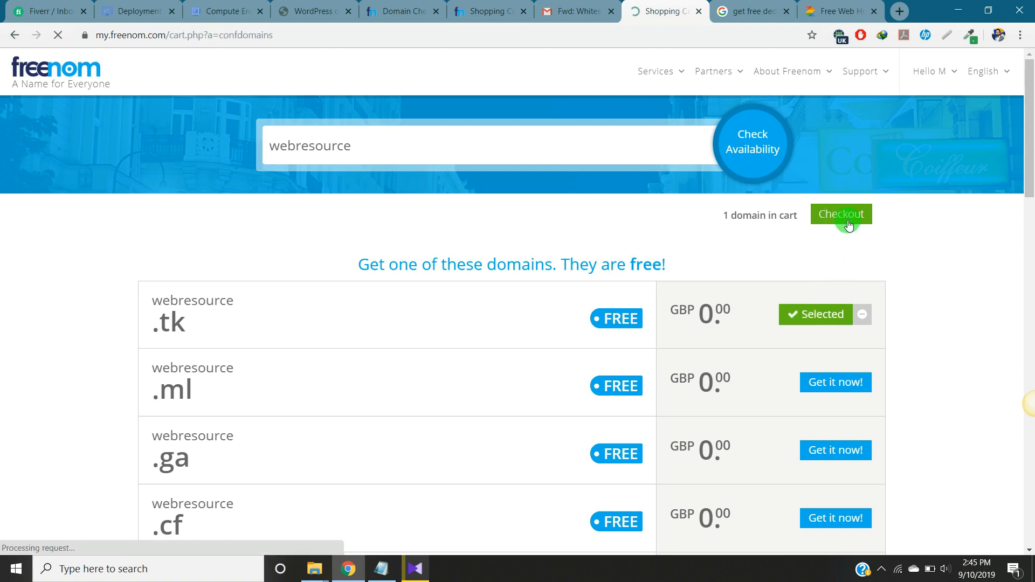
left_click(840, 214)
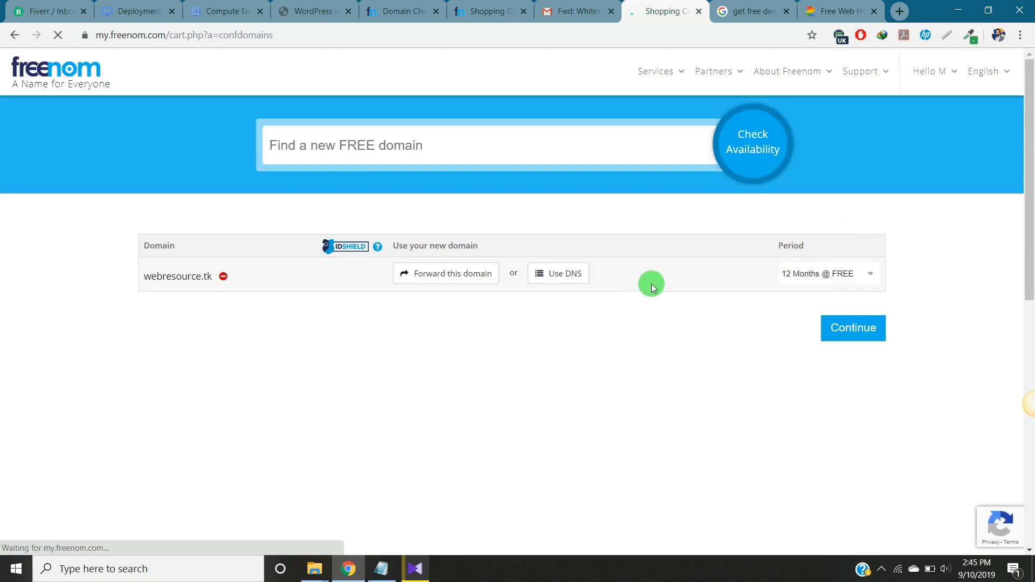
mouse_move(796, 279)
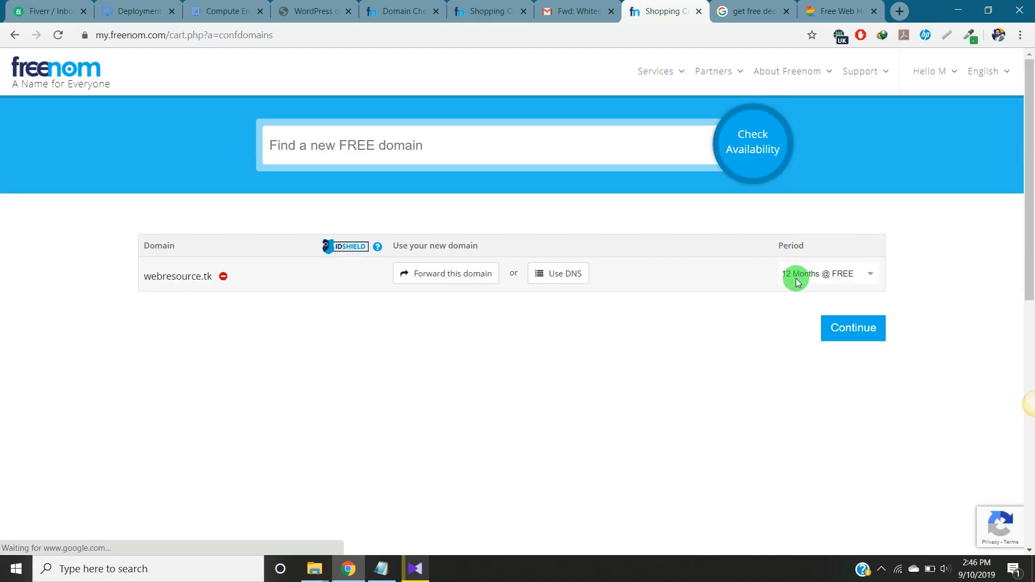
mouse_move(380, 289)
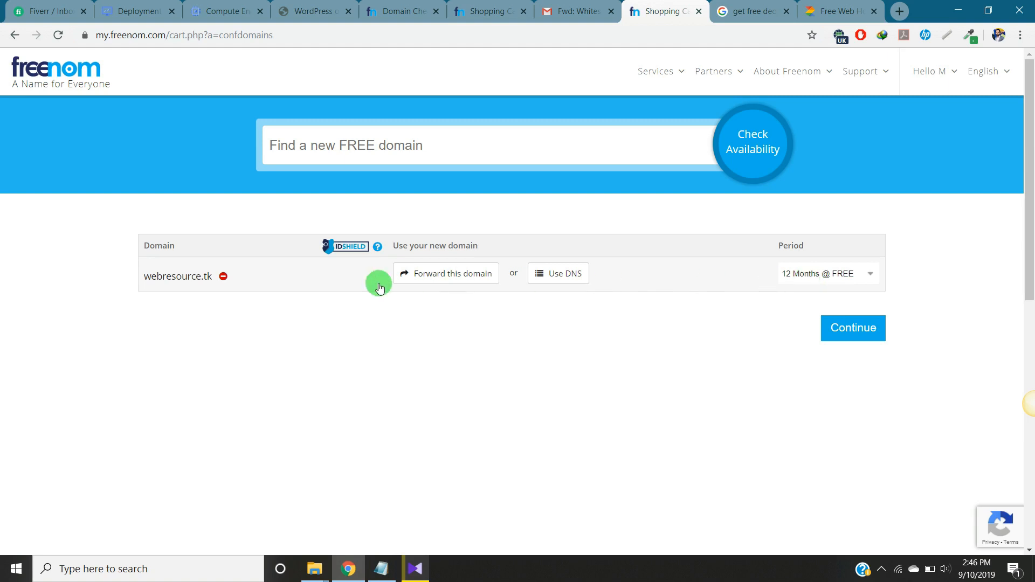
mouse_move(476, 288)
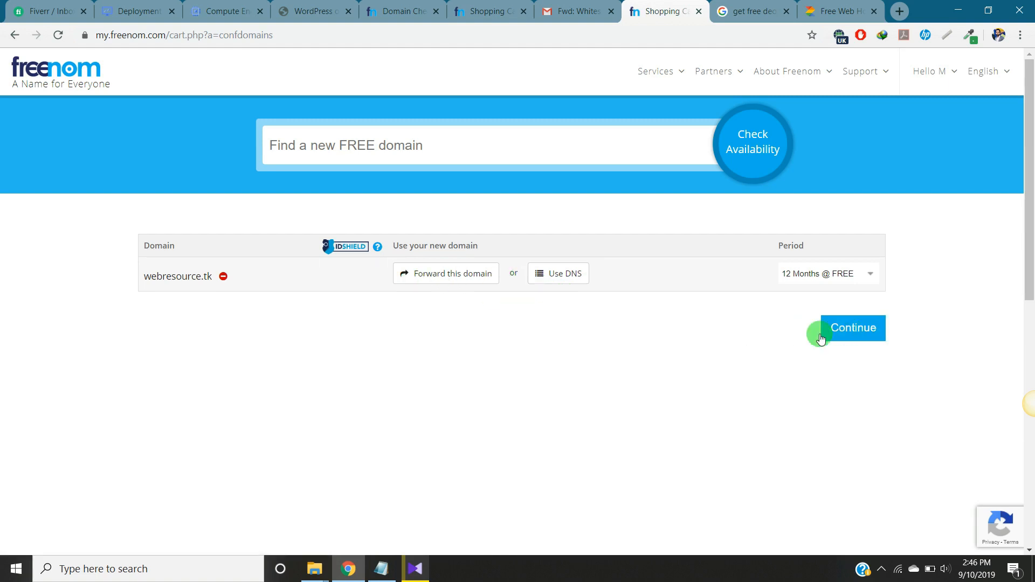
left_click(853, 328)
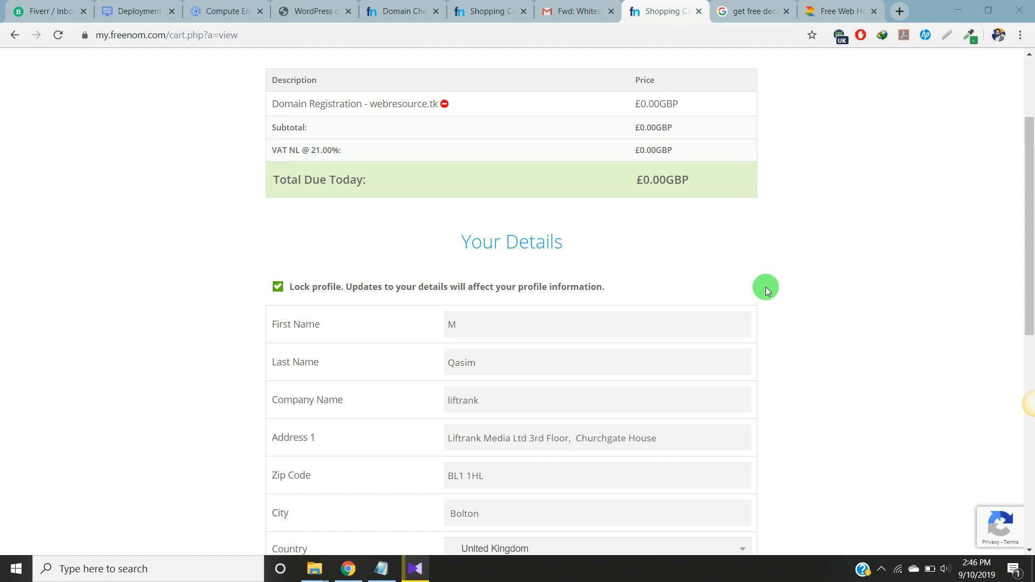
Step: Accept the Terms & Conditions and complete the registration order
scroll("down", 3)
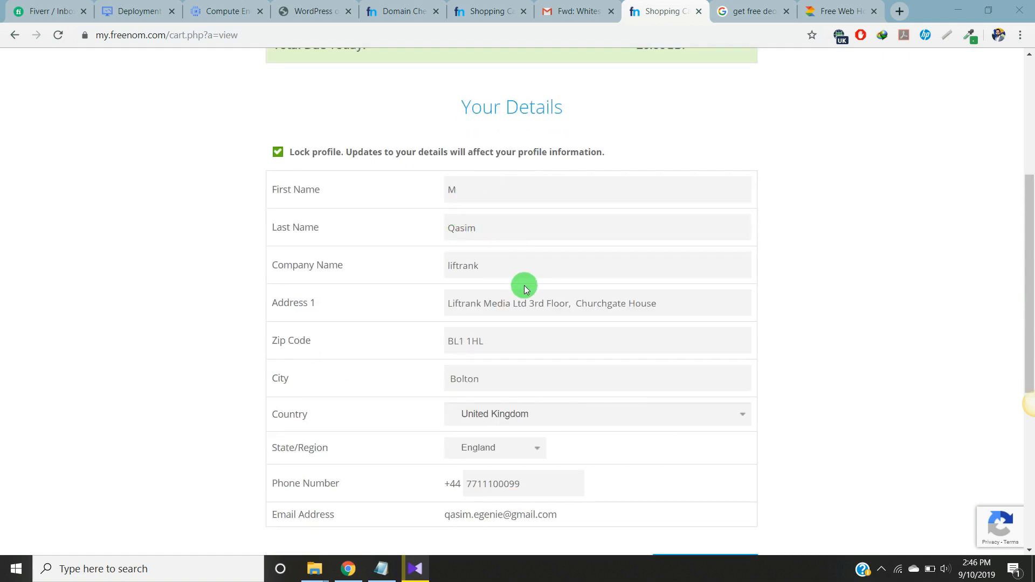
scroll("up", 3)
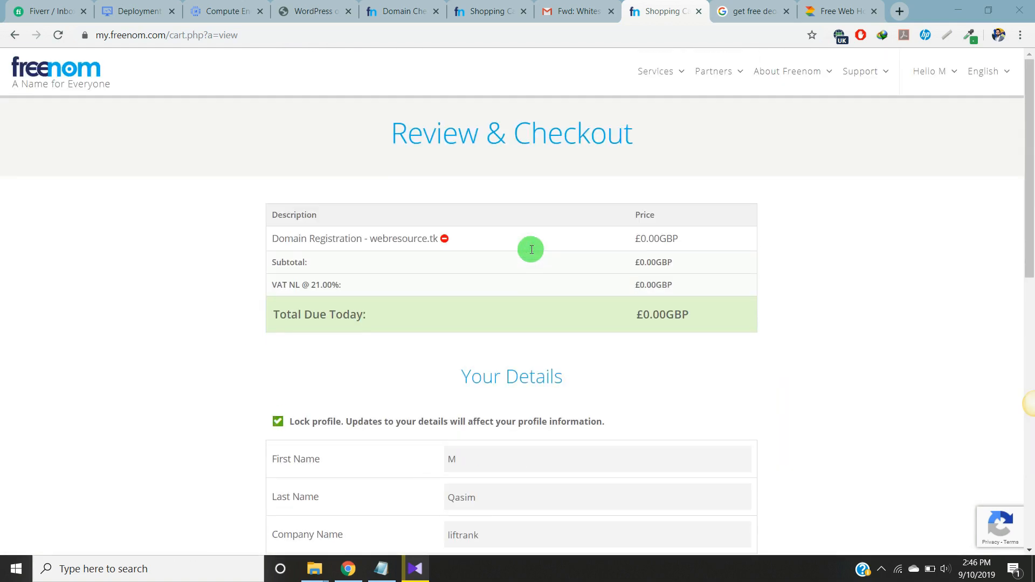
scroll("down", 3)
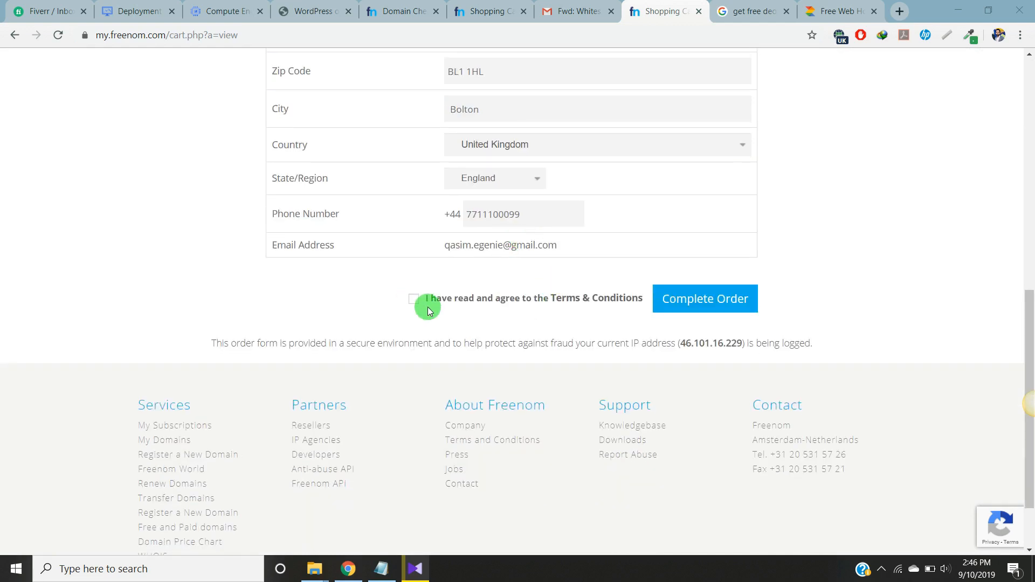
left_click(413, 299)
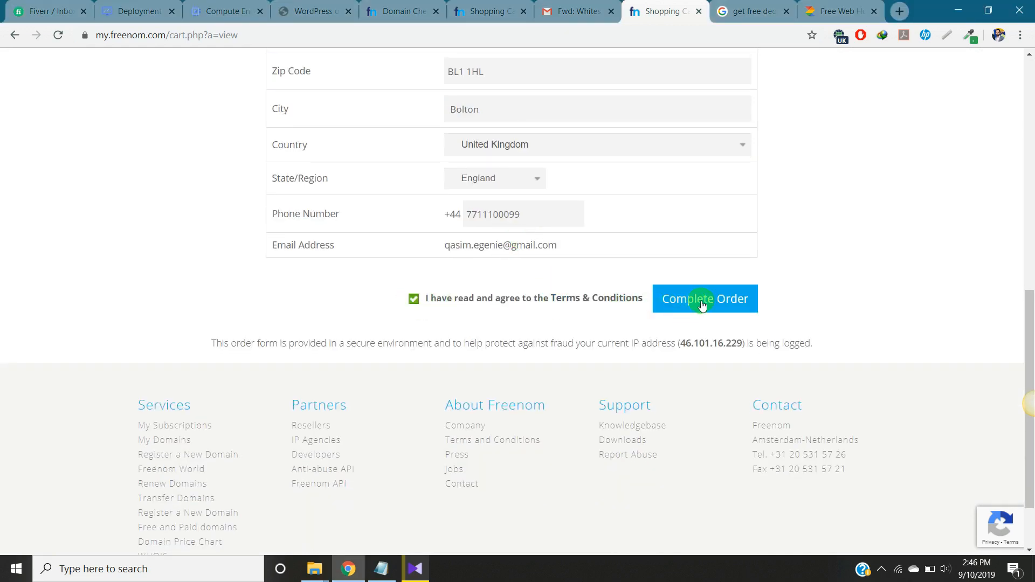
left_click(705, 298)
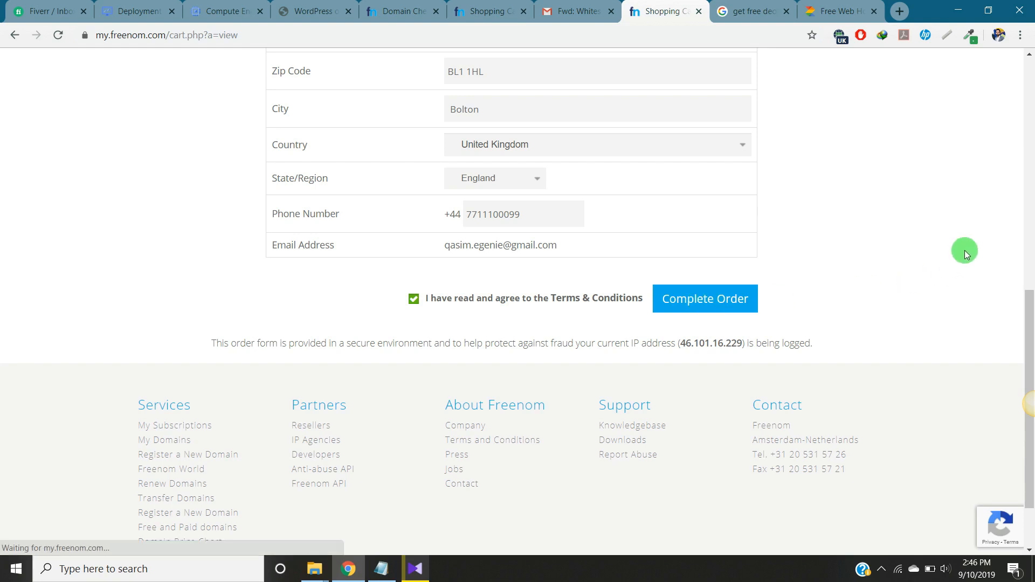
Step: From the order confirmation, go to Services > My Domains listing webresource.tk as active
left_click(704, 299)
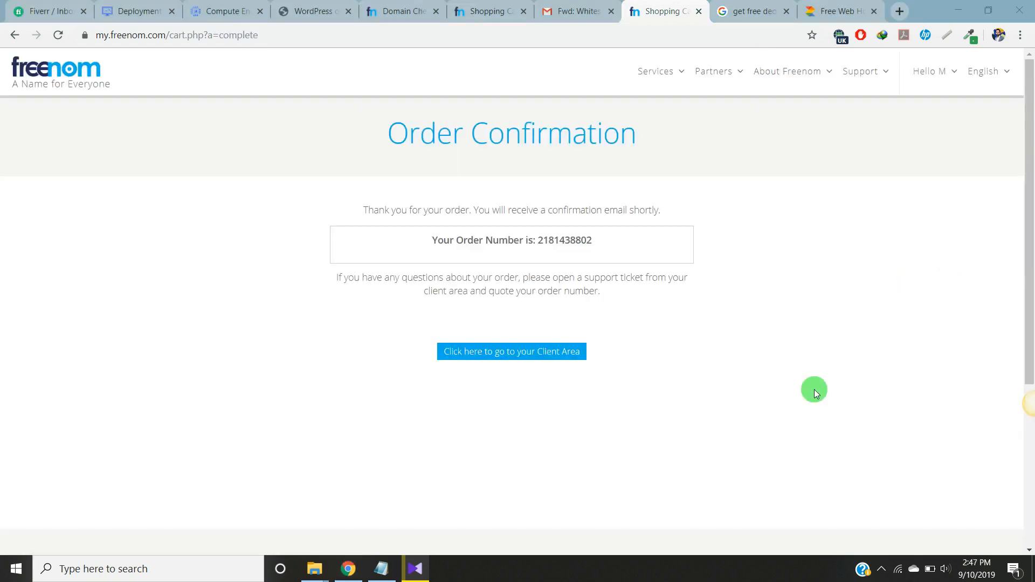
mouse_move(725, 368)
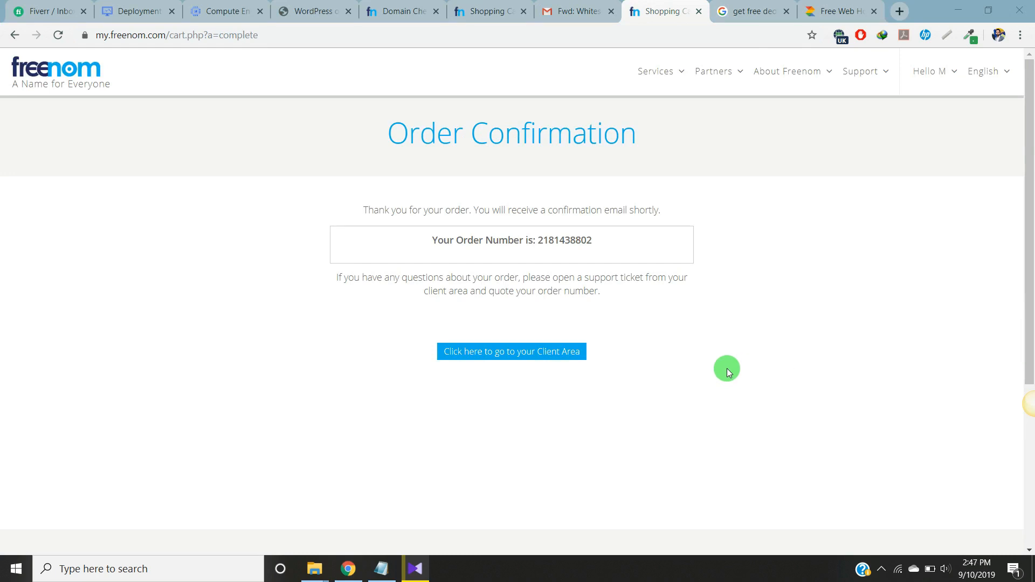
mouse_move(428, 245)
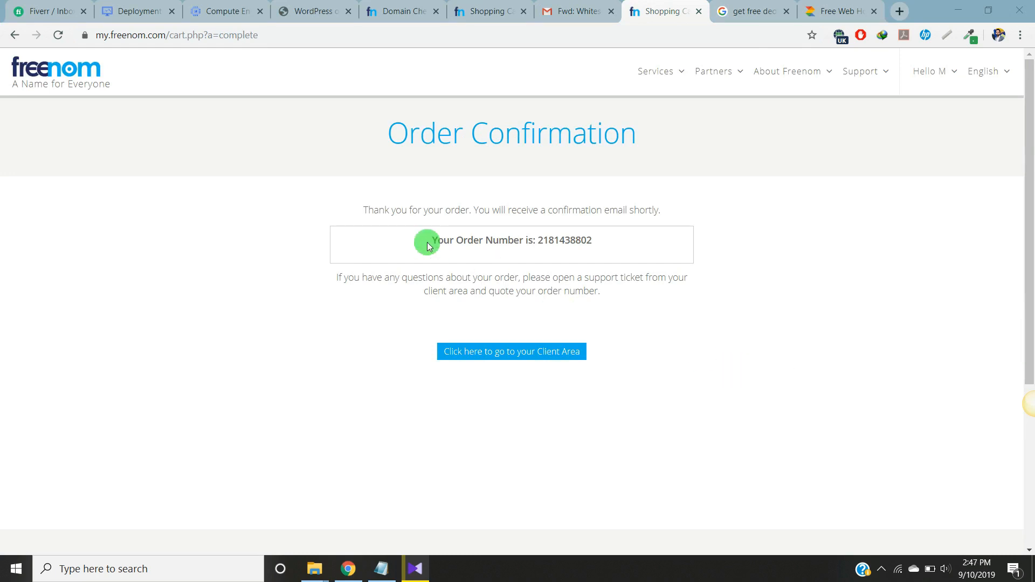
left_click_drag(429, 239, 542, 240)
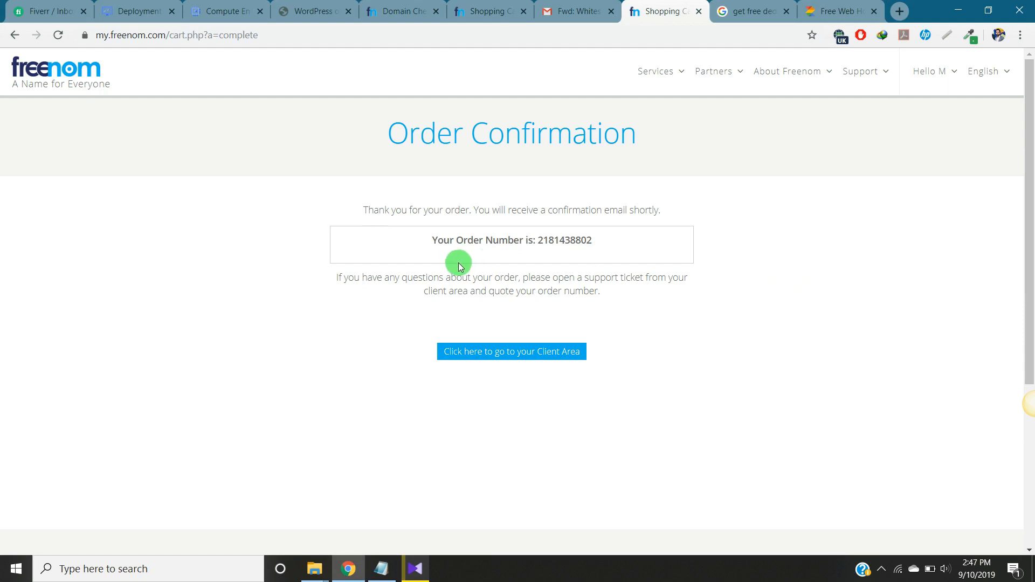
mouse_move(684, 196)
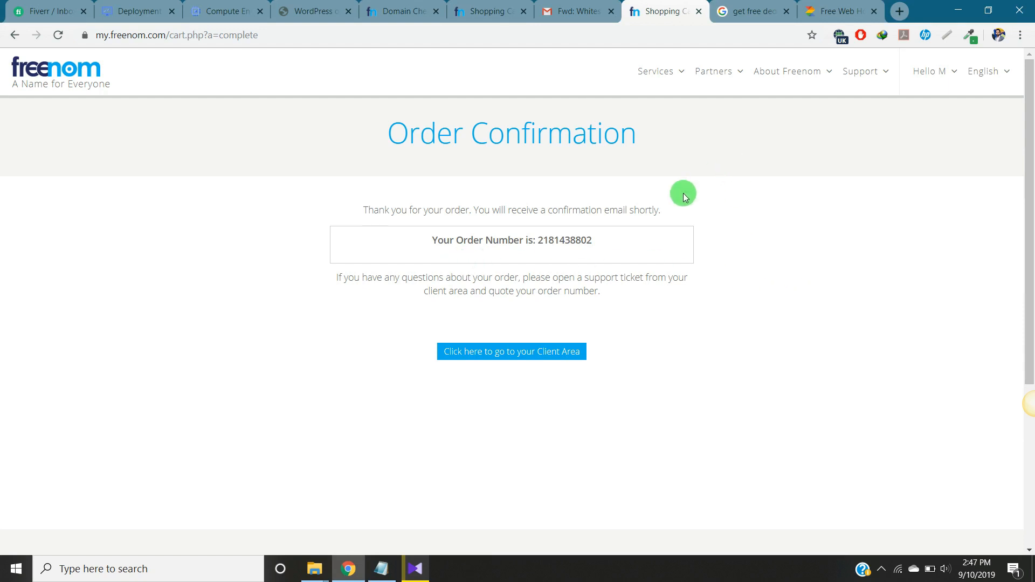
mouse_move(680, 96)
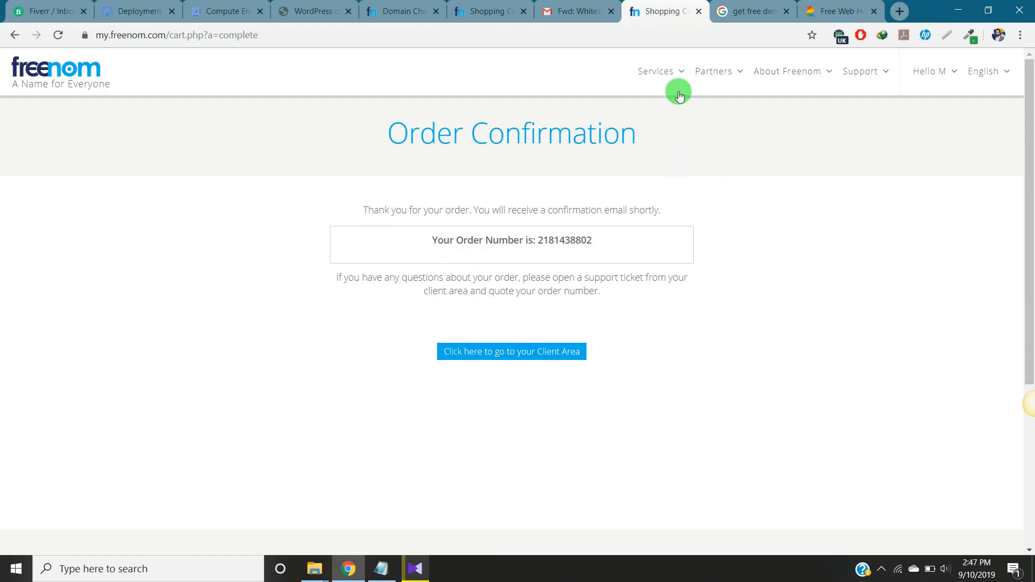
left_click(657, 71)
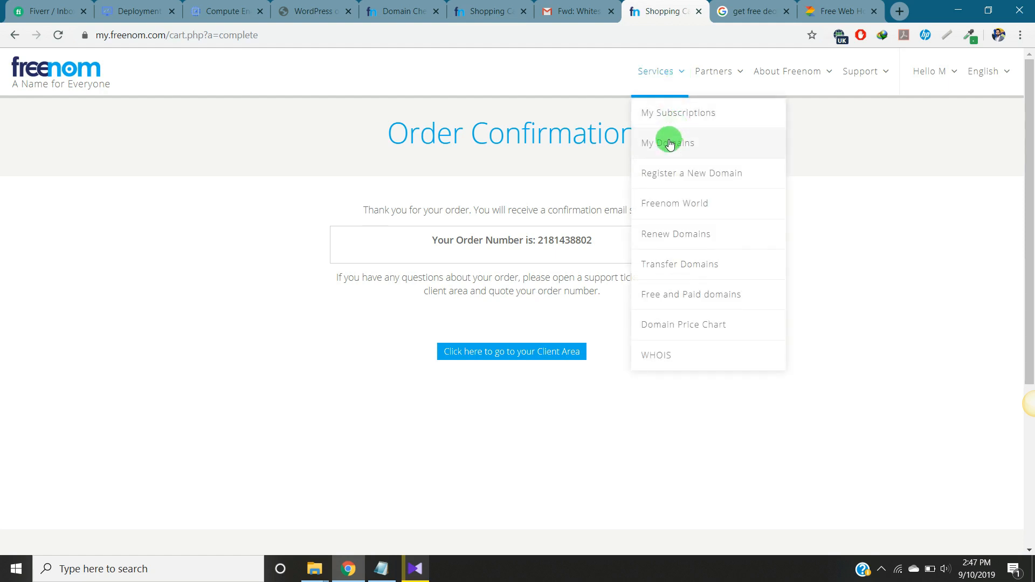
left_click(666, 142)
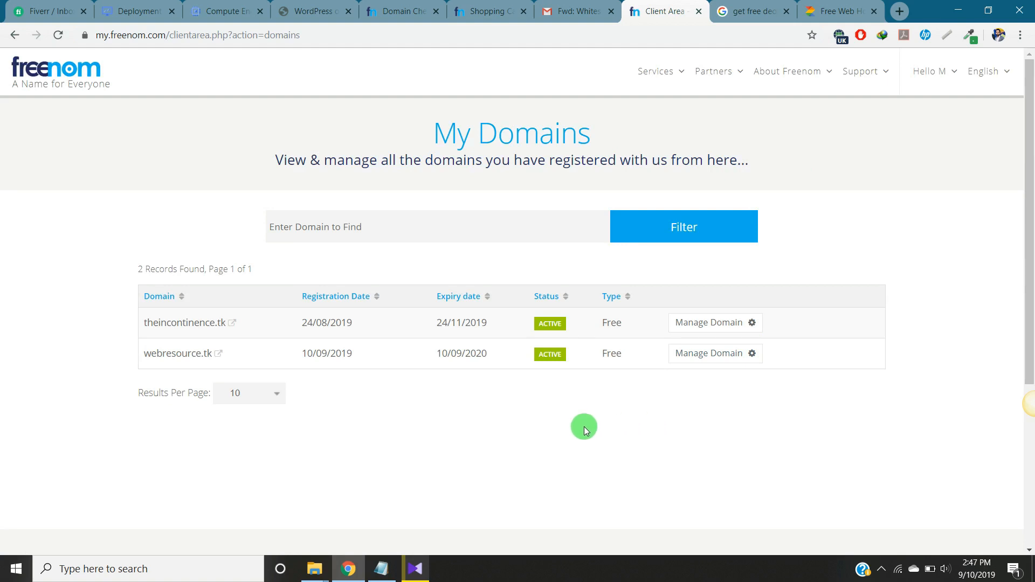
mouse_move(166, 327)
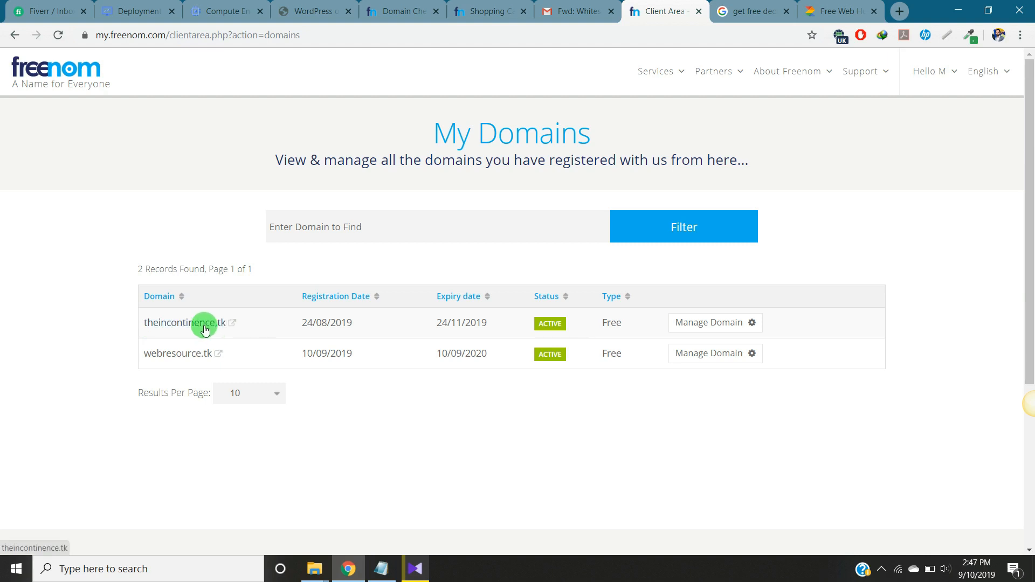
mouse_move(148, 370)
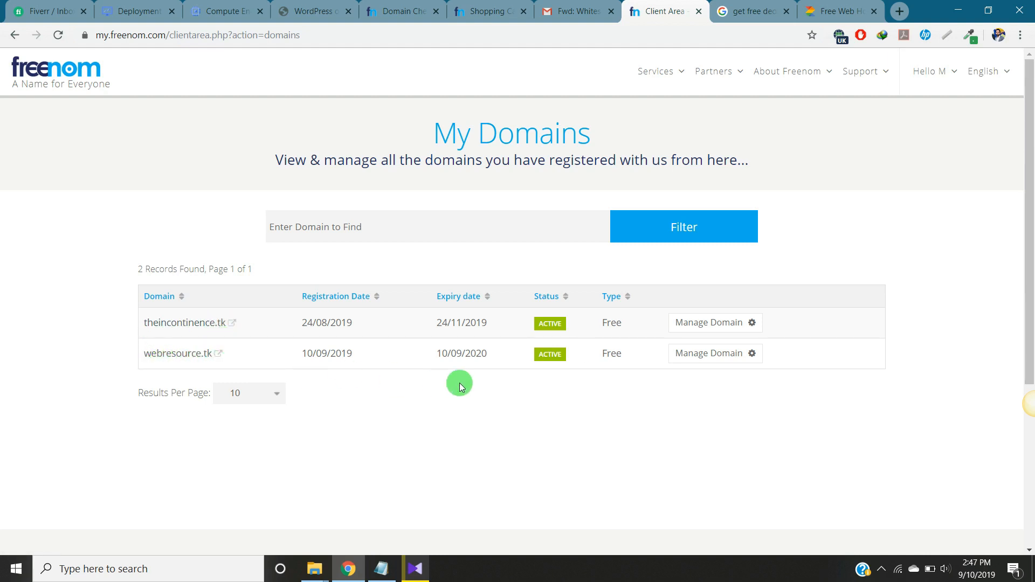
mouse_move(424, 416)
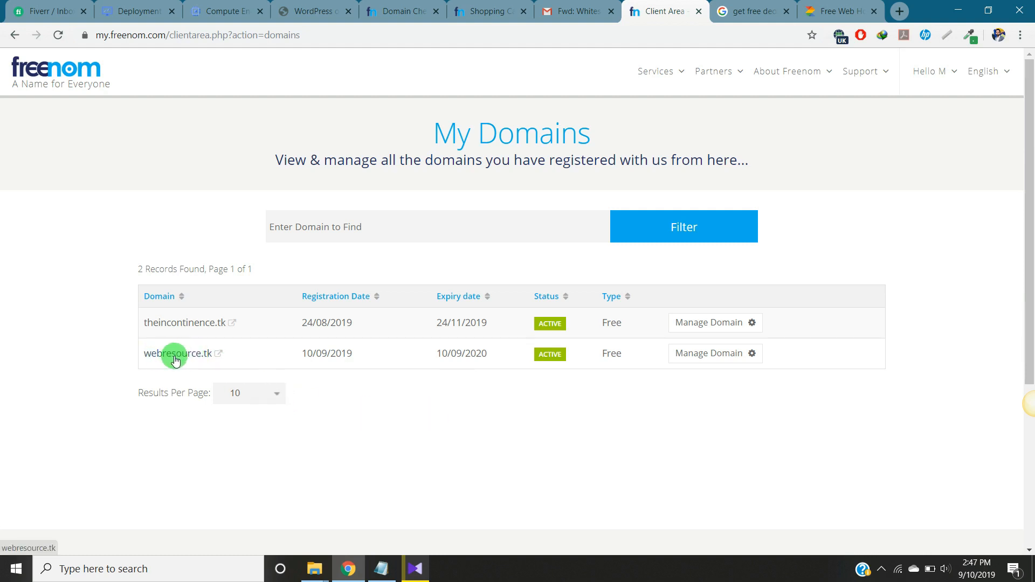
Step: Return to the Cloud console and navigate toward Network services > Cloud DNS
left_click(225, 10)
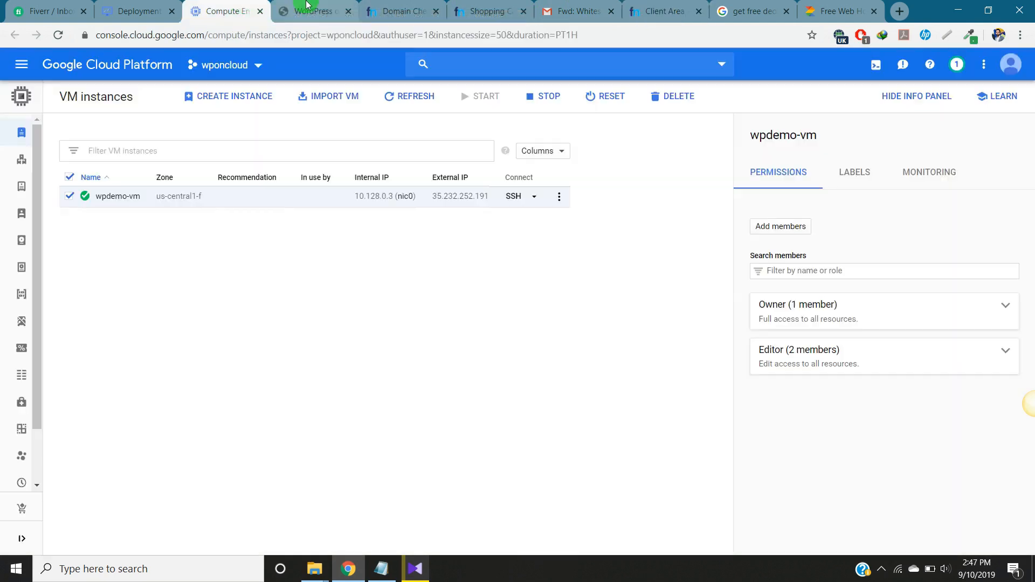
left_click(311, 11)
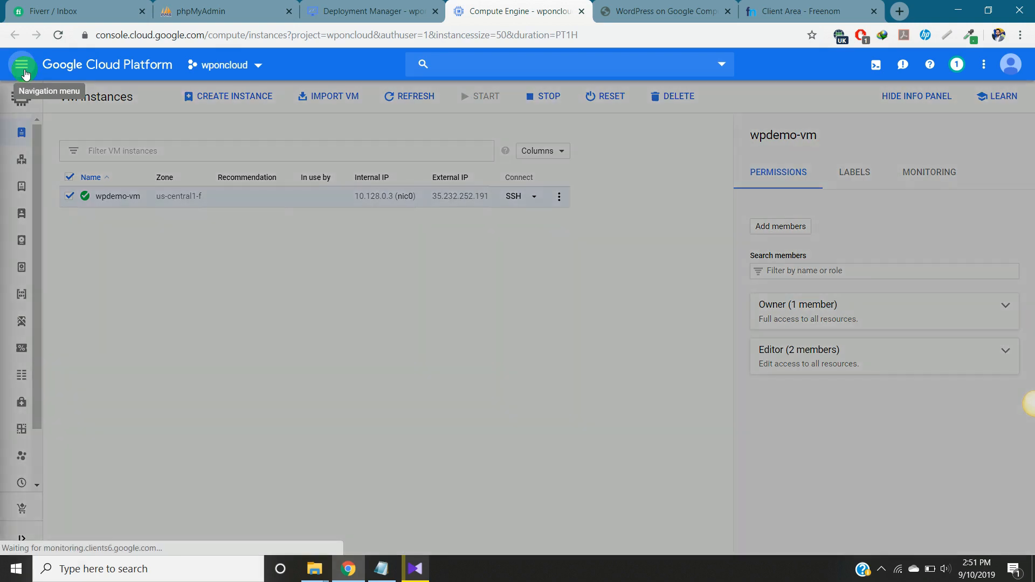
left_click(22, 65)
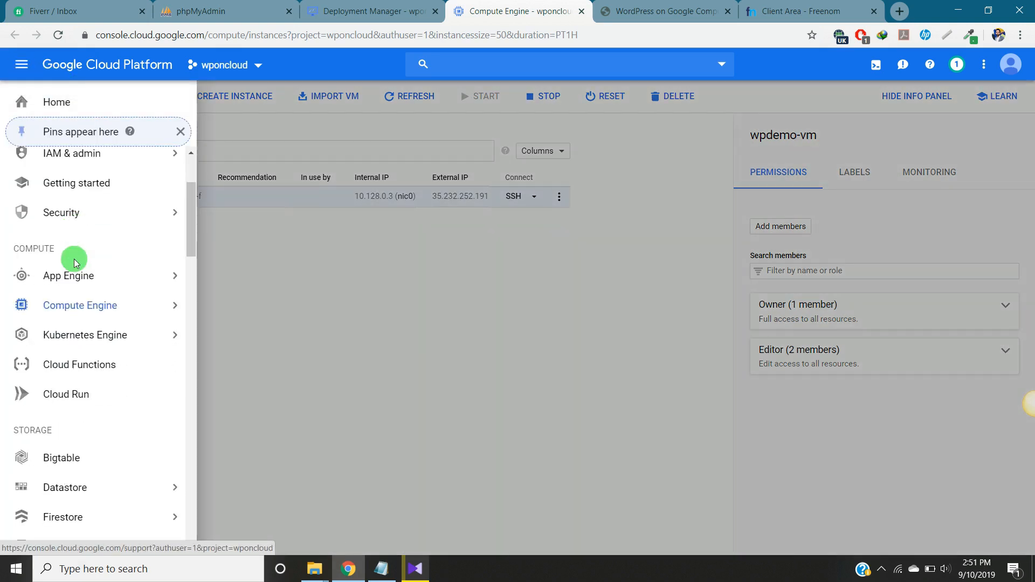
scroll("down", 3)
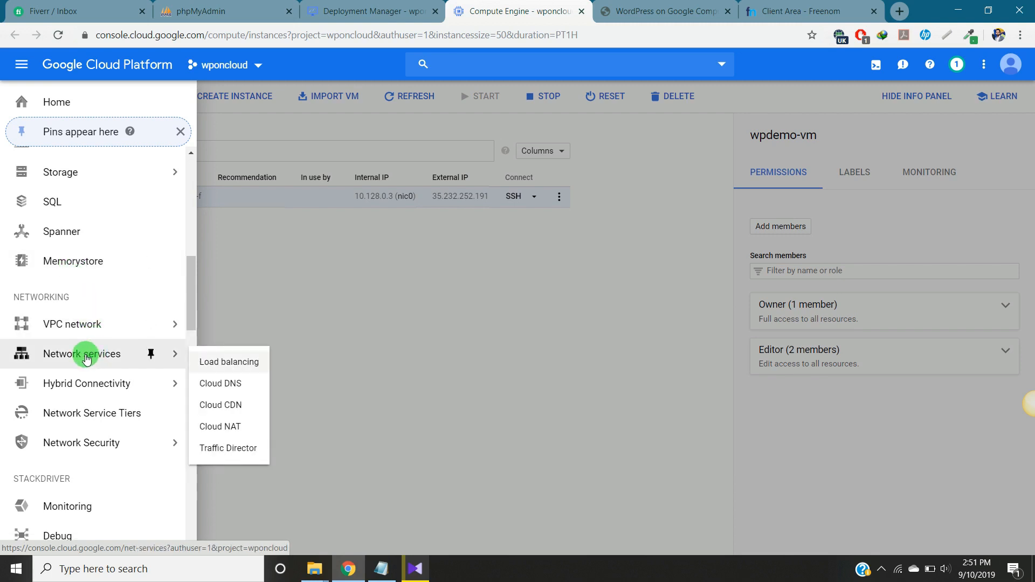
mouse_move(220, 404)
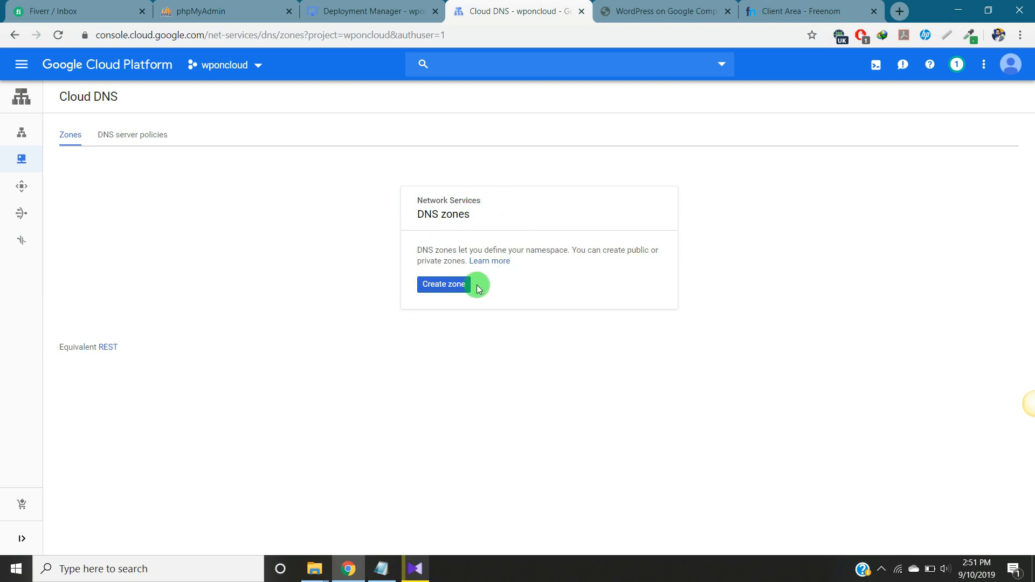
Step: Start a new public DNS zone, checking the domain on the Freenom page
left_click(443, 283)
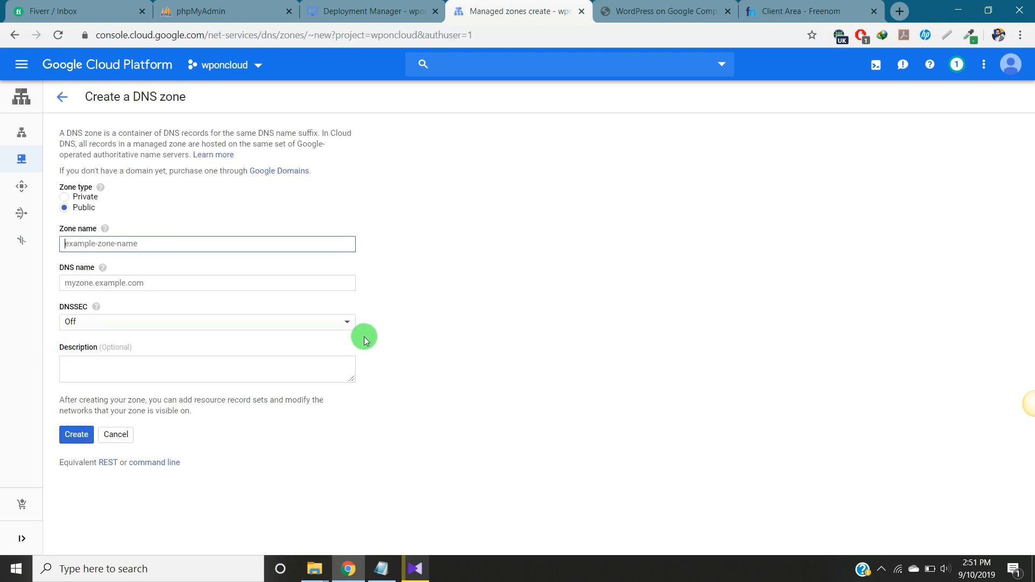
left_click(207, 244)
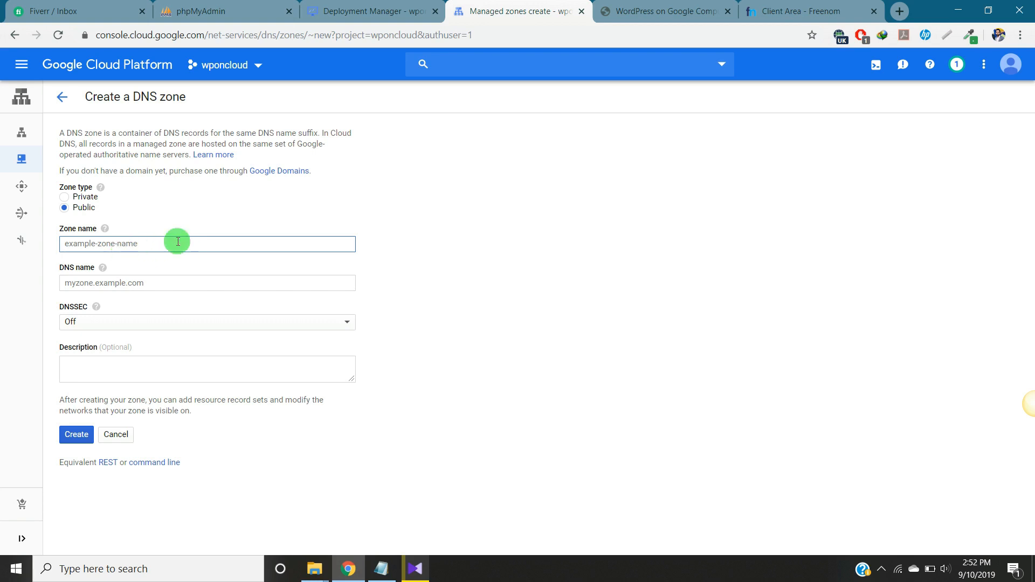
left_click(805, 11)
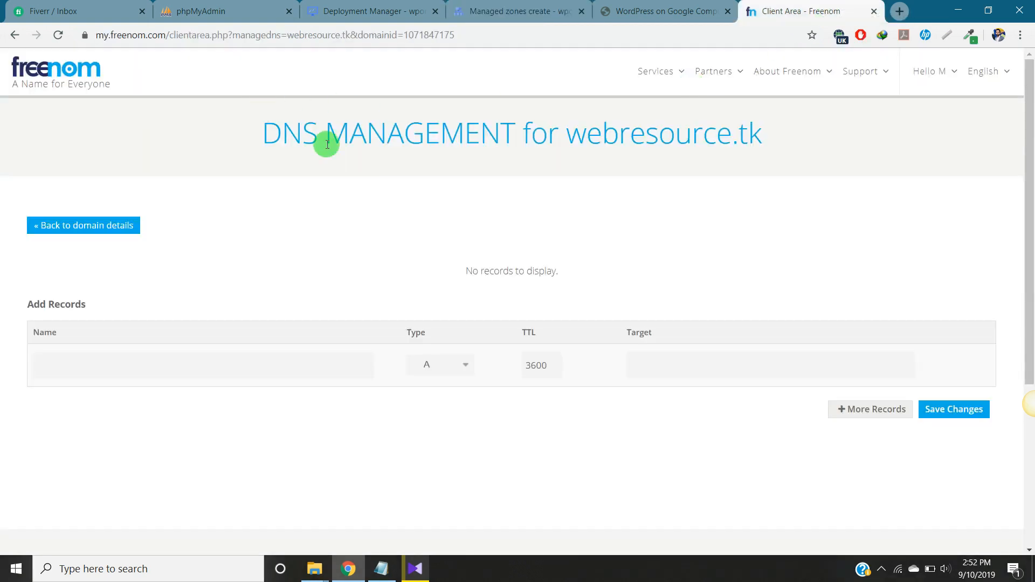
left_click(664, 10)
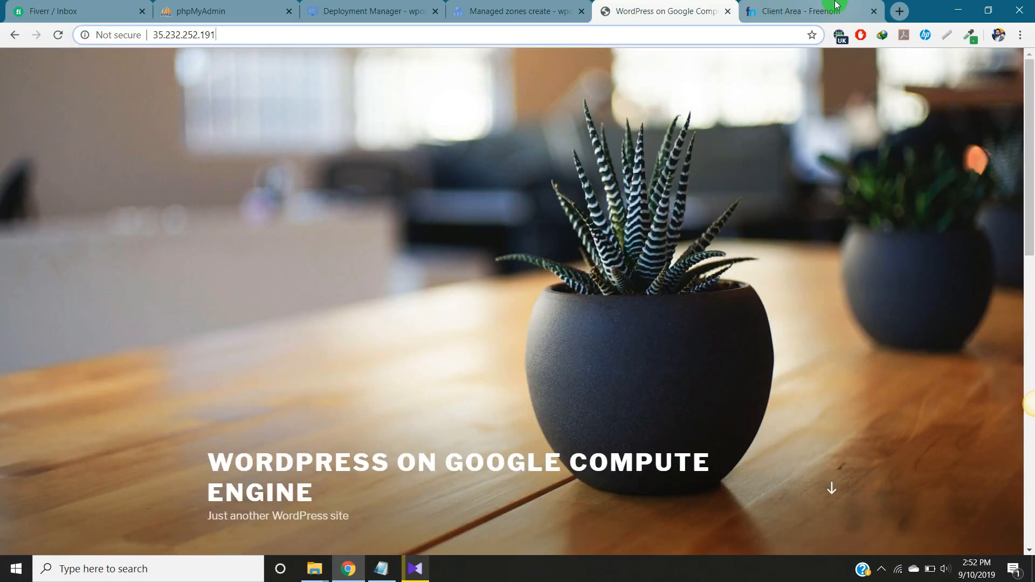
left_click(799, 11)
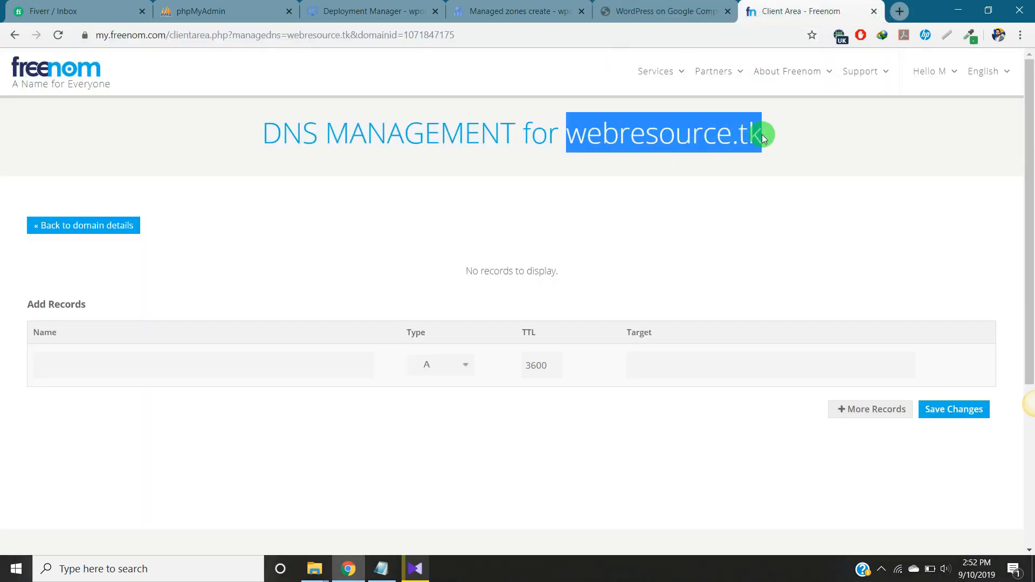
left_click(519, 11)
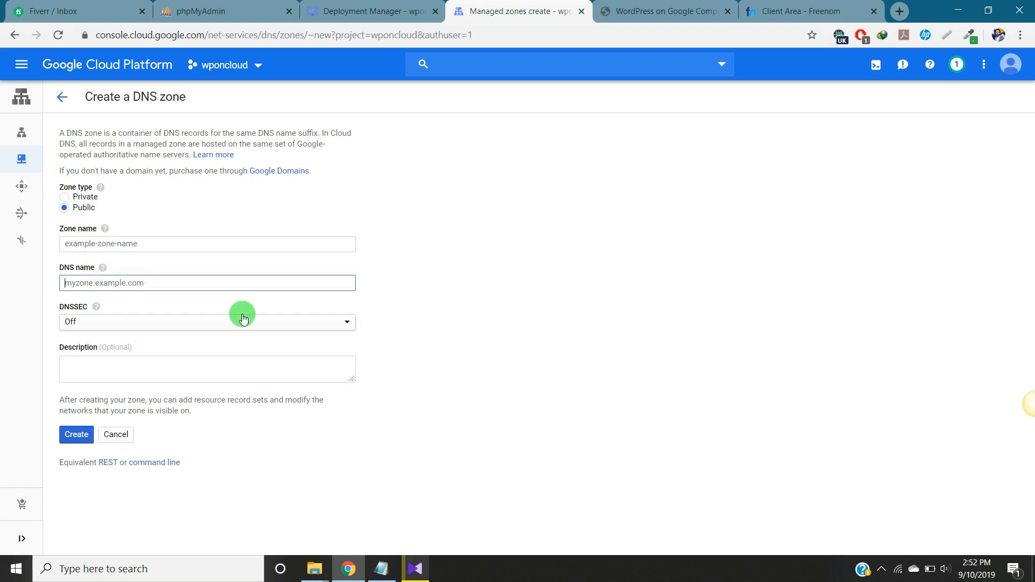
Step: Enter DNS name webresource.tk and zone name wpdemo, leaving DNSSEC off
type("webresource.tk")
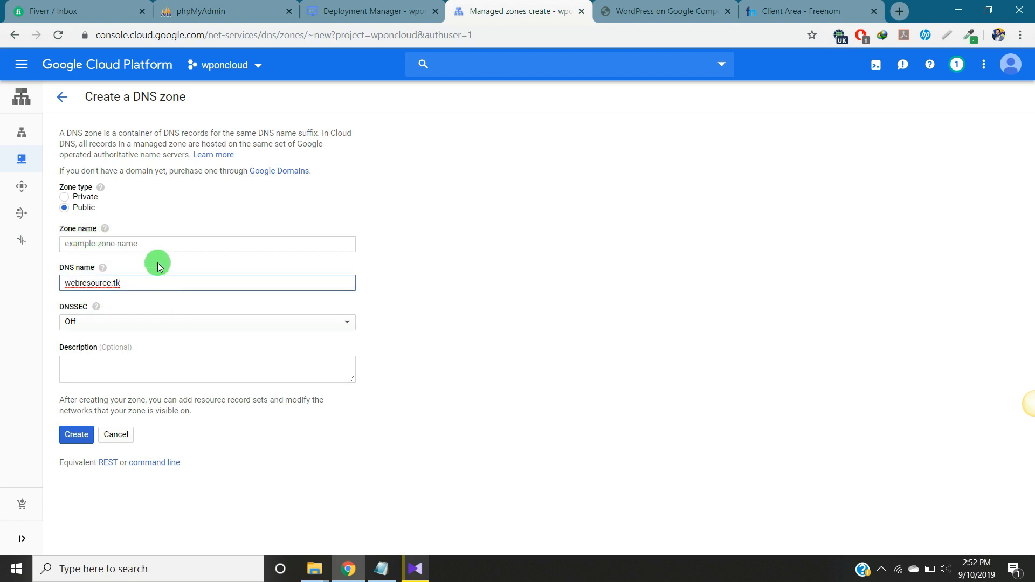
left_click(208, 244)
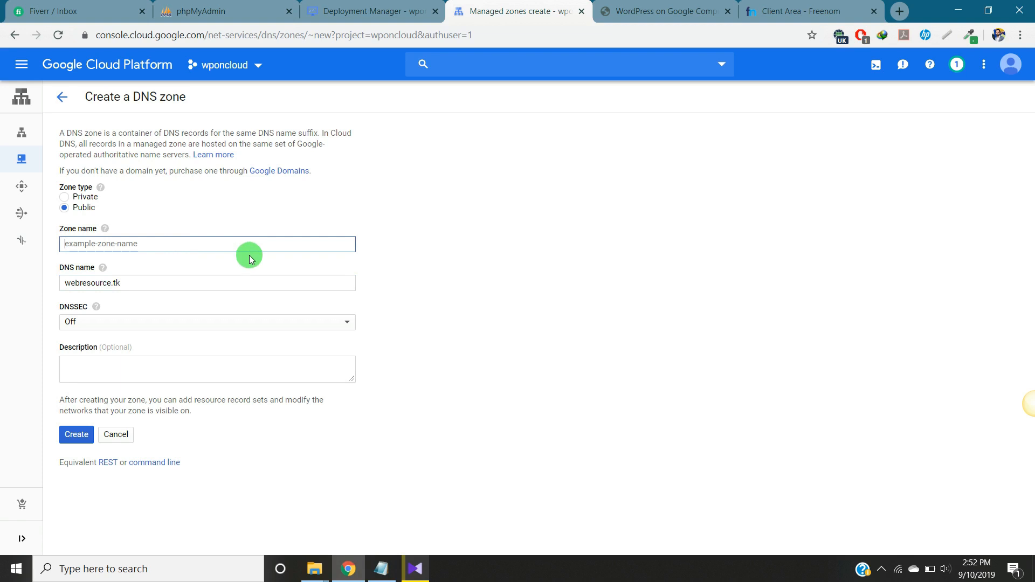
type("wpc")
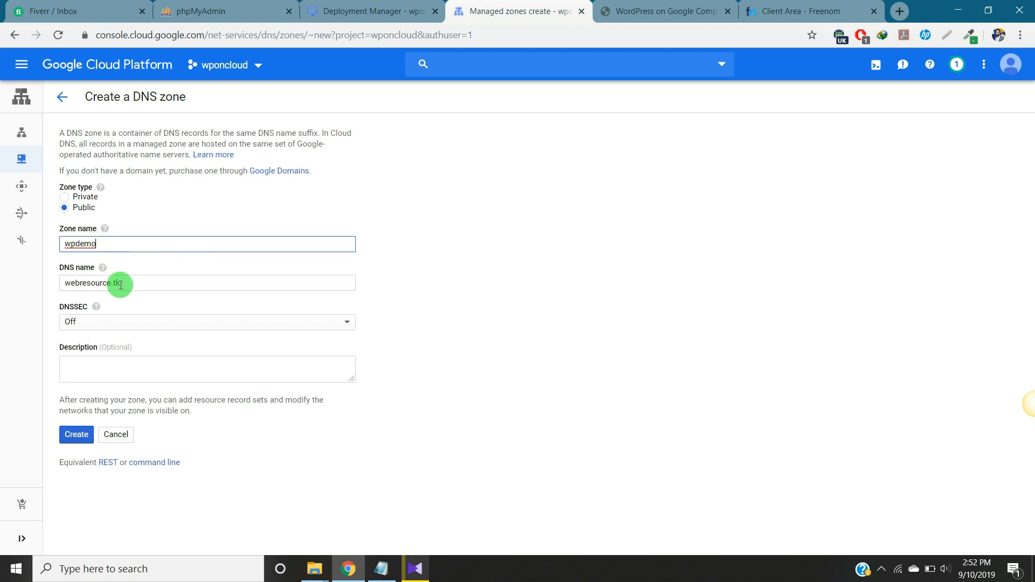
mouse_move(118, 377)
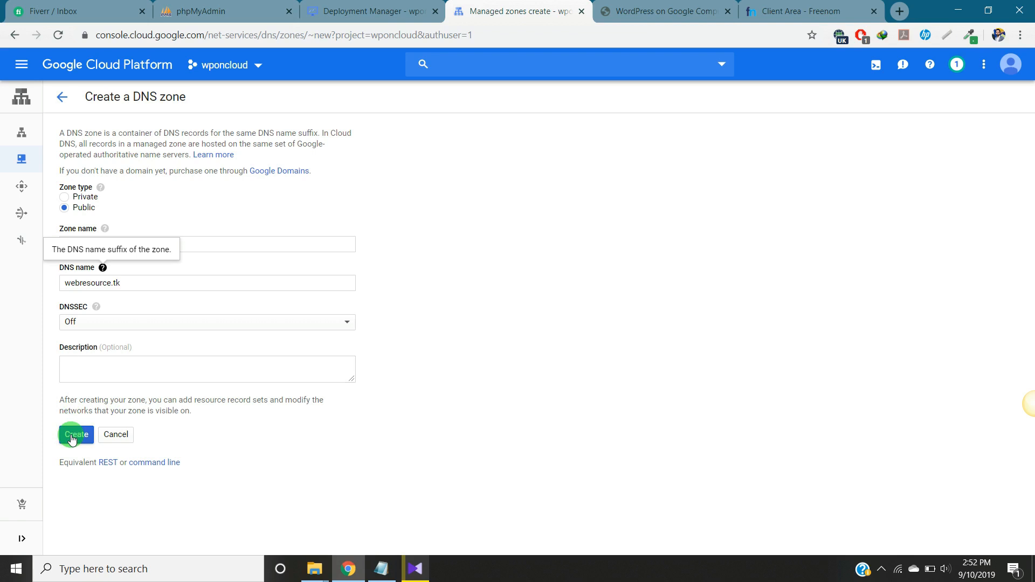
Step: Create the wpdemo zone and copy its four googledomains NS entries from Registrar Setup
left_click(76, 434)
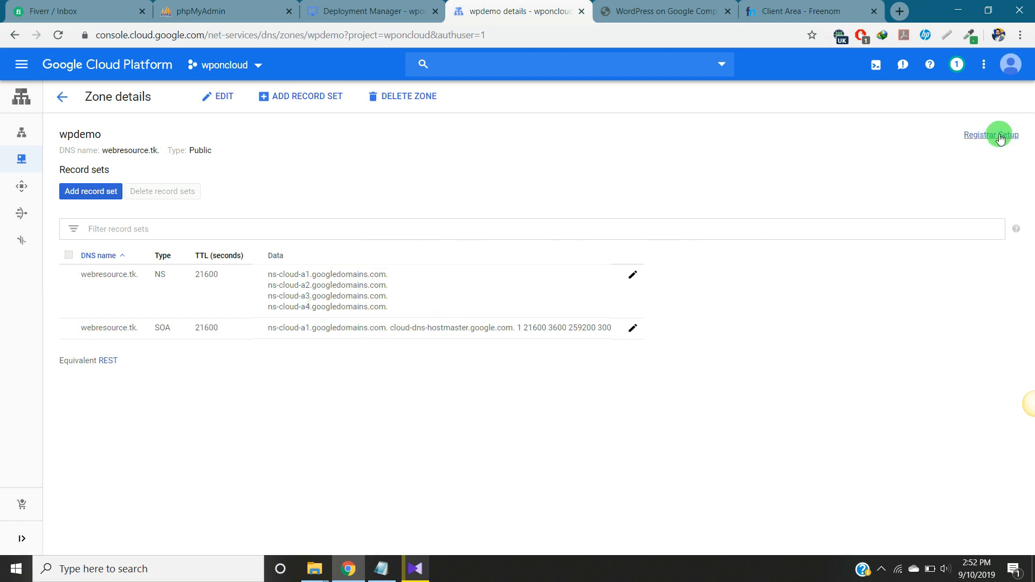
left_click(990, 135)
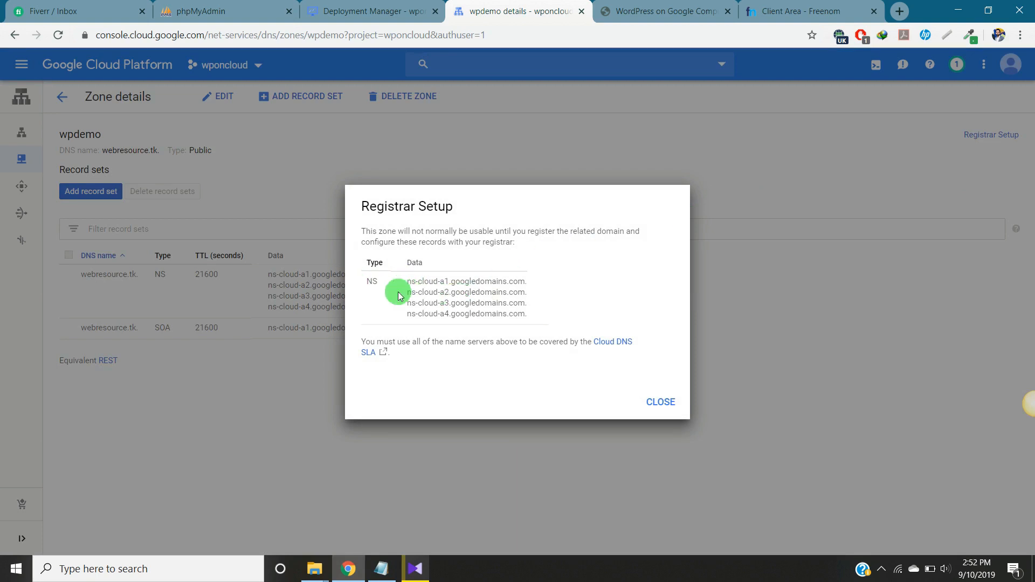
left_click_drag(408, 281, 528, 313)
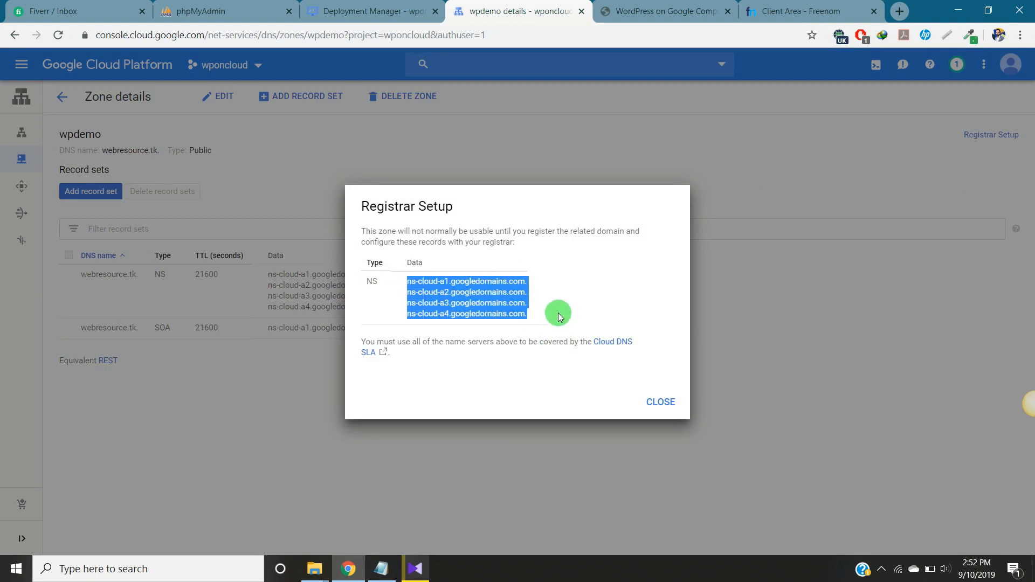
left_click(806, 11)
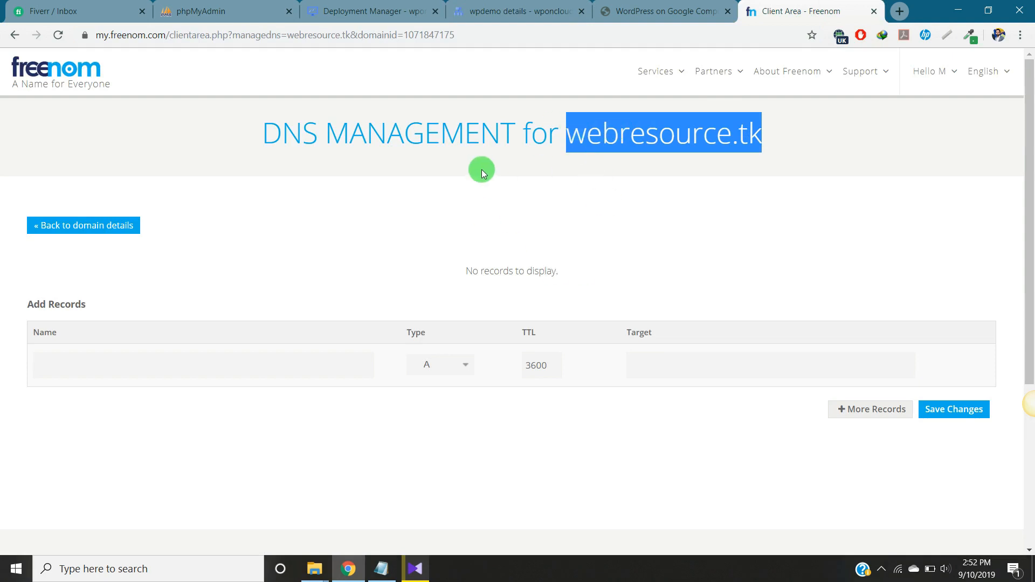
left_click(519, 10)
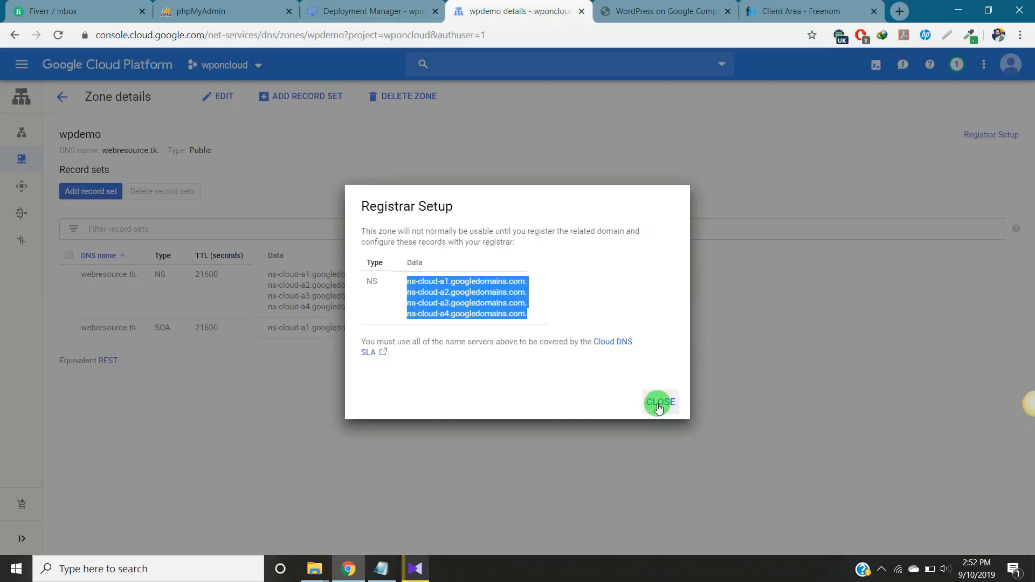
left_click(658, 402)
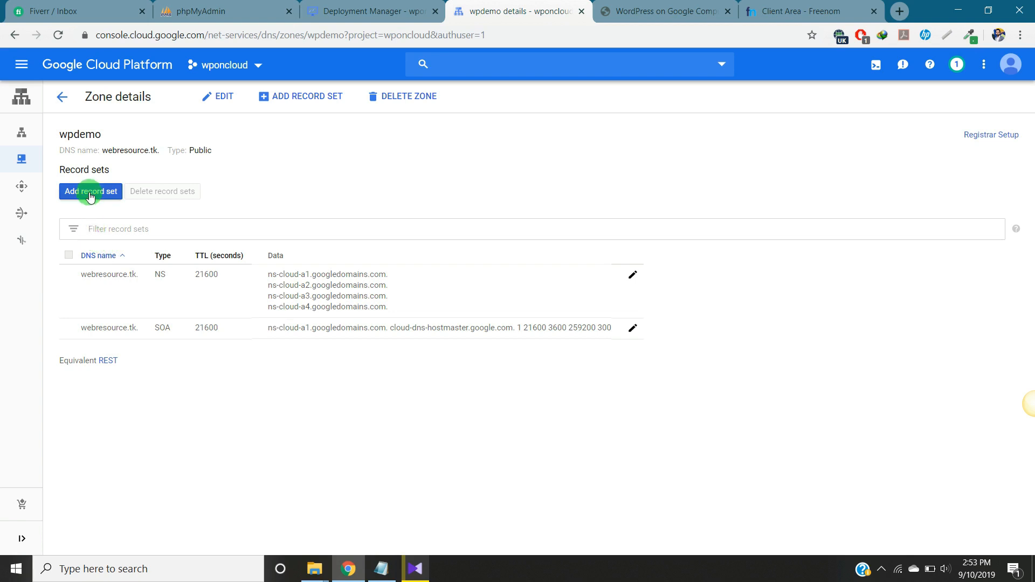
Step: Add an A record pointing webresource.tk to 35.232.252.191 with a 300-second TTL
left_click(91, 191)
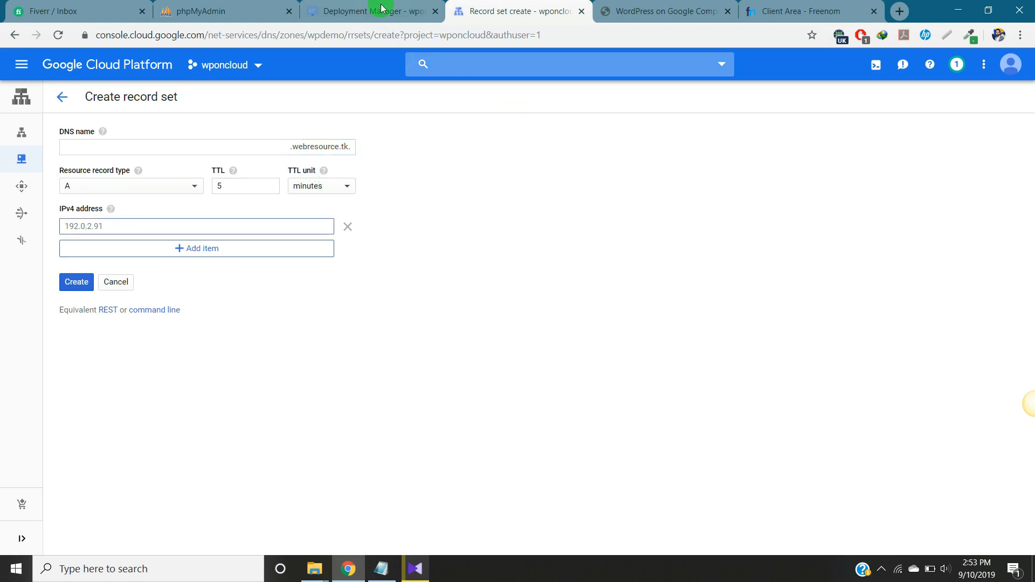
left_click(372, 11)
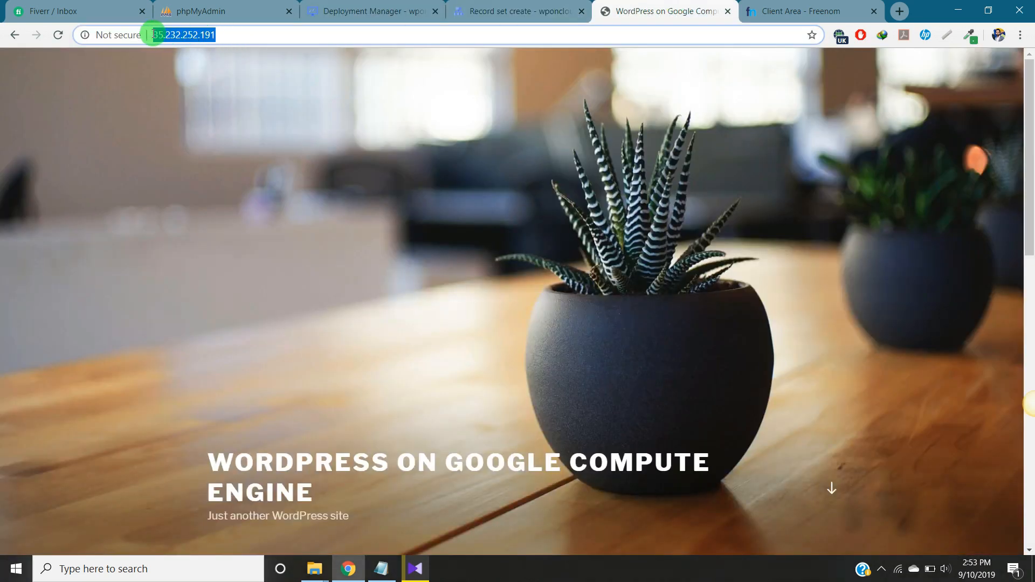
left_click(518, 10)
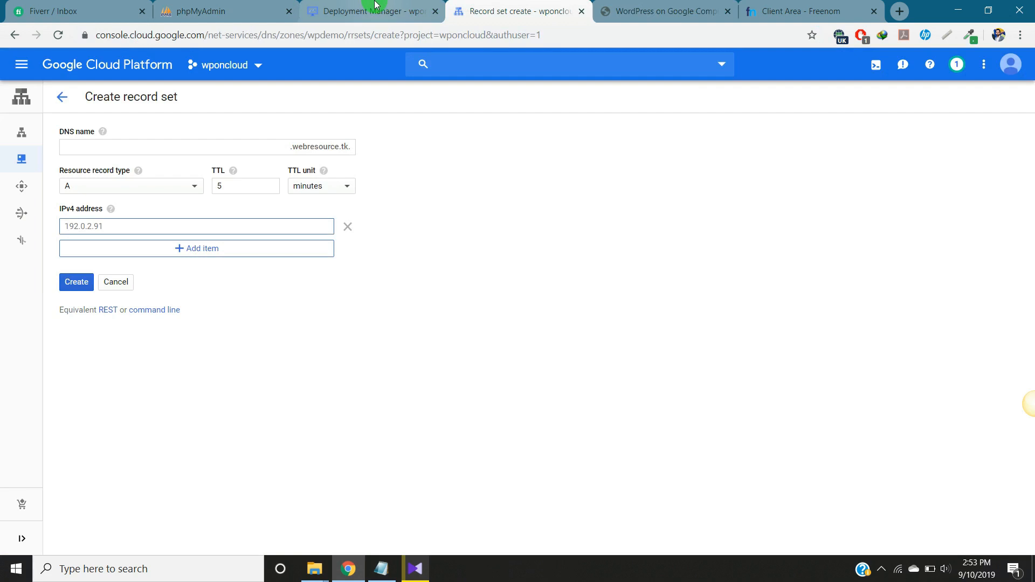
type("http://35.232.252.191/")
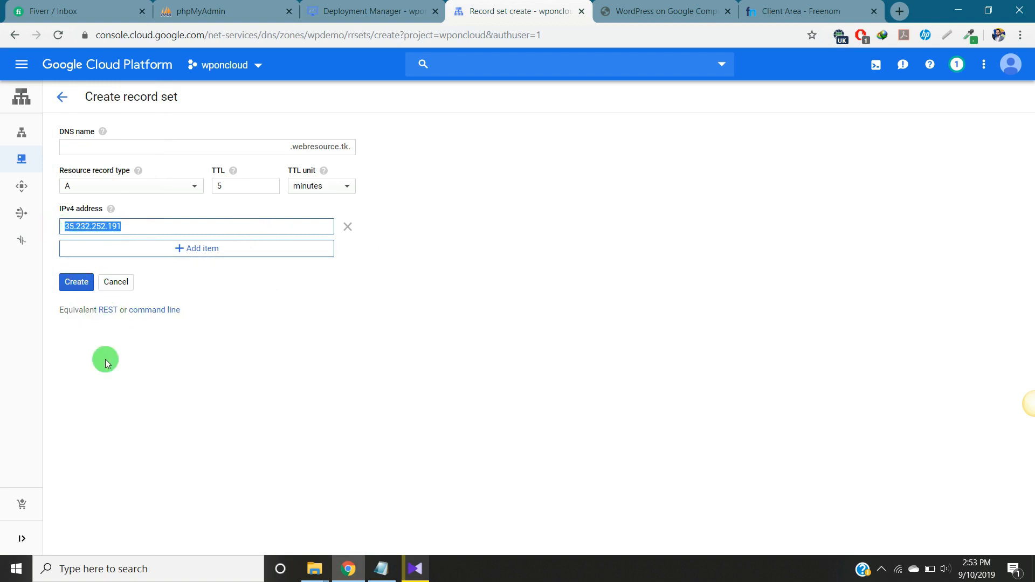
left_click(76, 281)
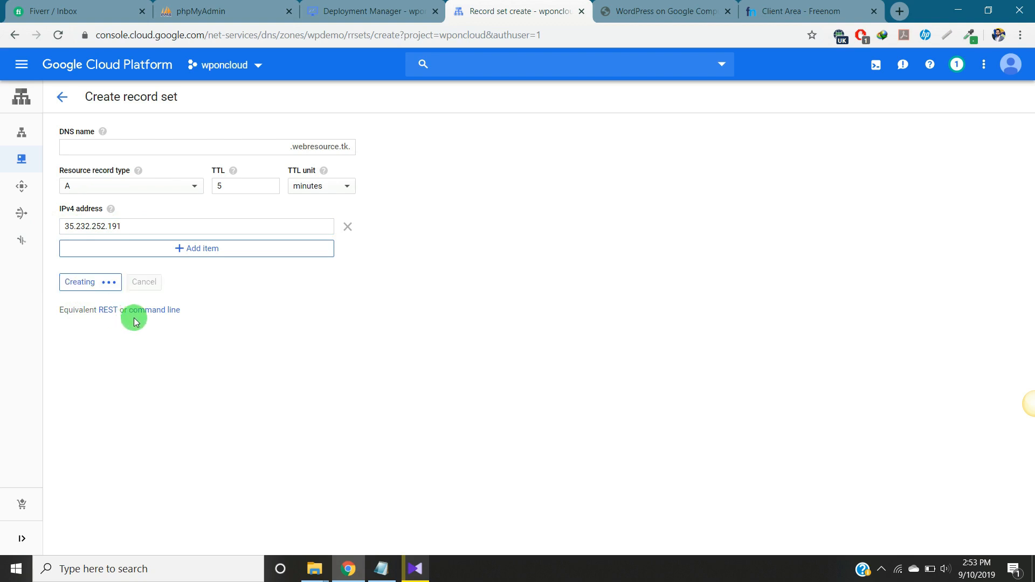
left_click(79, 282)
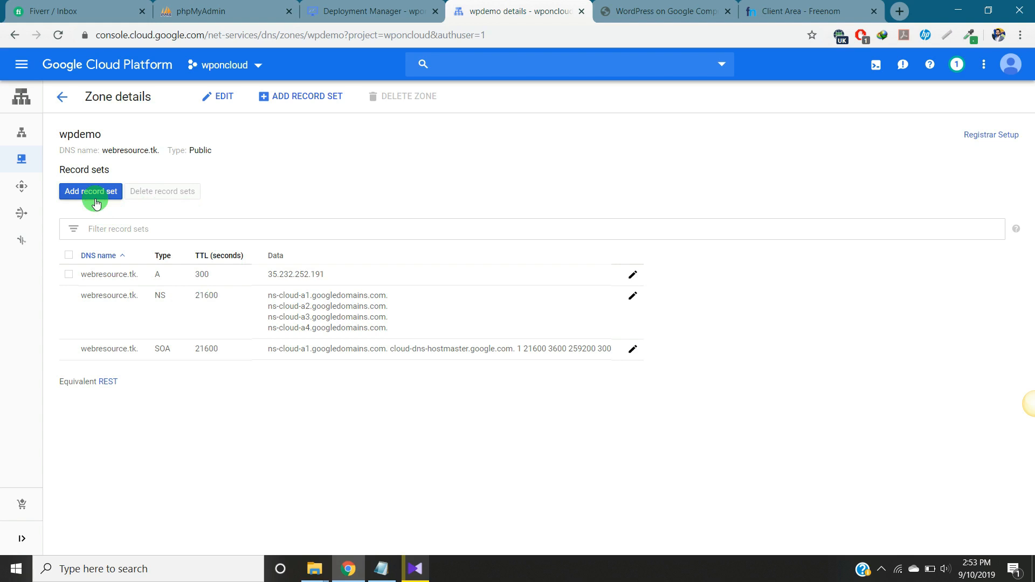
left_click(91, 191)
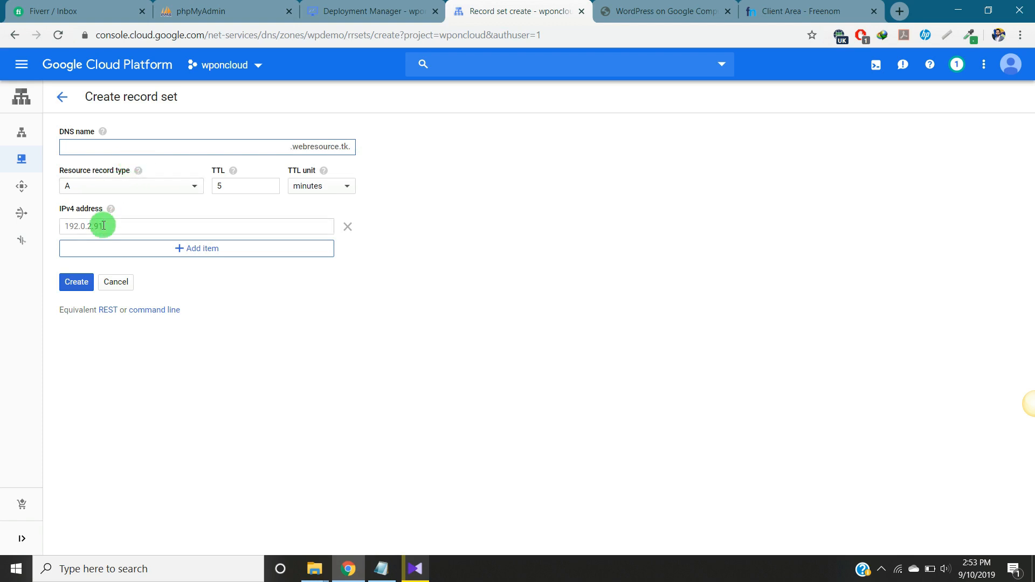
type("www")
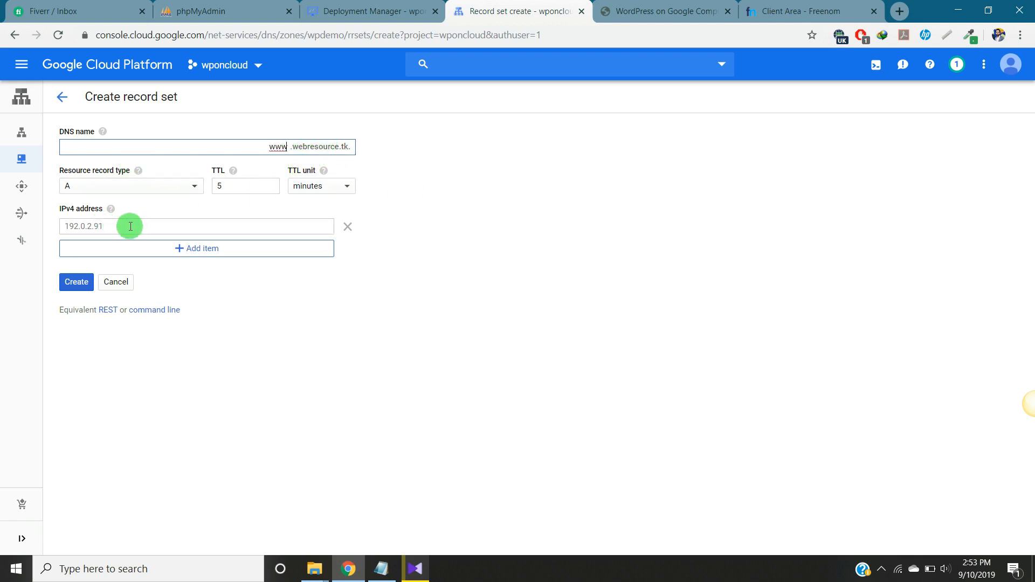
type("35.232.252.191")
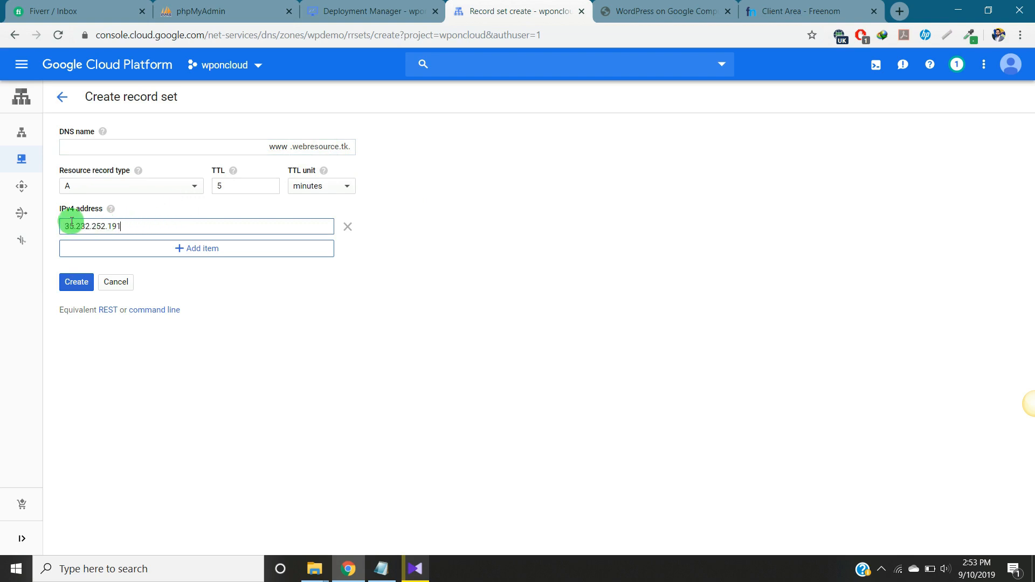
left_click(75, 281)
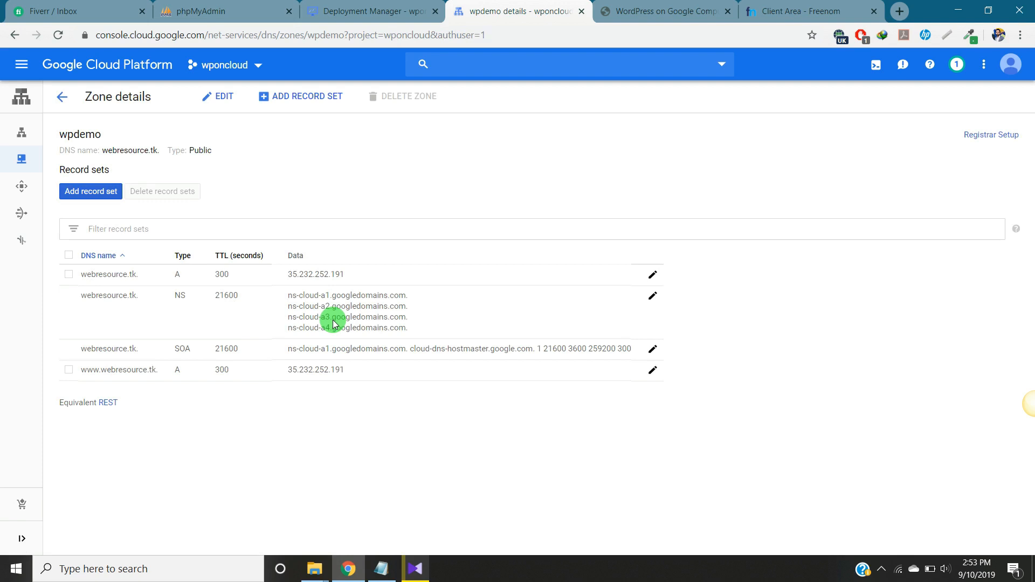
mouse_move(385, 362)
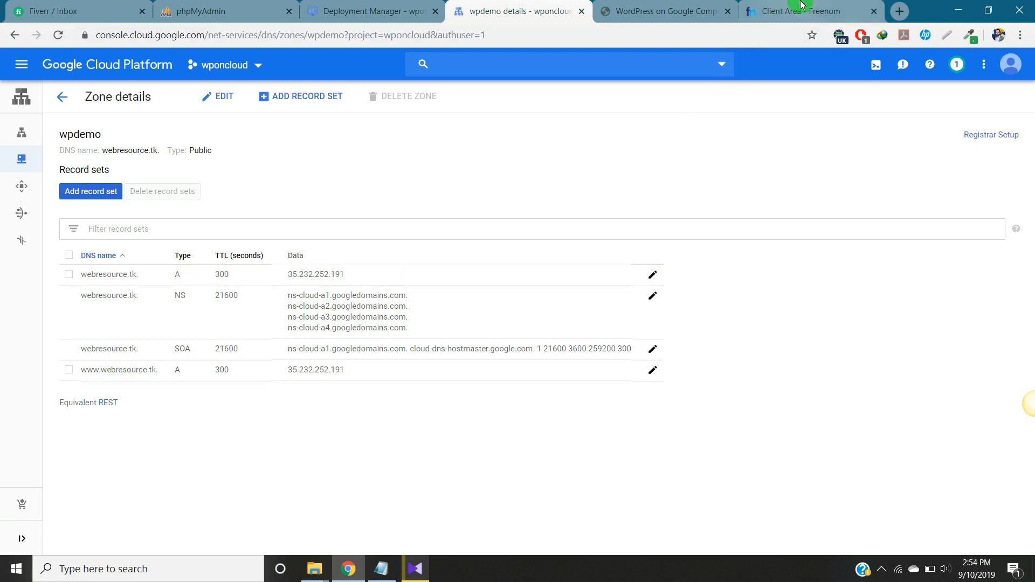
Step: In Freenom, return to My Domains and start managing webresource.tk
left_click(799, 10)
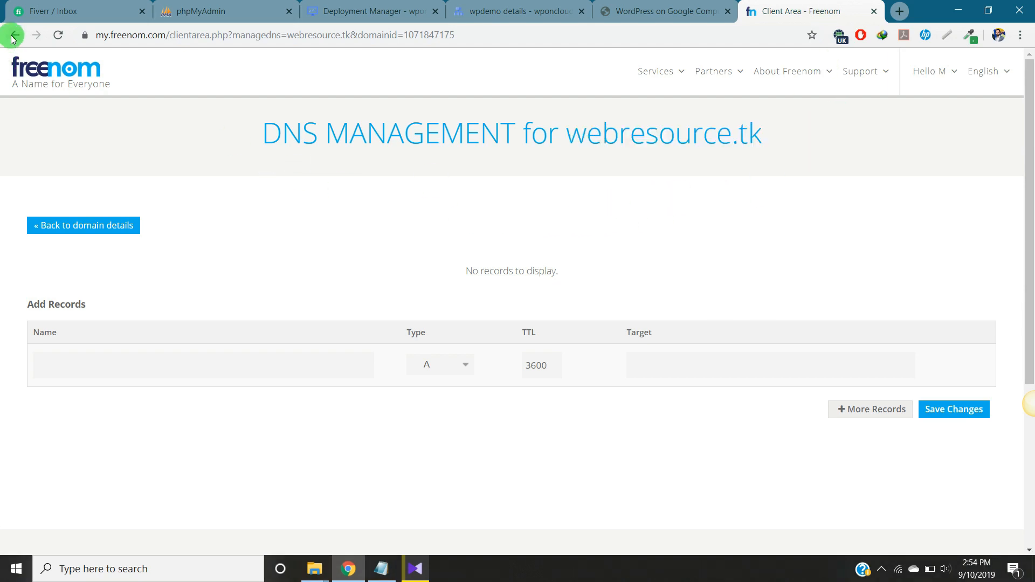
left_click(12, 35)
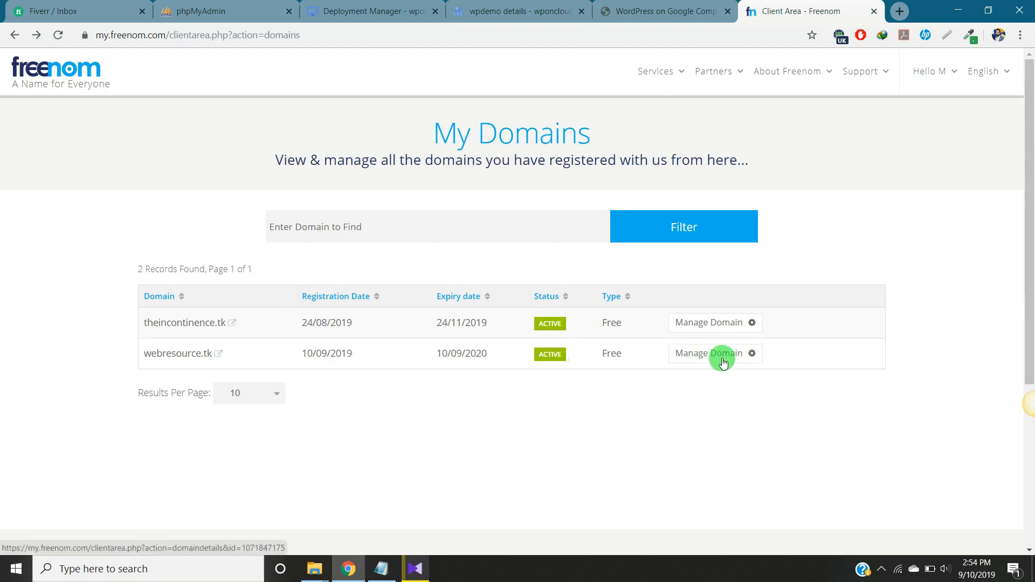
left_click(709, 354)
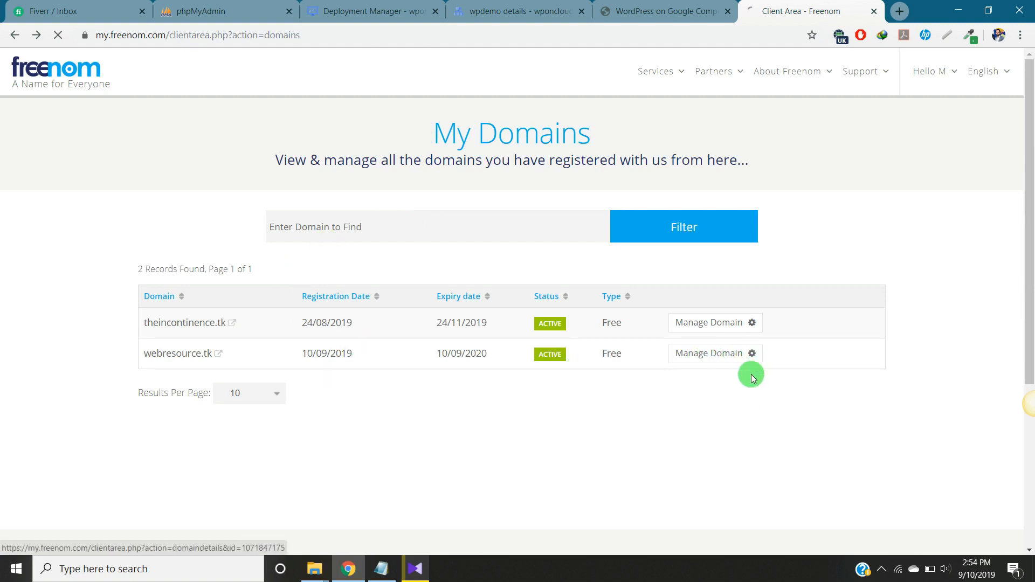
left_click(714, 354)
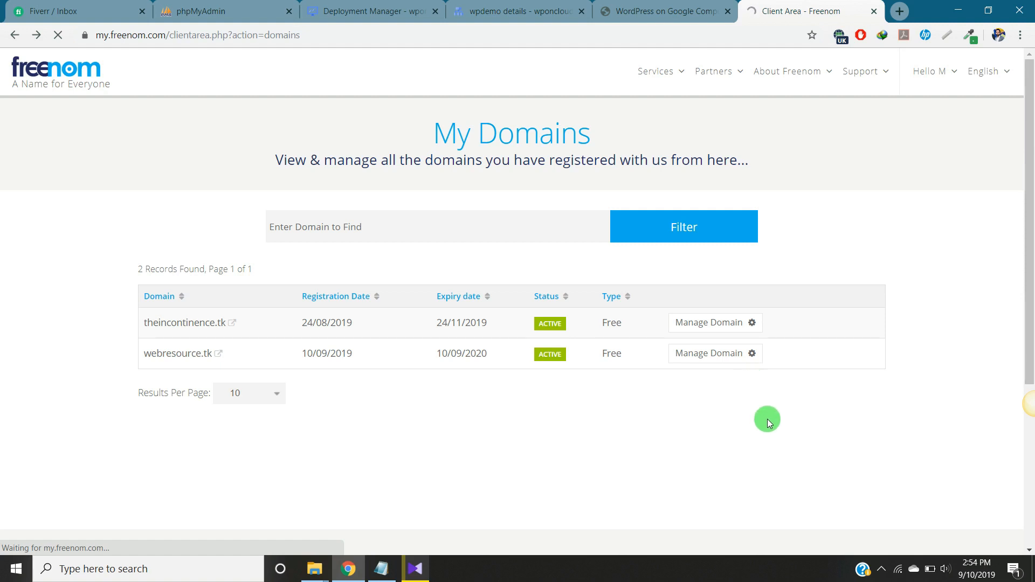
left_click(715, 353)
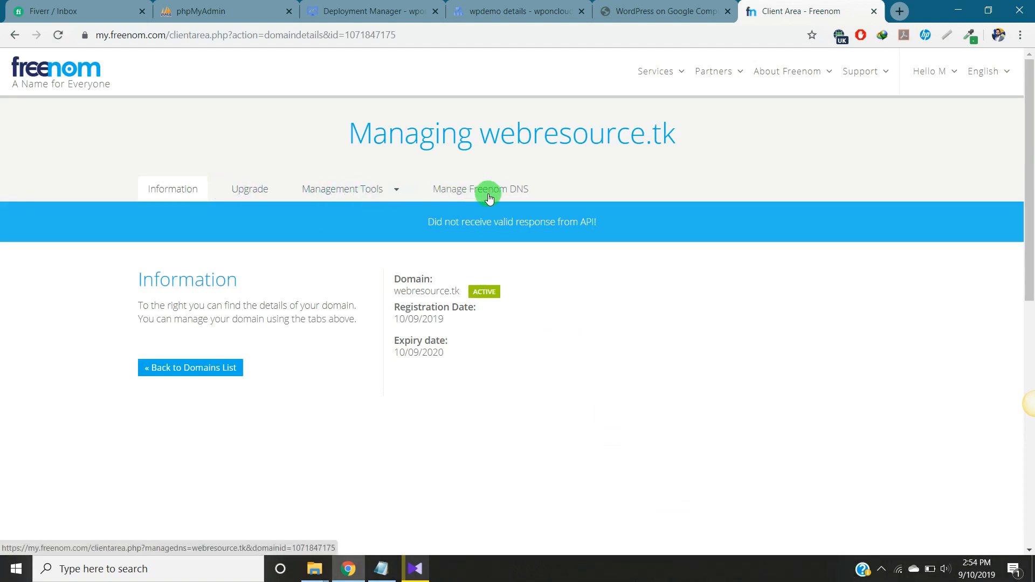
Step: Show the Management Tools menu for webresource.tk, which lists the Nameservers option
left_click(346, 188)
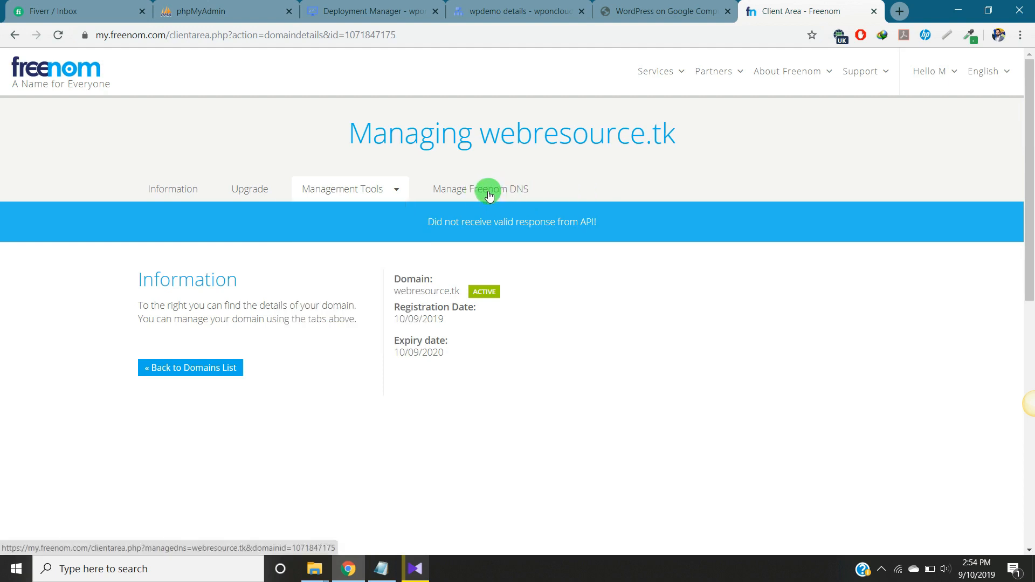
left_click(343, 188)
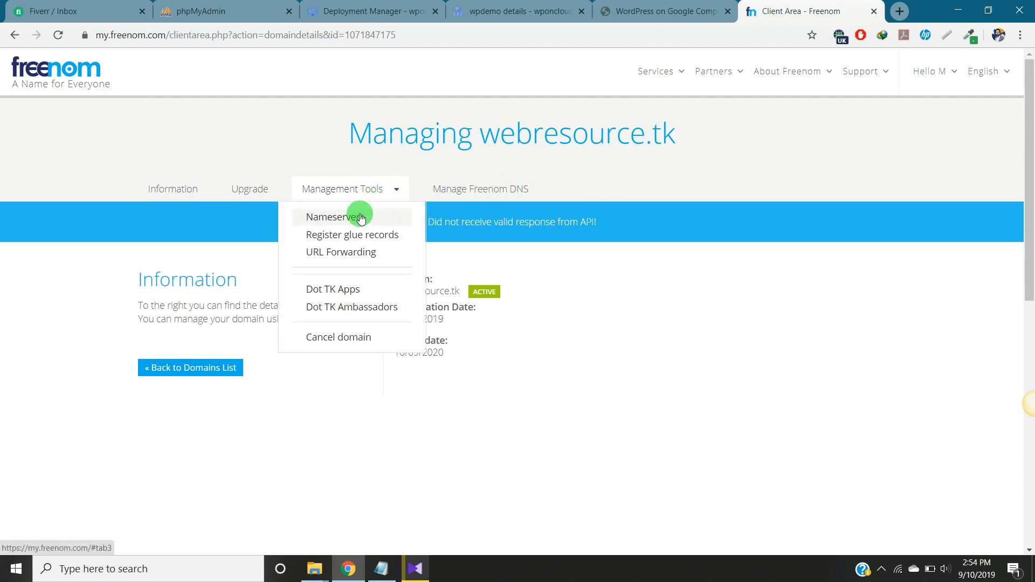
Step: Fill Nameservers 1–4 with ns-cloud-a1 through ns-cloud-a4.googledomains.com copied from the Cloud DNS NS record
left_click(333, 216)
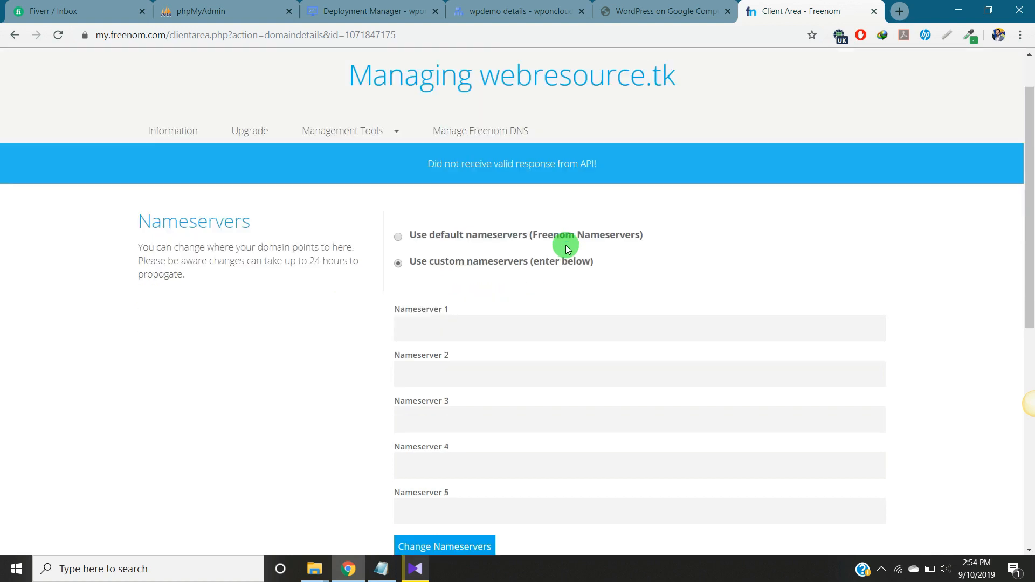
left_click(518, 10)
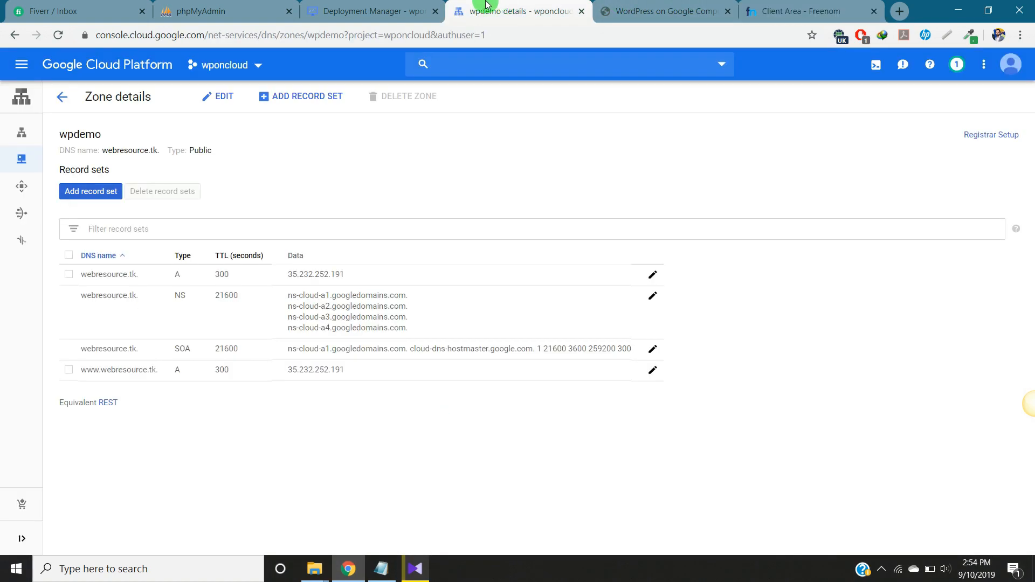
double_click(317, 296)
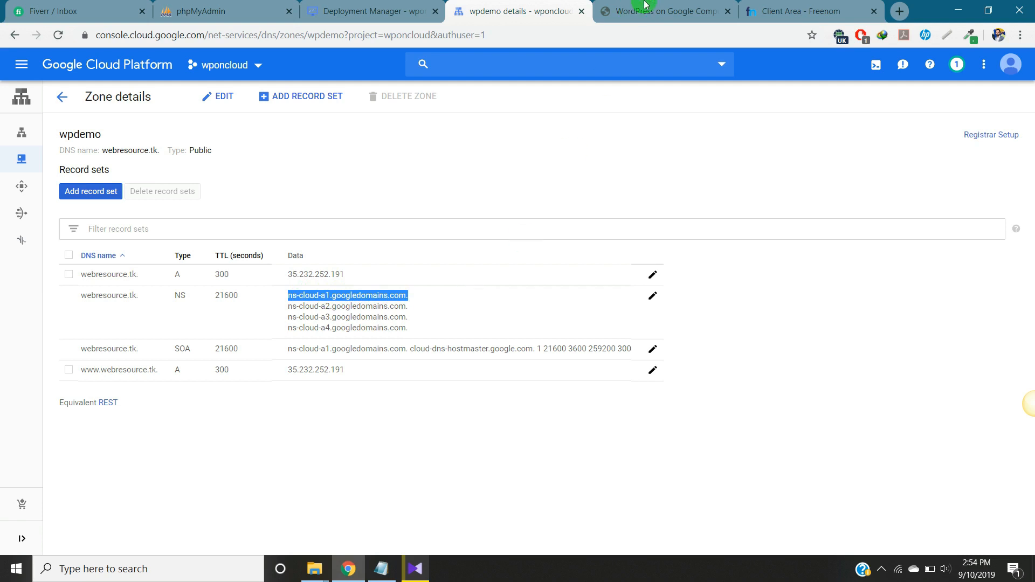
left_click(810, 11)
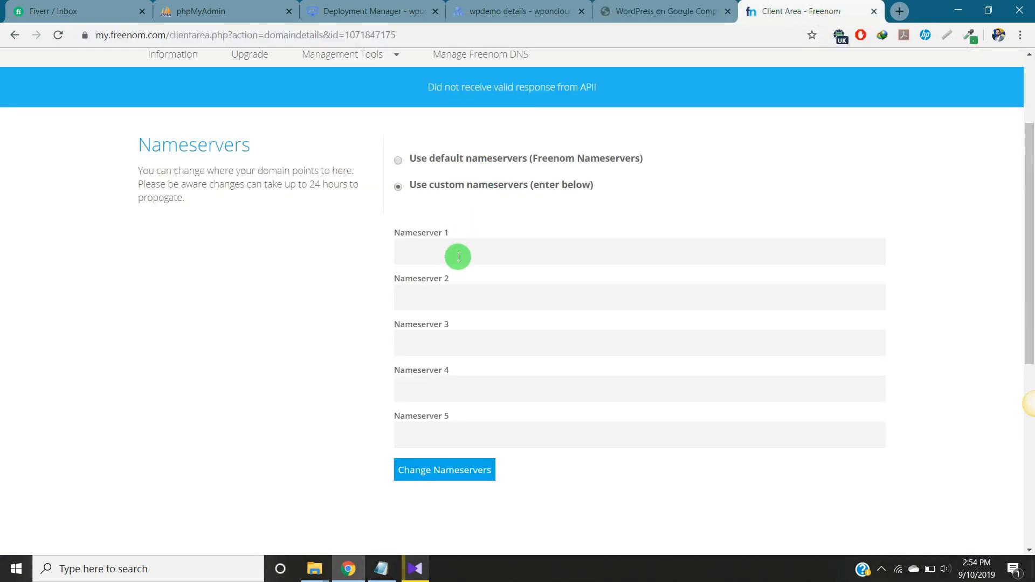
type("ns-cloud-a1.googledomains.com.")
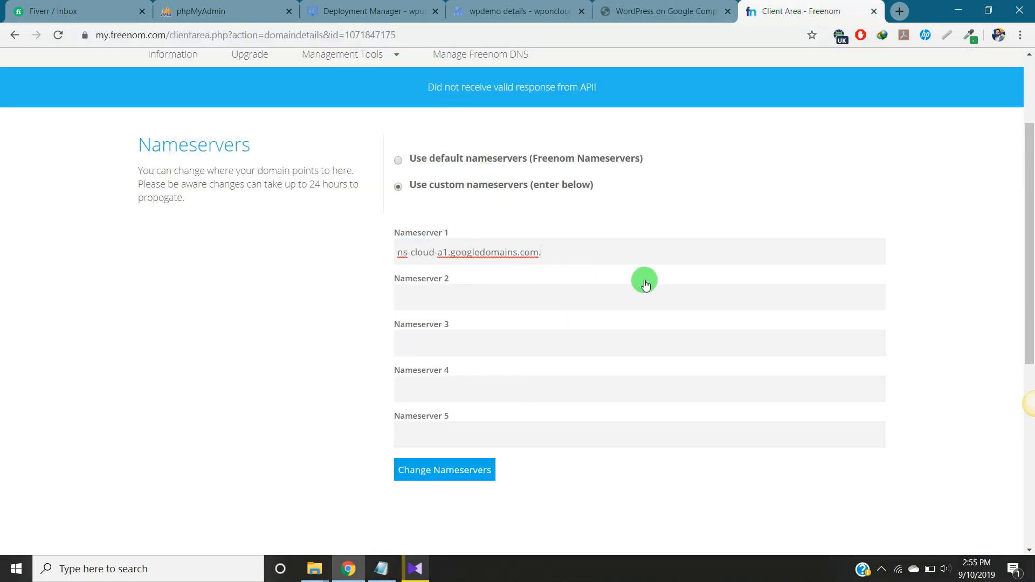
double_click(469, 252)
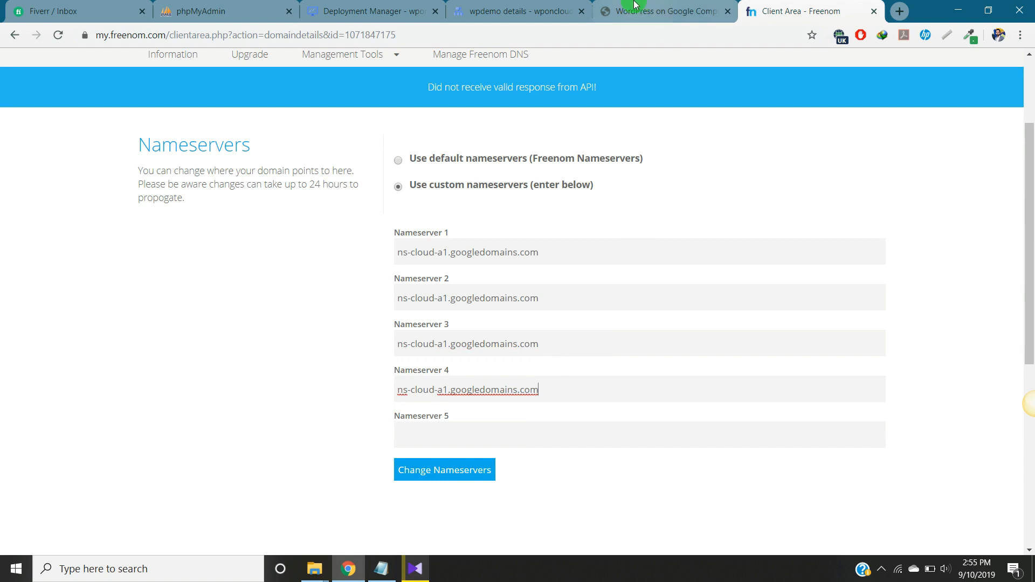
left_click(519, 10)
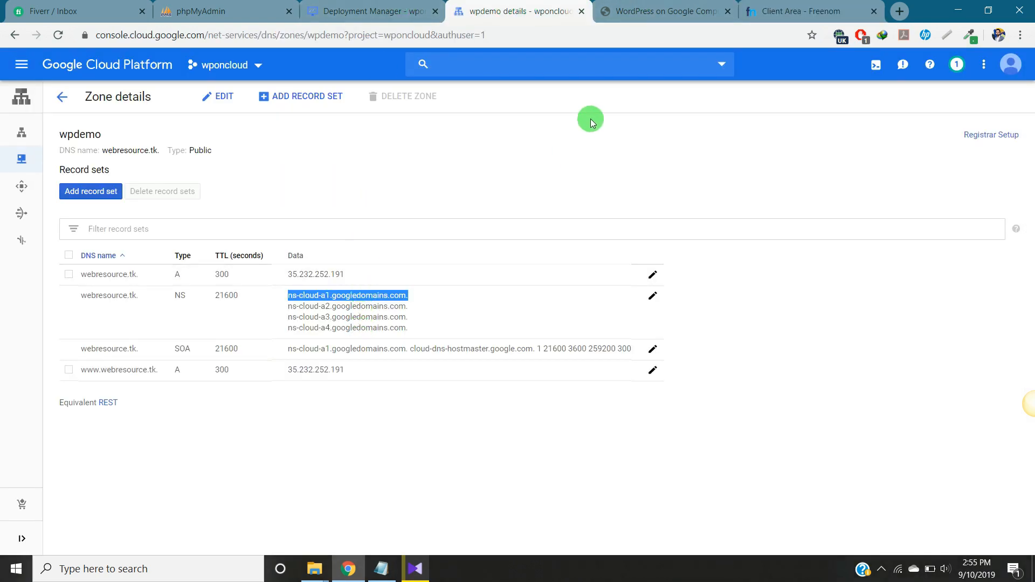
mouse_move(783, 11)
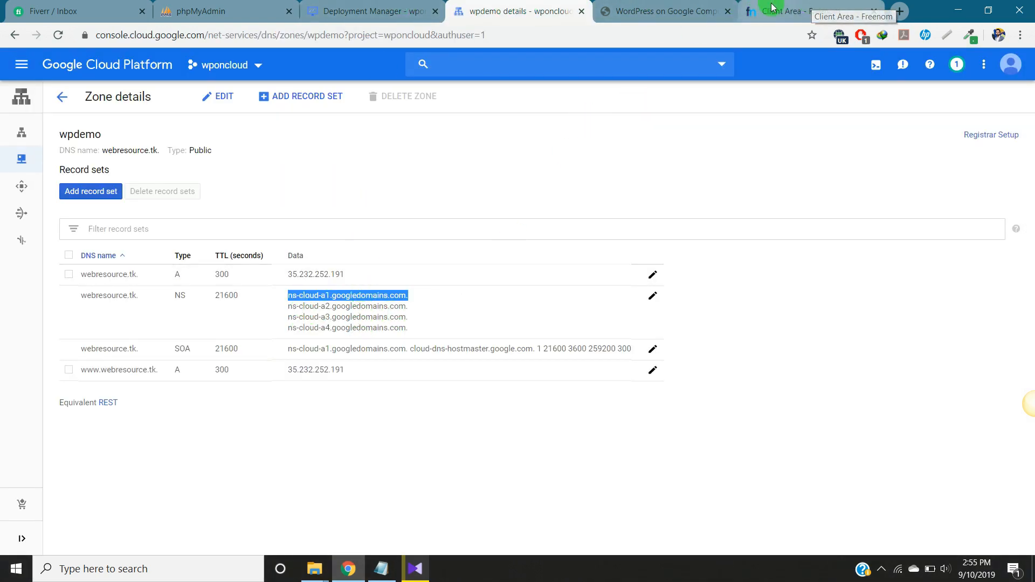
left_click(793, 11)
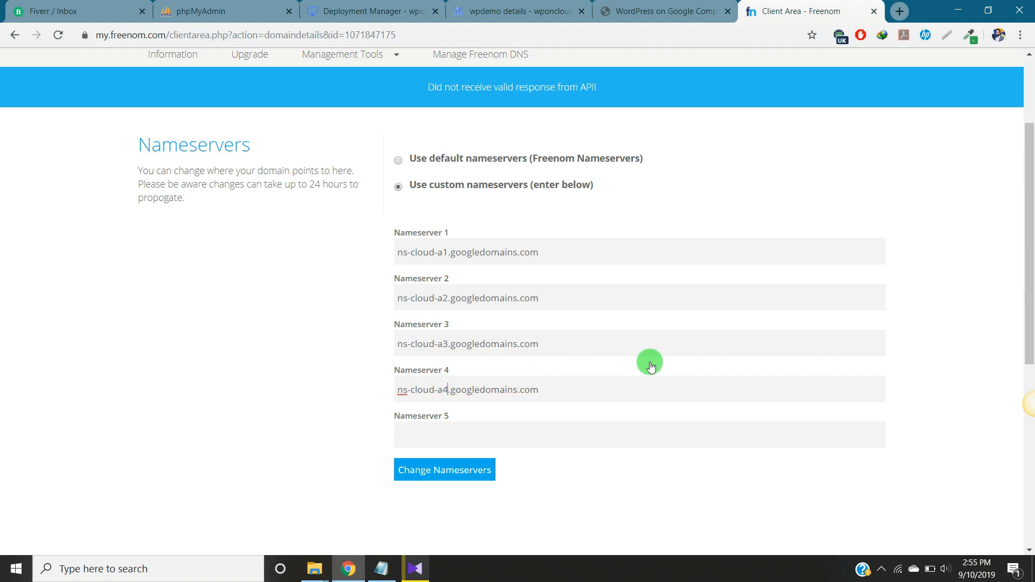
Step: Submit the custom nameserver change for webresource.tk
scroll("down", 3)
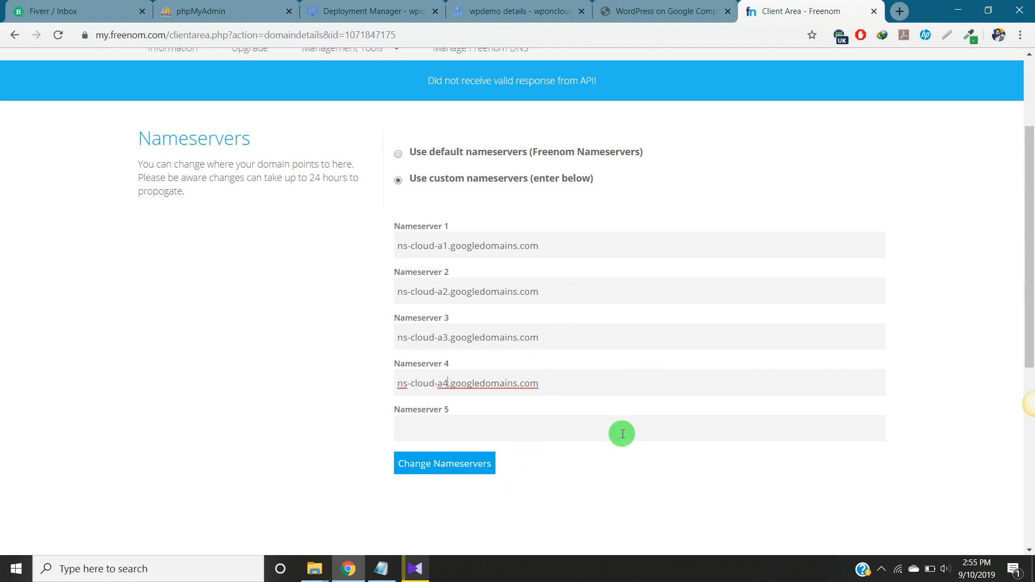
left_click(443, 463)
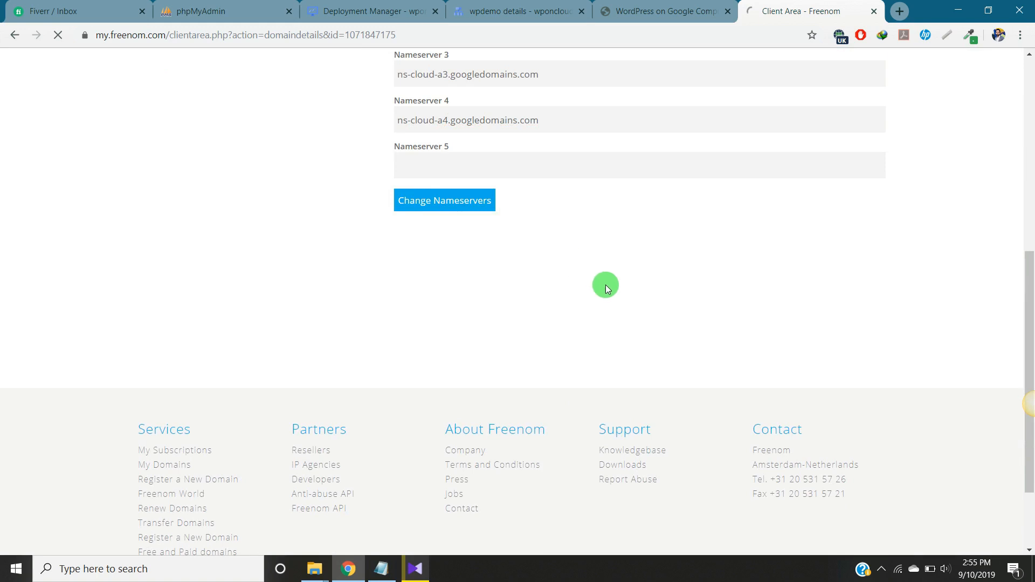
left_click(443, 200)
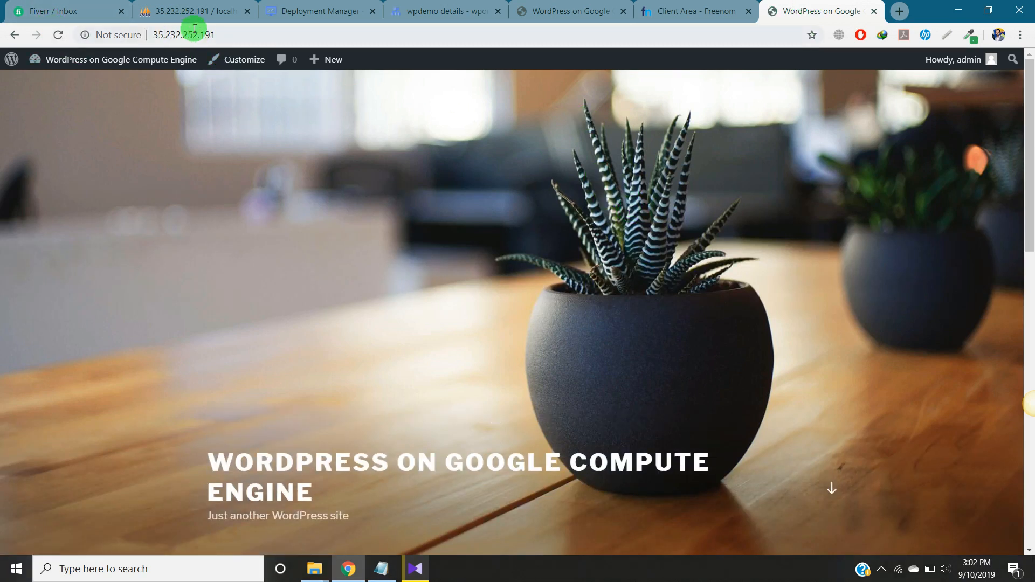
mouse_move(137, 110)
type("/wp-admin/")
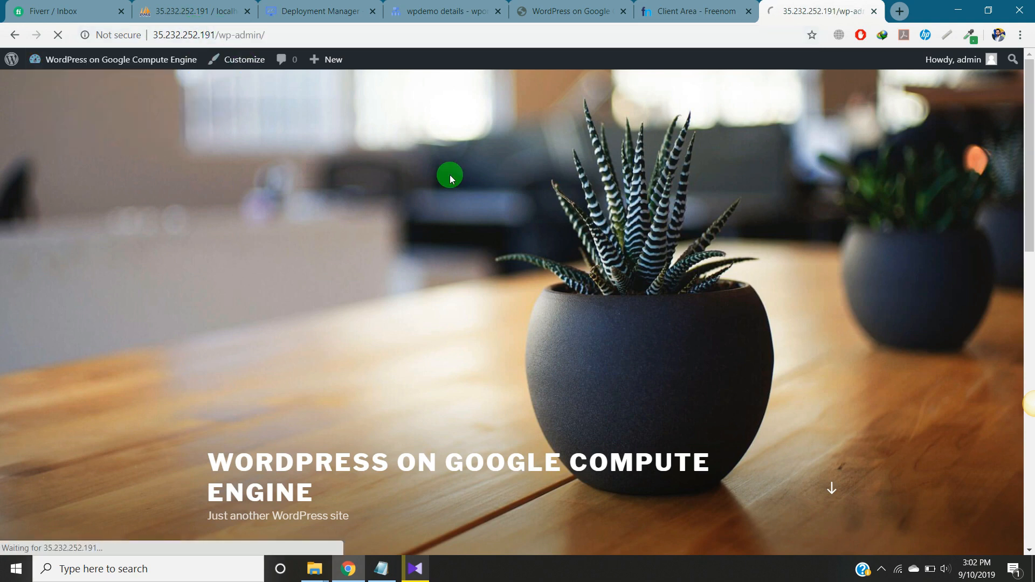
mouse_move(35, 357)
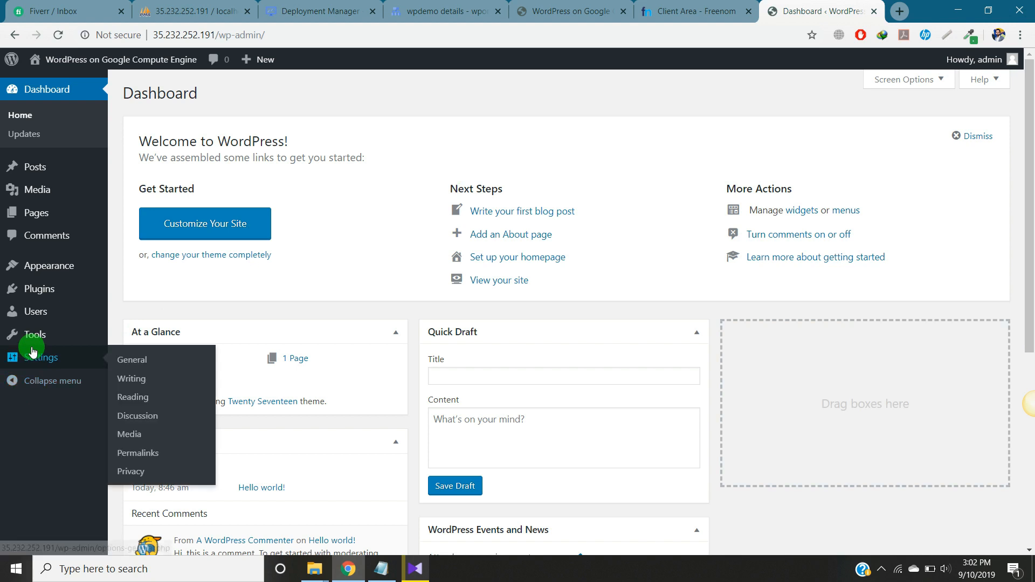
left_click(131, 360)
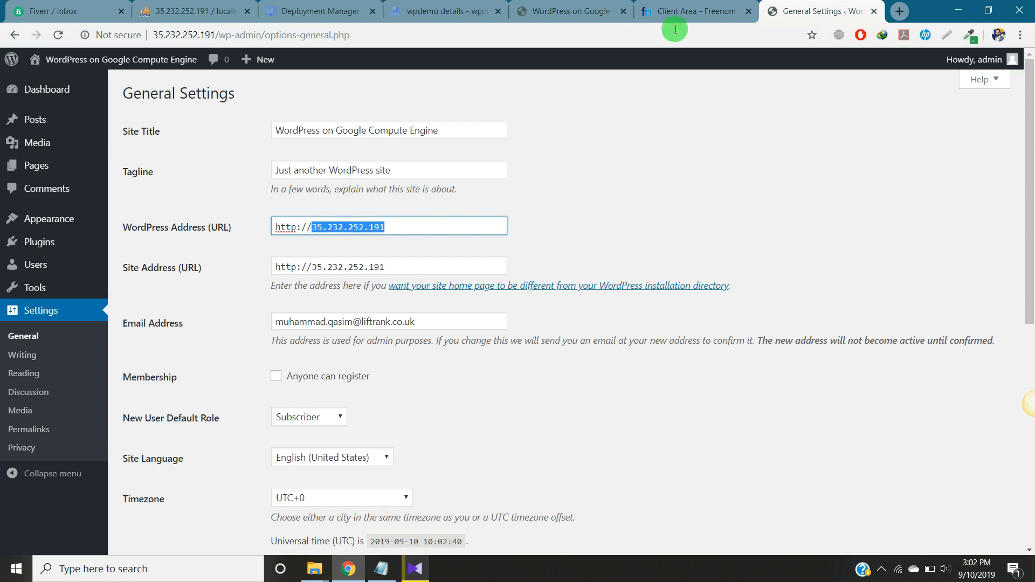
left_click(690, 11)
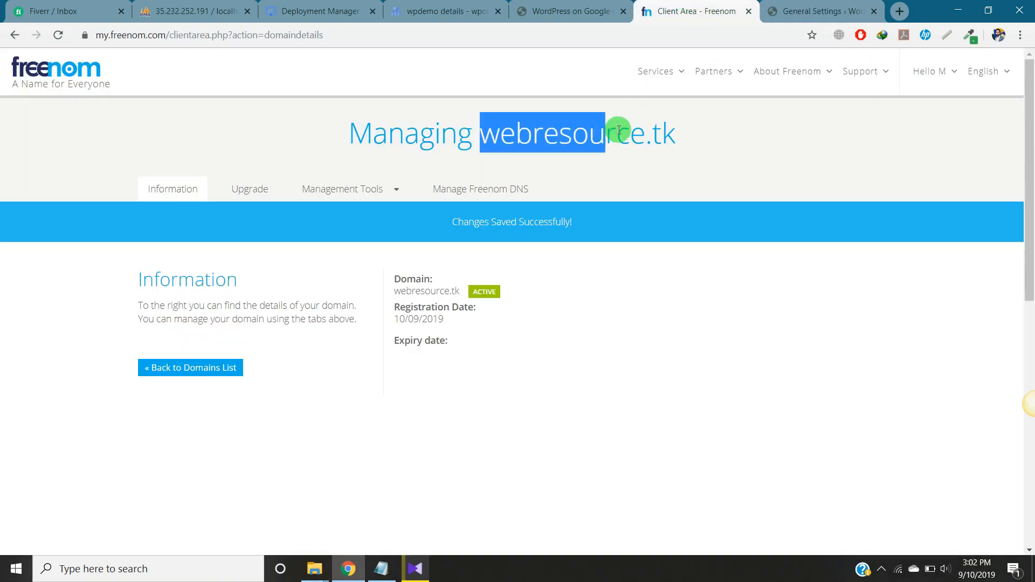
left_click(820, 11)
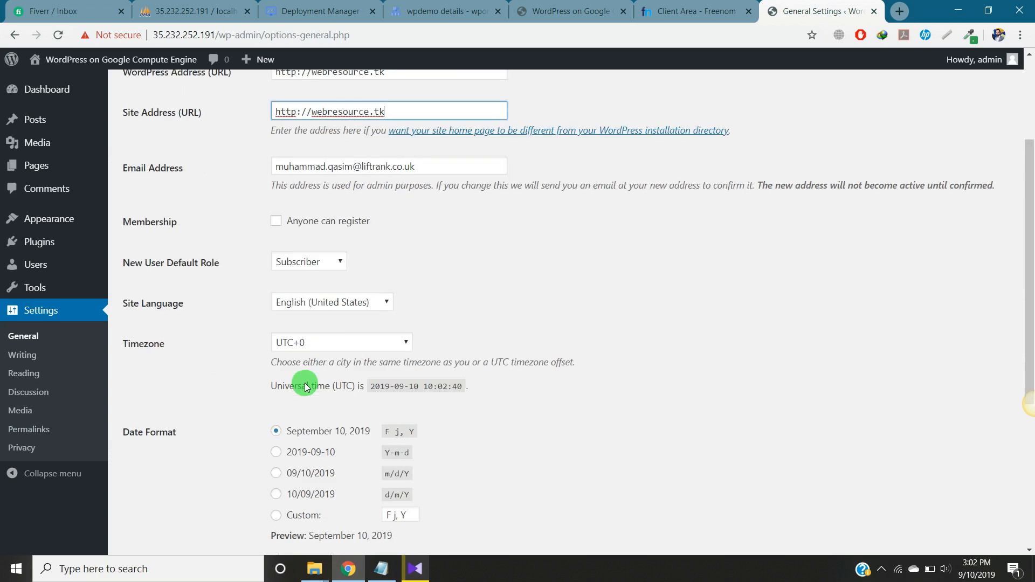
scroll("down", 3)
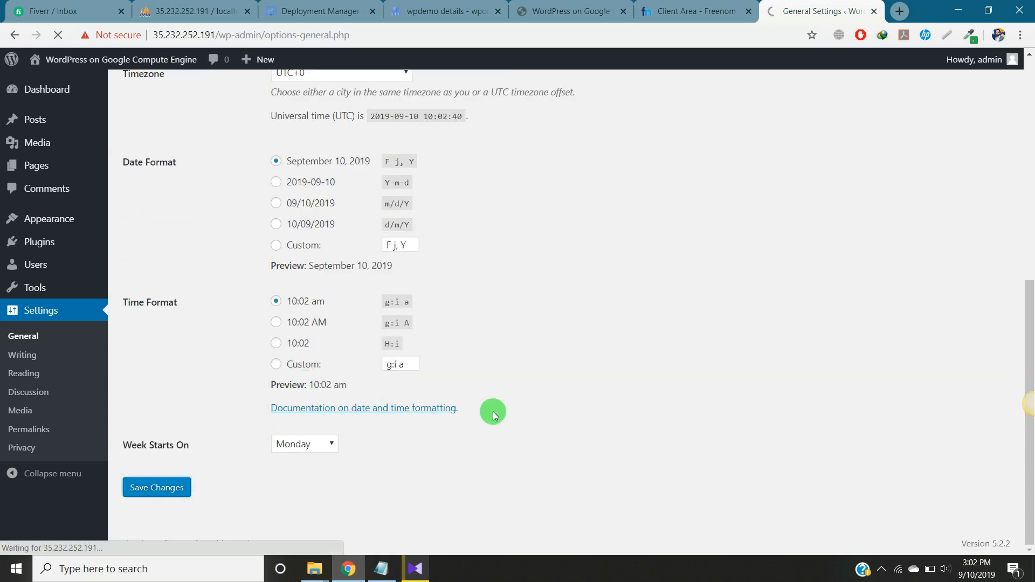
Step: Save the addresses and log back in to the WordPress dashboard at webresource.tk
left_click(157, 487)
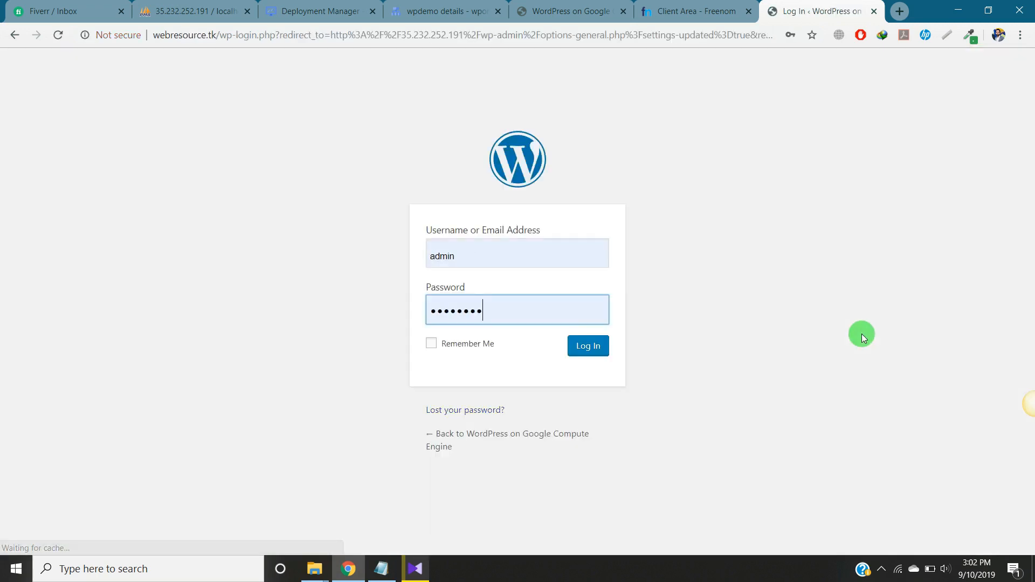
left_click(587, 346)
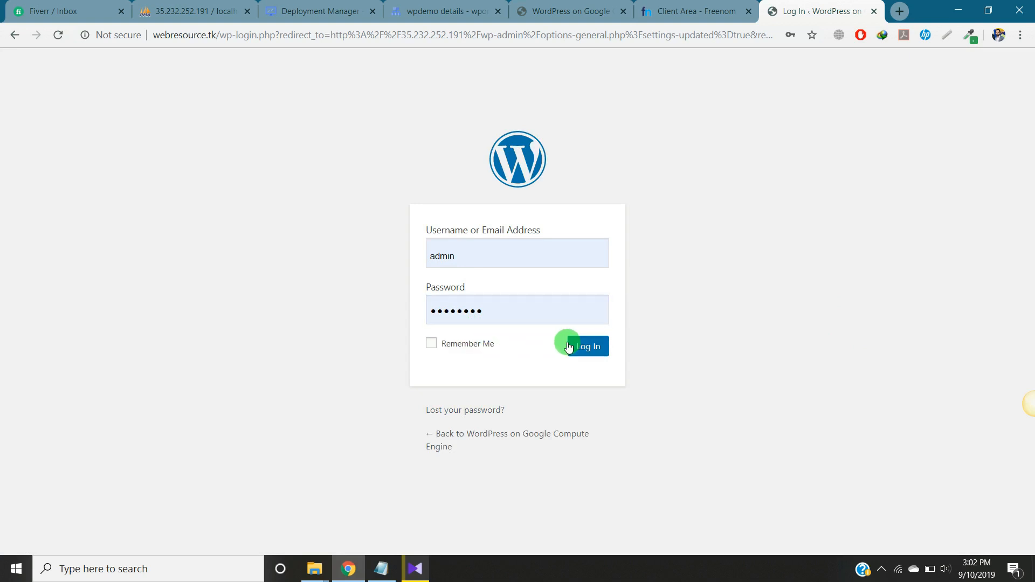
left_click(587, 346)
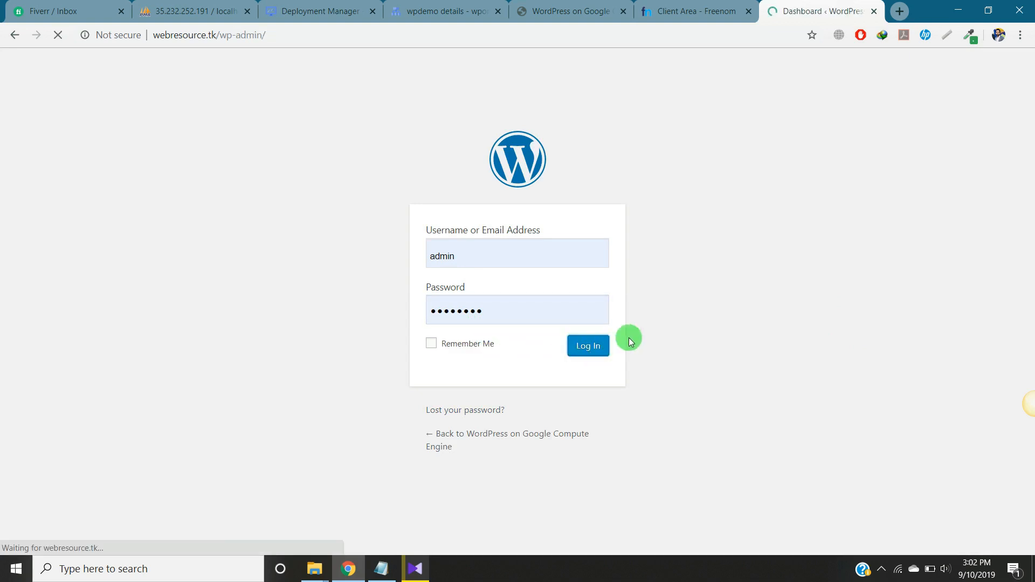
left_click(586, 345)
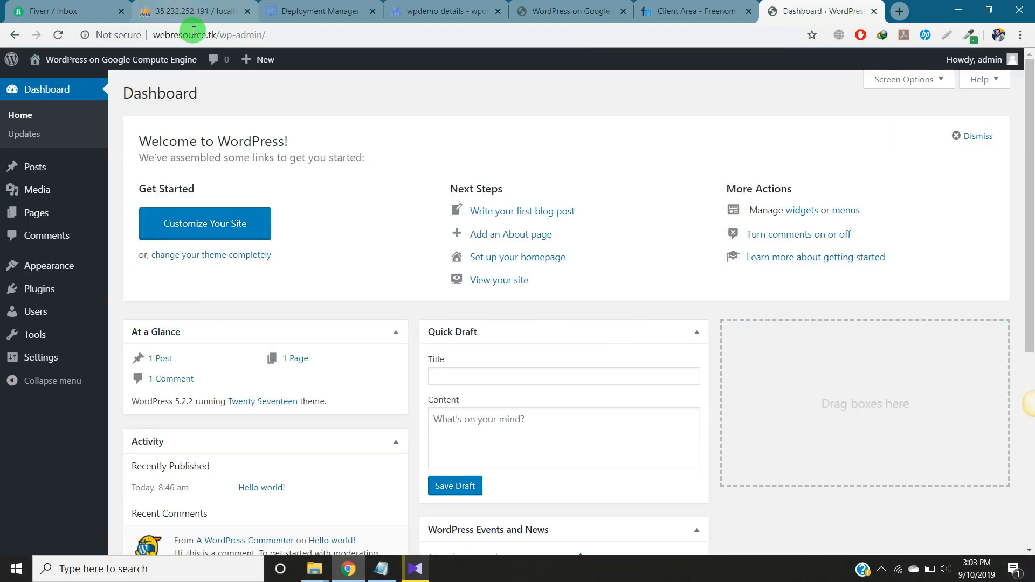
left_click(184, 35)
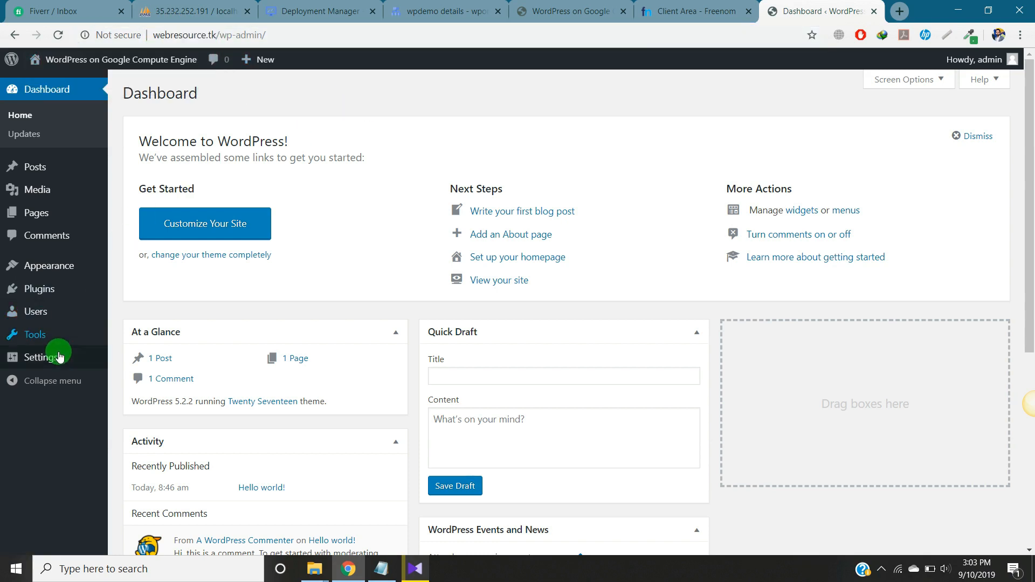
left_click(41, 357)
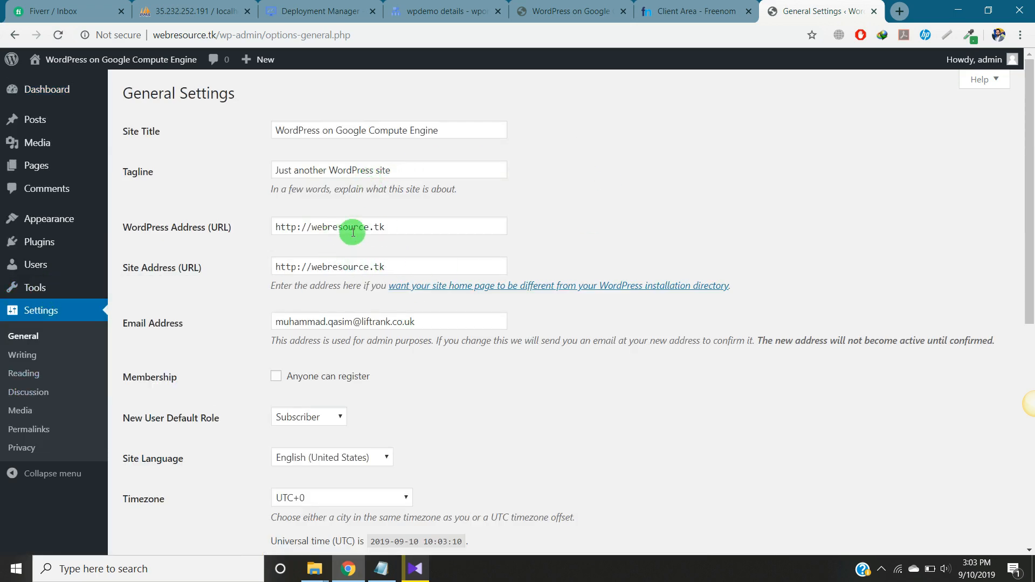
scroll("down", 3)
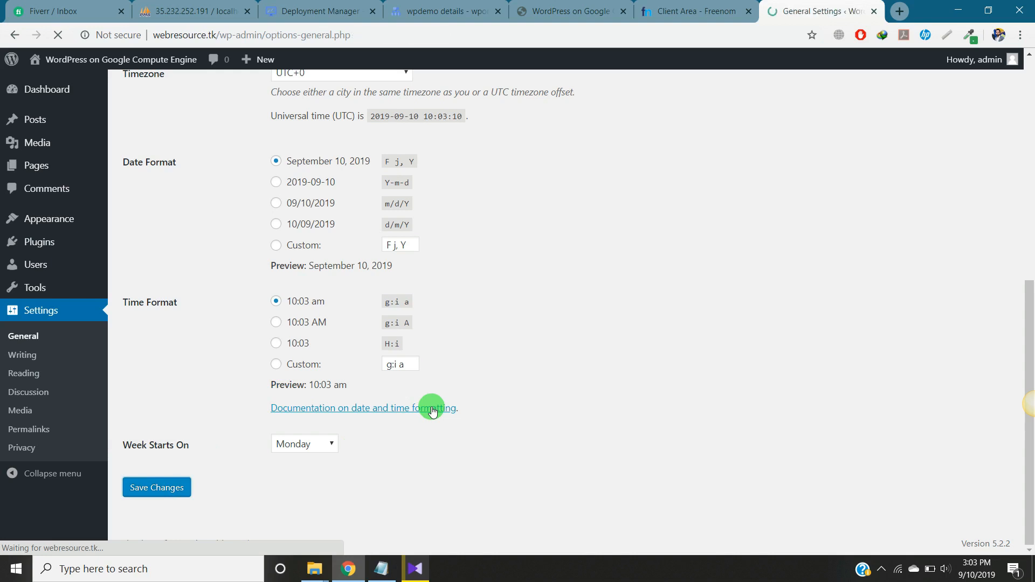
left_click(156, 487)
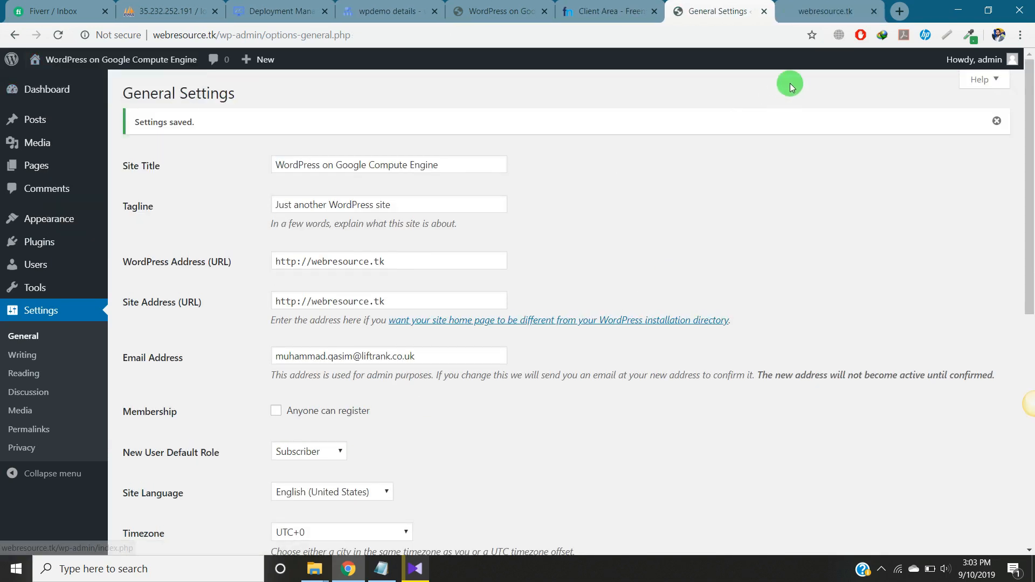
Step: Load the WordPress homepage at webresource.tk to confirm the site works on the new domain
left_click(831, 11)
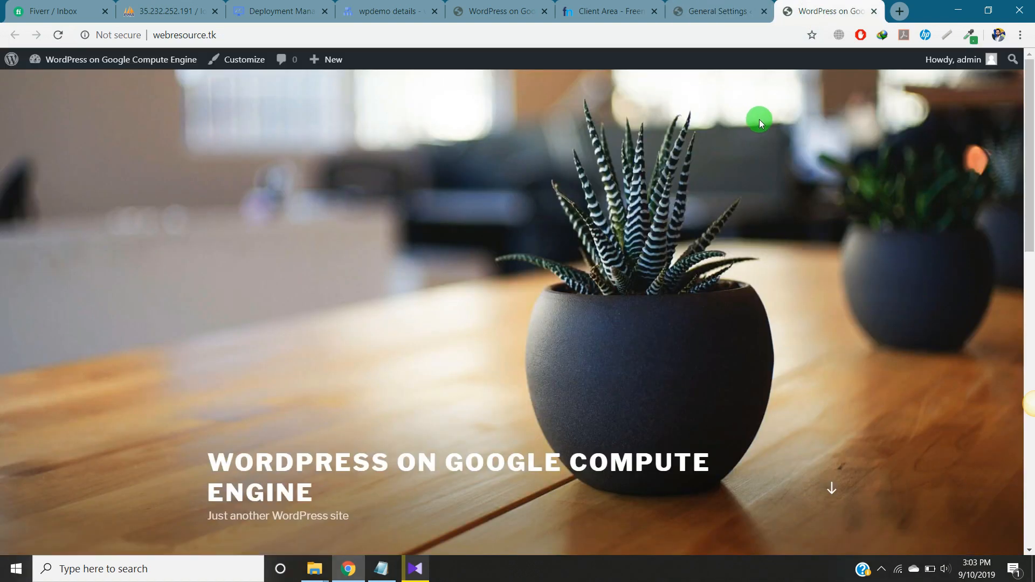
left_click(184, 34)
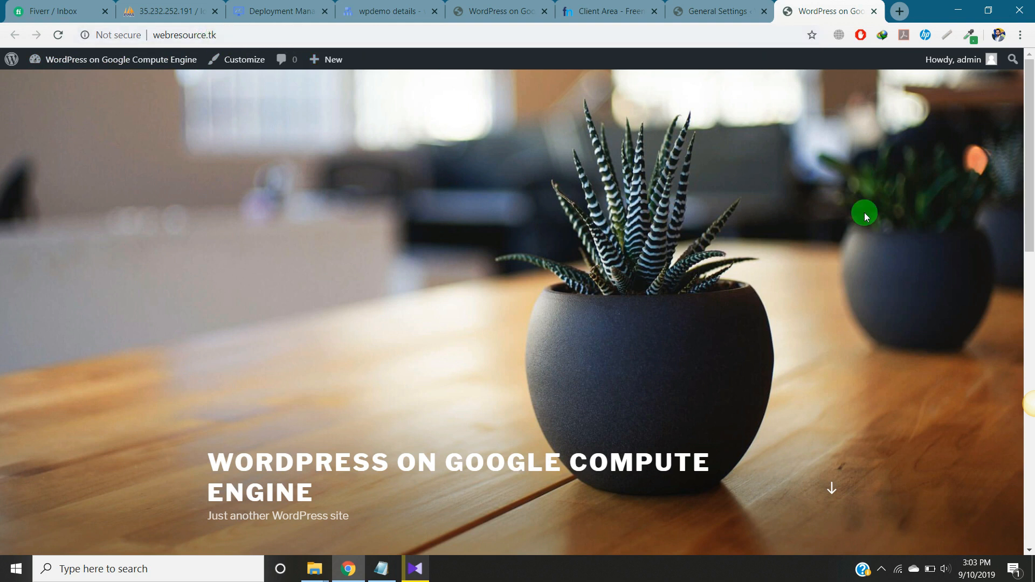
mouse_move(307, 249)
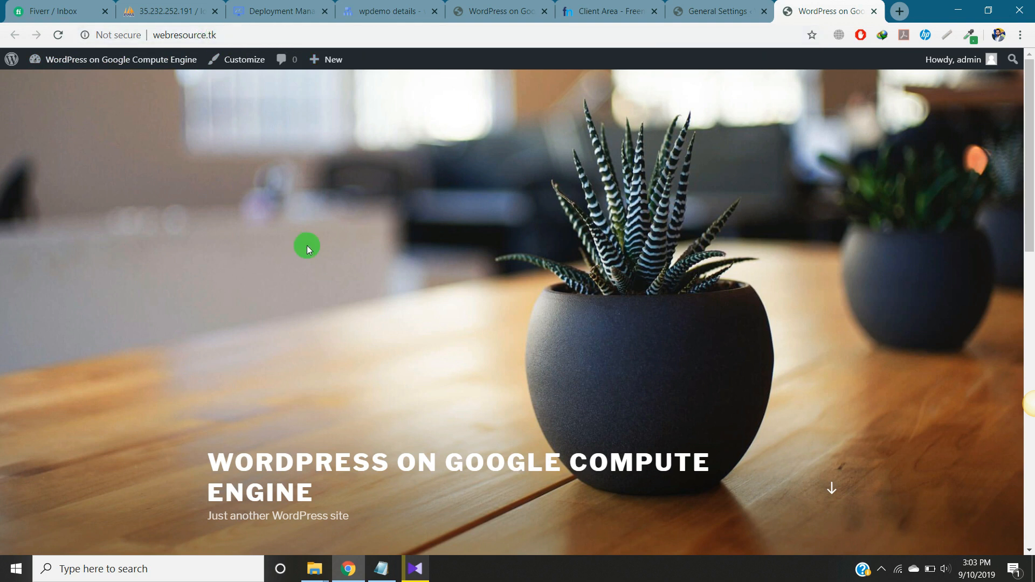
left_click(240, 35)
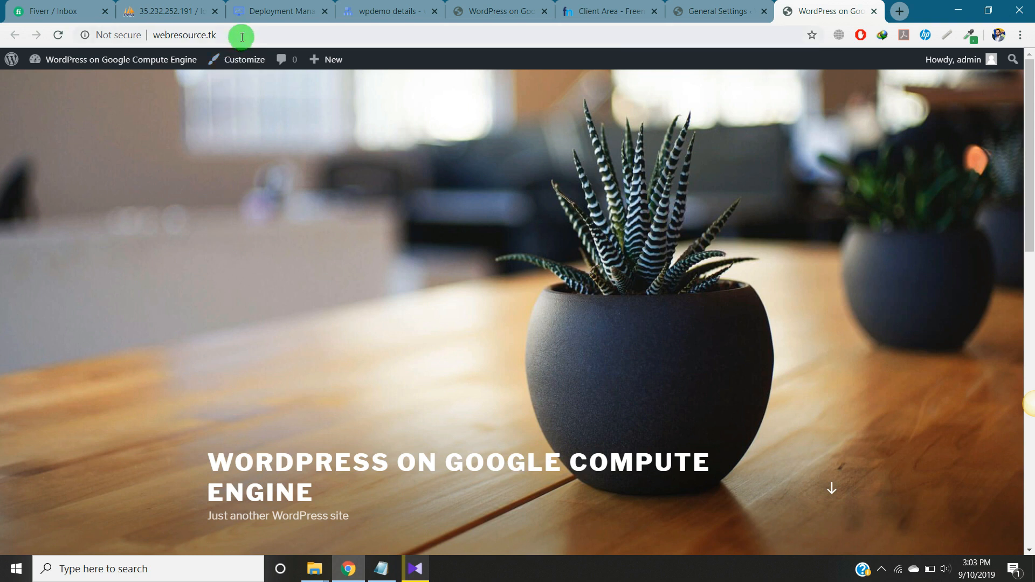
mouse_move(321, 123)
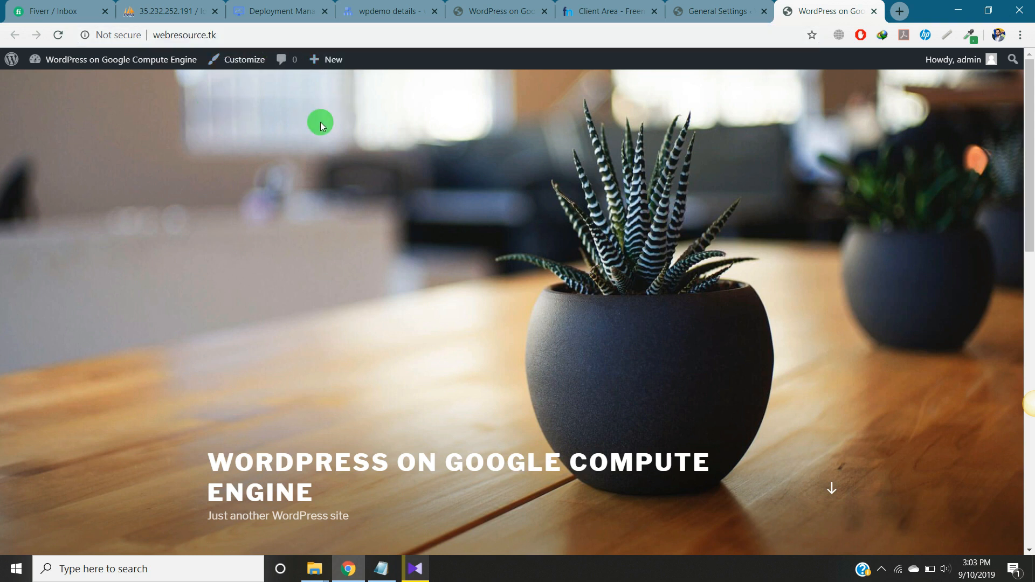
mouse_move(211, 94)
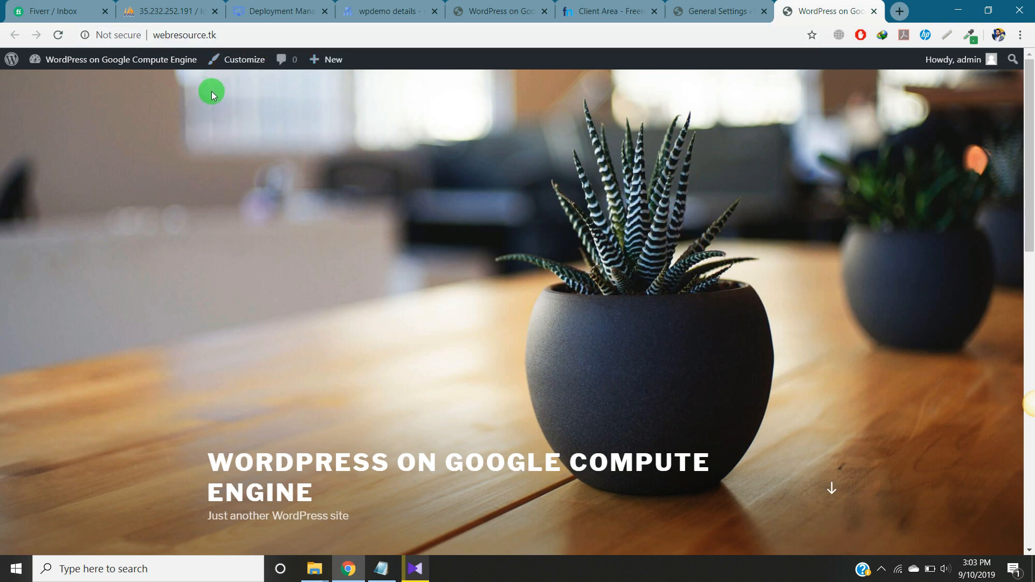
left_click(184, 34)
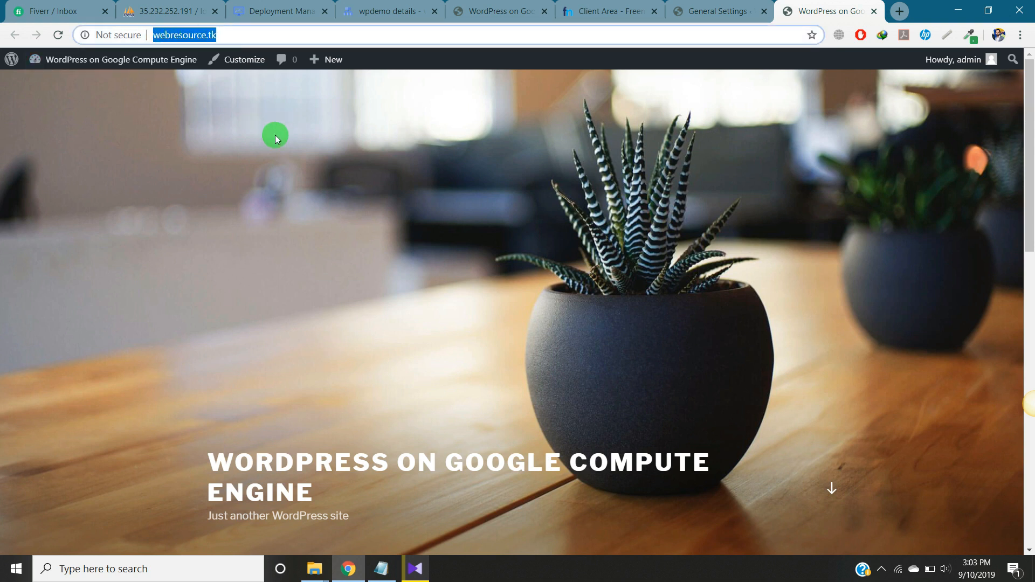